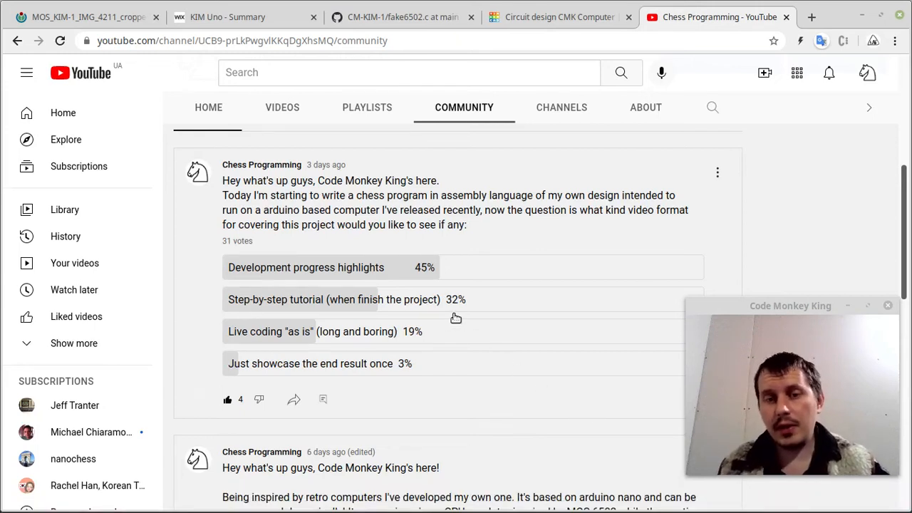
mouse_move(480, 291)
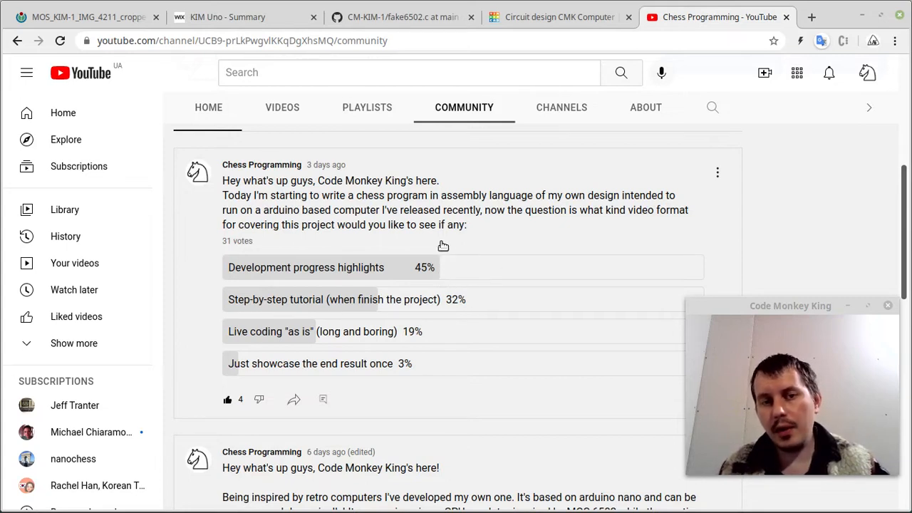
mouse_move(460, 302)
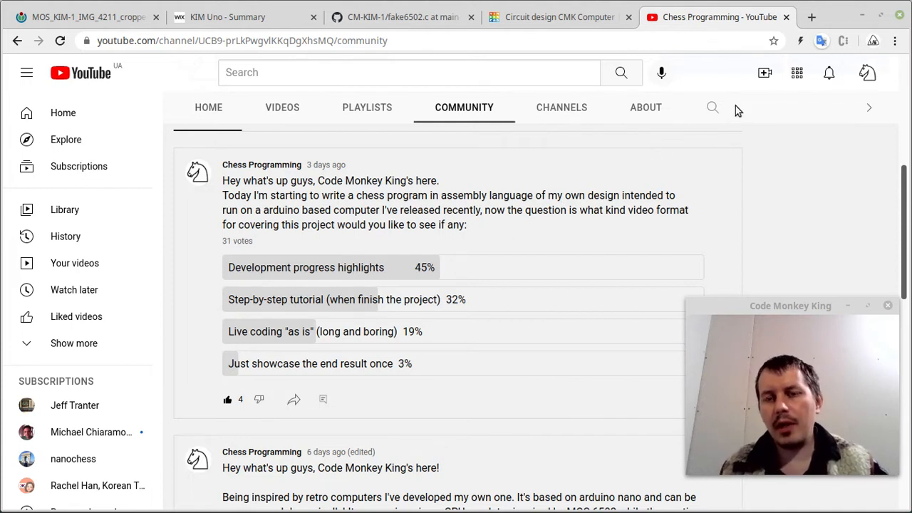
Switch to the Tinkercad CMK Computer design showing the circuit beside the emulator code
click(559, 16)
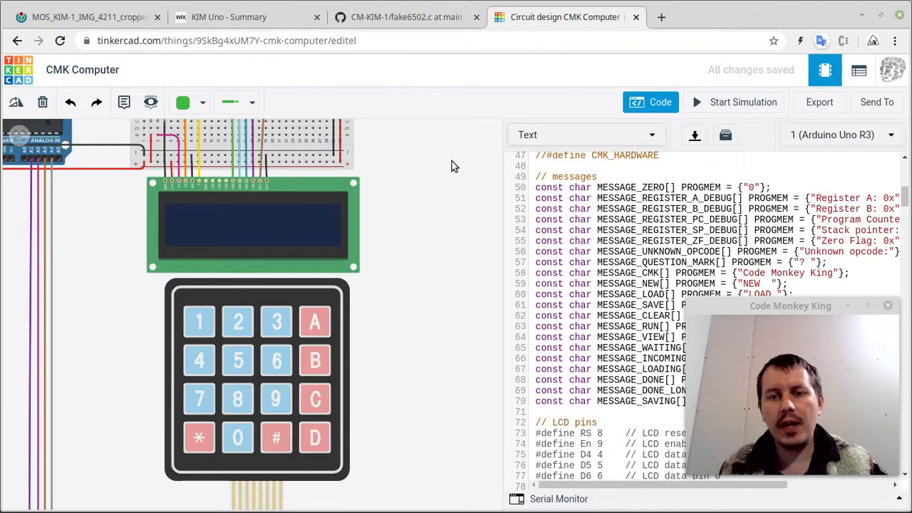
mouse_move(462, 214)
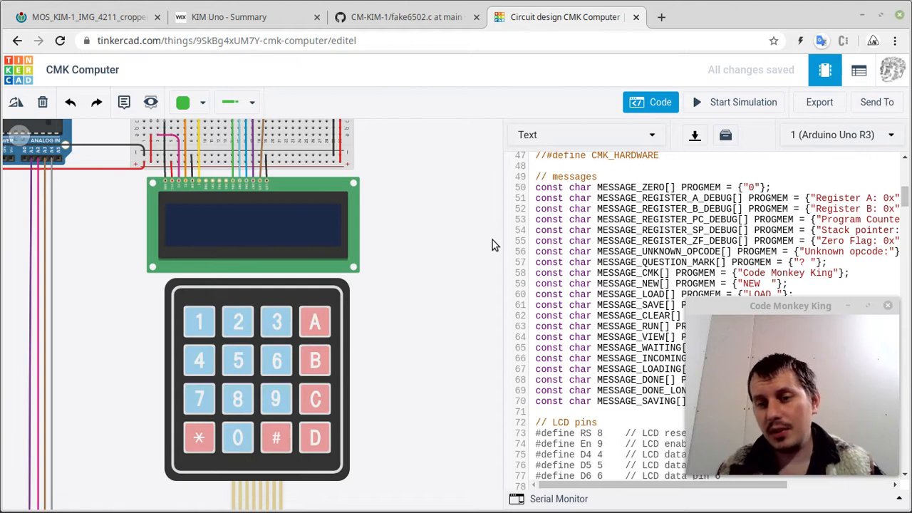
mouse_move(412, 312)
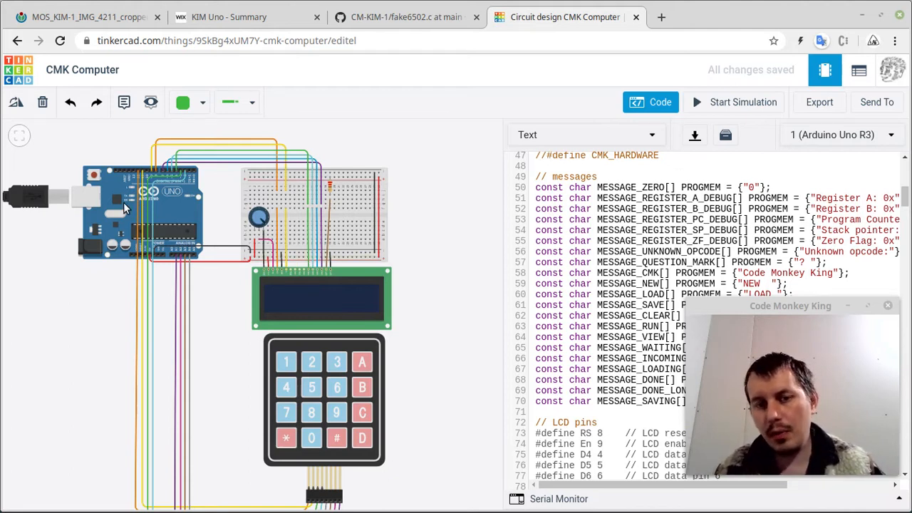
mouse_move(437, 279)
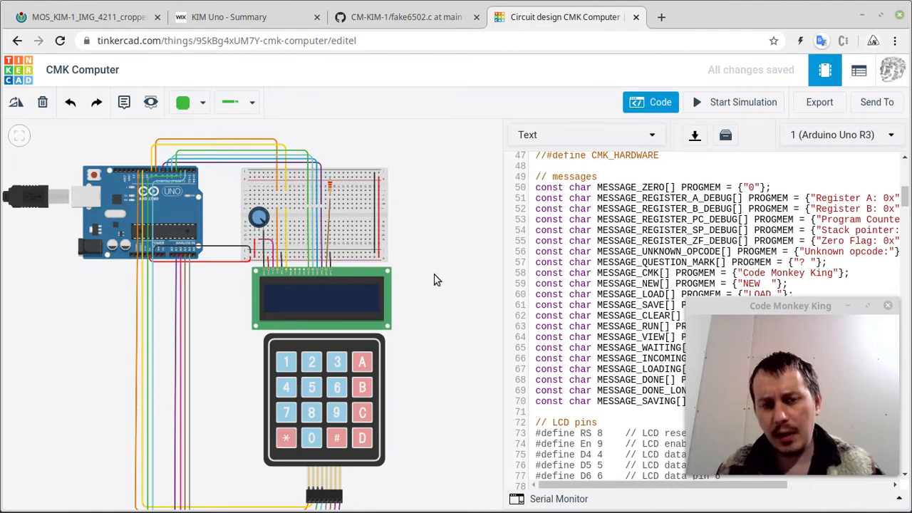
Scroll the Tinkercad sketch past its message strings down to the keypad mapping code
click(669, 272)
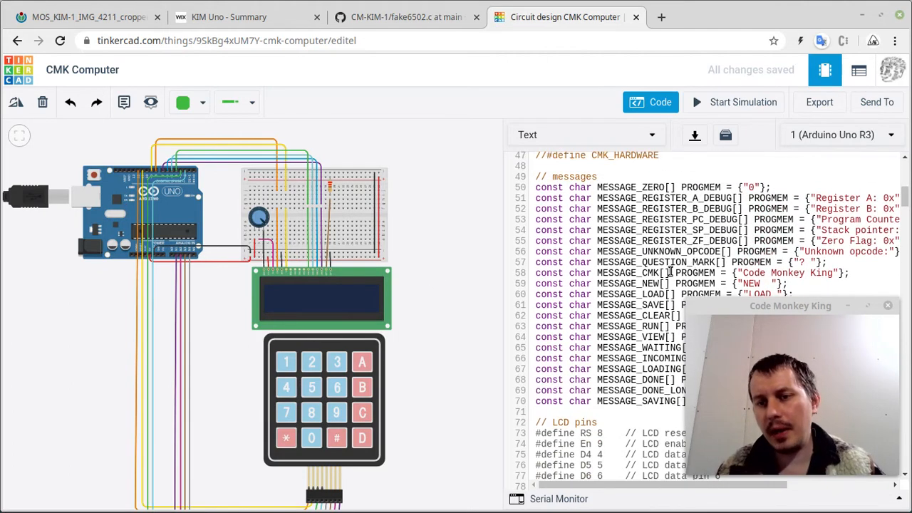
scroll(down, 3)
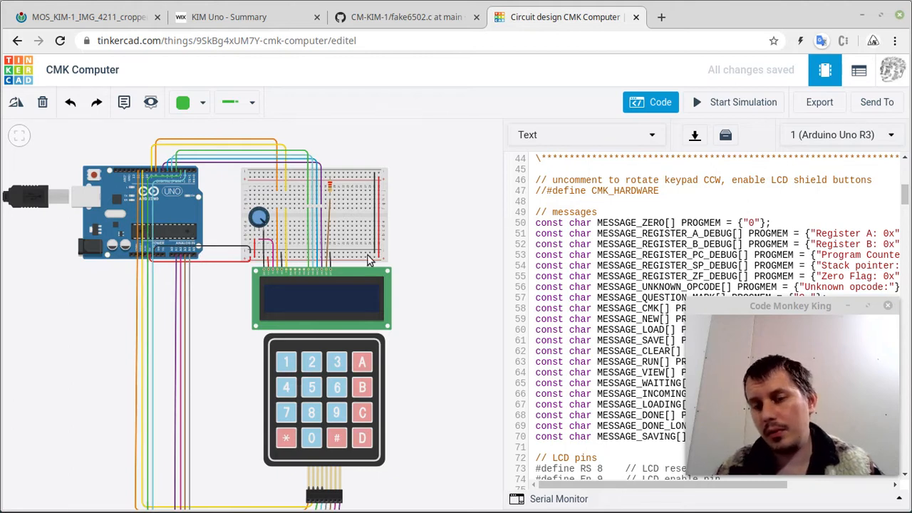
scroll(down, 3)
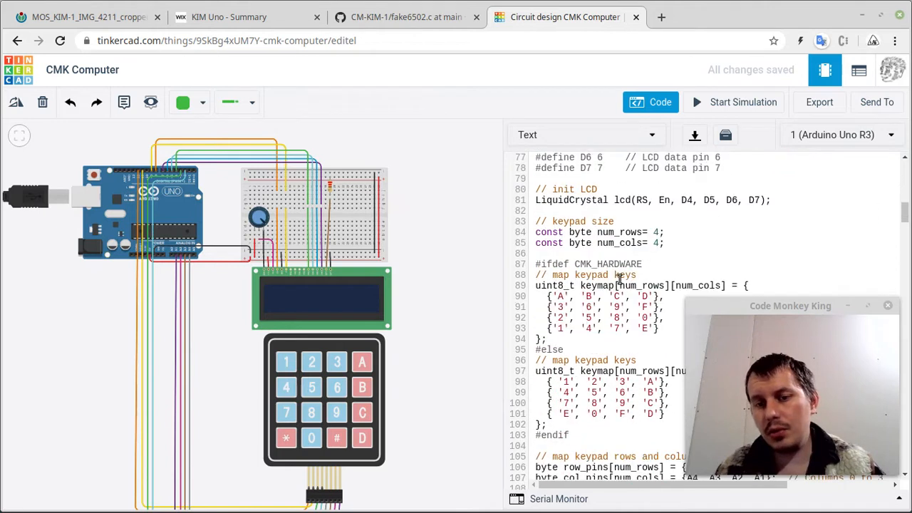
scroll(down, 3)
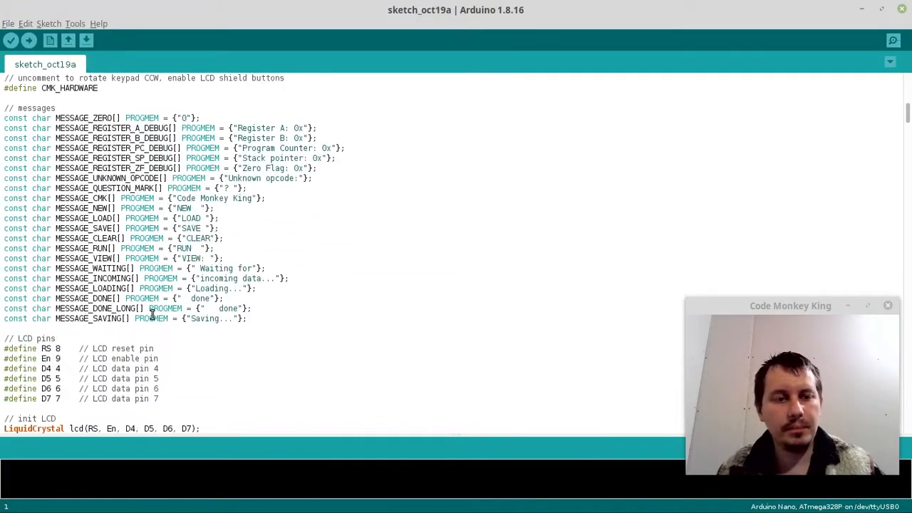
Scroll to the MEMORY_SIZE define in Arduino IDE and select its value 1500
scroll(down, 3)
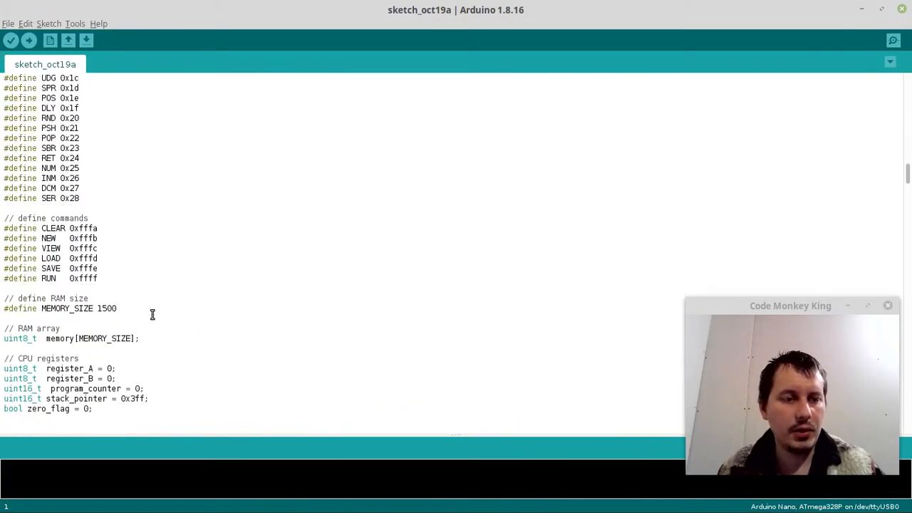
scroll(down, 3)
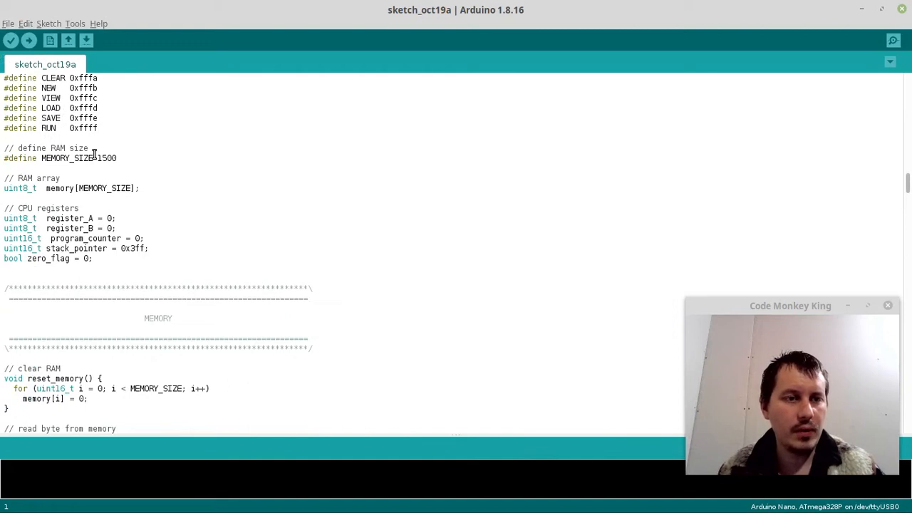
double_click(106, 158)
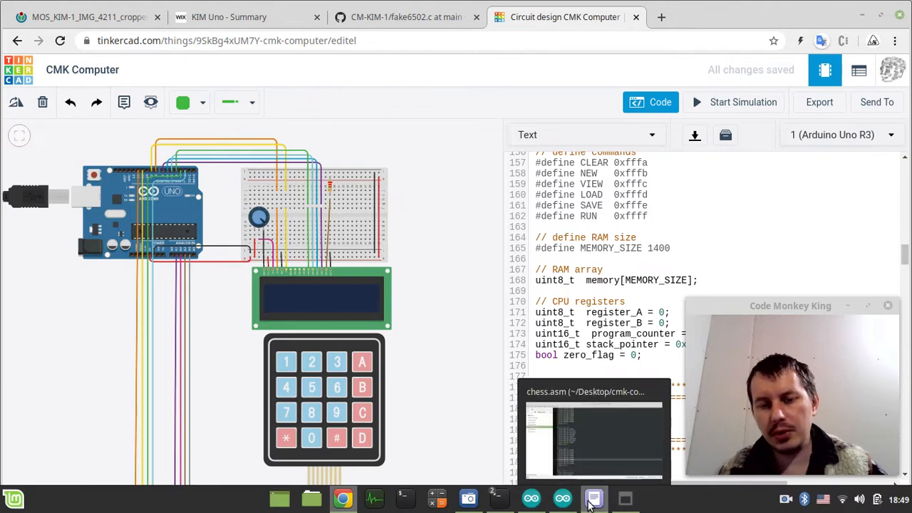
Bring the local Arduino IDE sketch with MEMORY_SIZE 1500 back into view
click(594, 498)
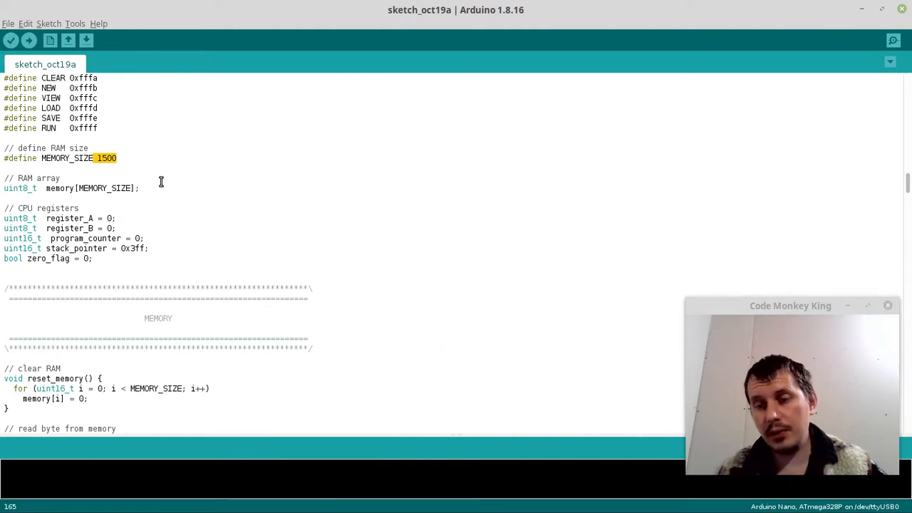
mouse_move(205, 190)
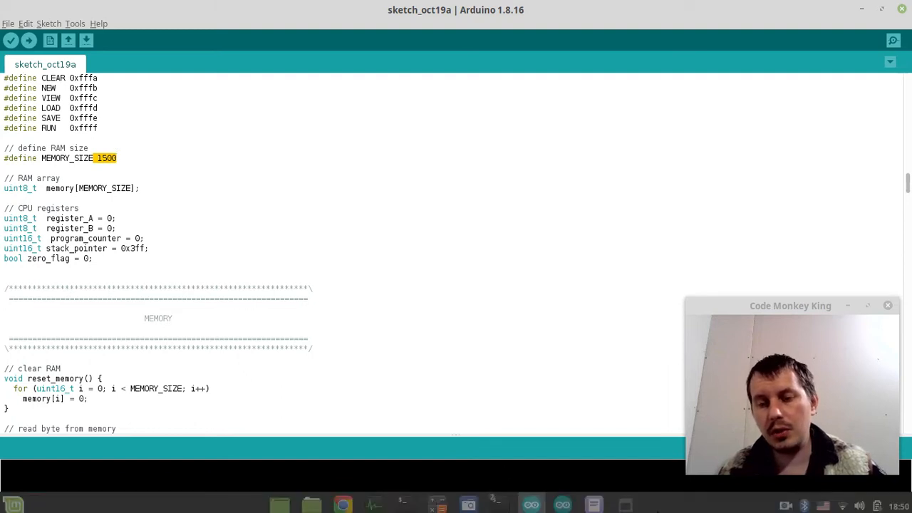
mouse_move(594, 497)
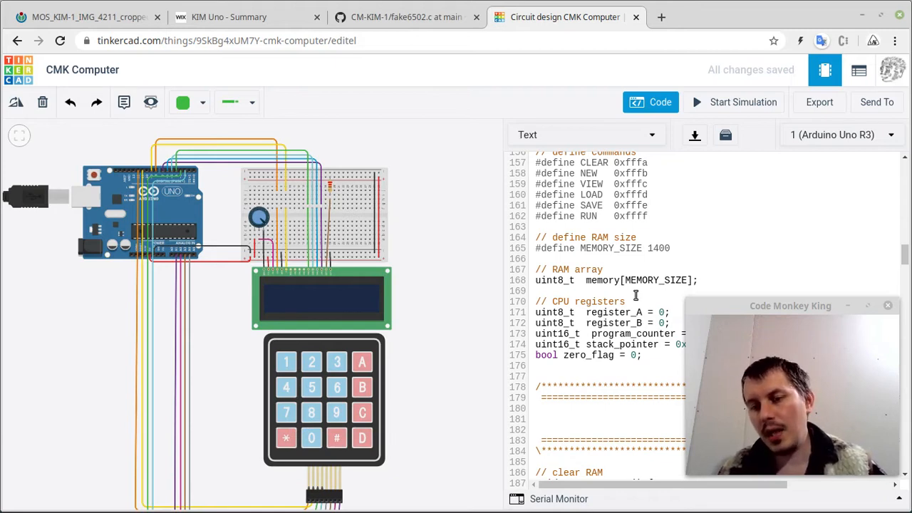
mouse_move(707, 363)
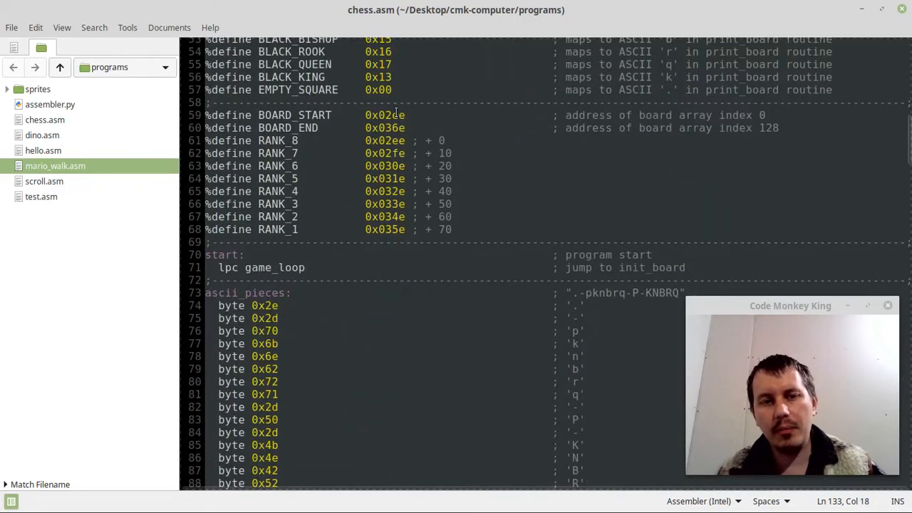
Scroll through chess.asm's piece codes and board diagram in Xed
scroll(up, 3)
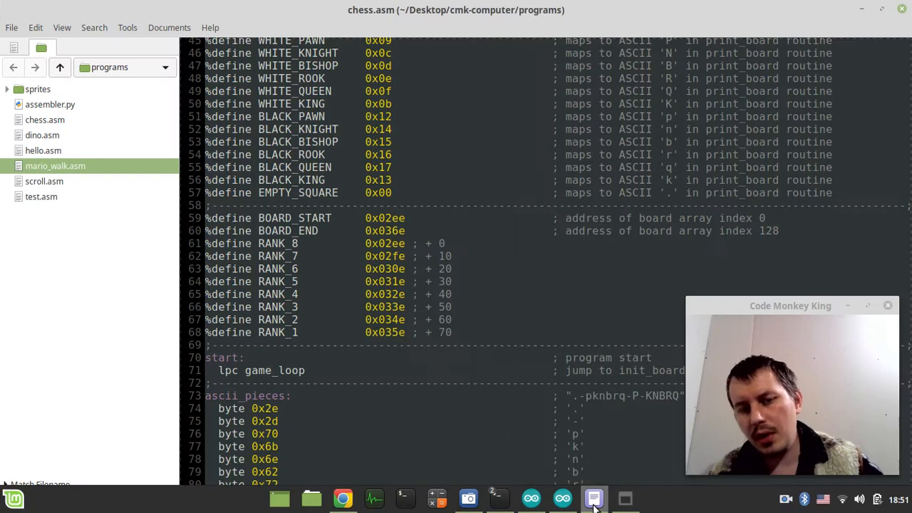
click(411, 358)
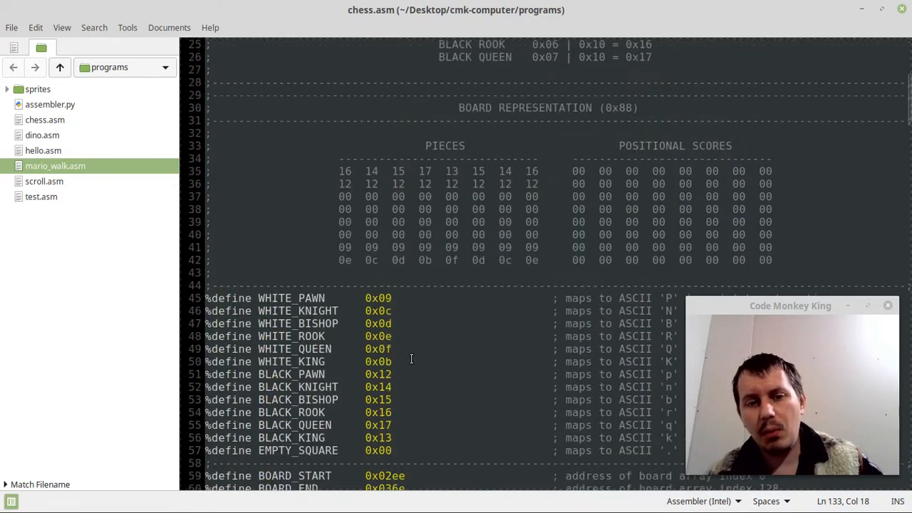
scroll(down, 3)
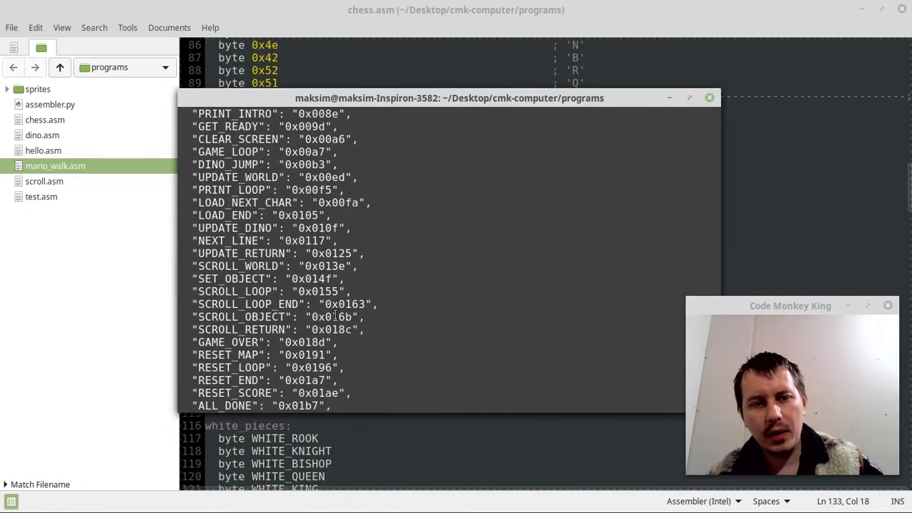
scroll(down, 3)
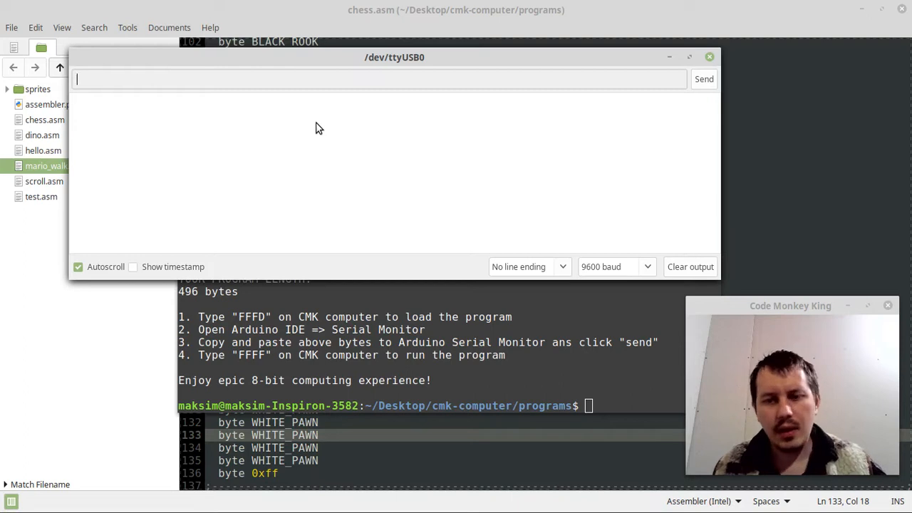
mouse_move(328, 131)
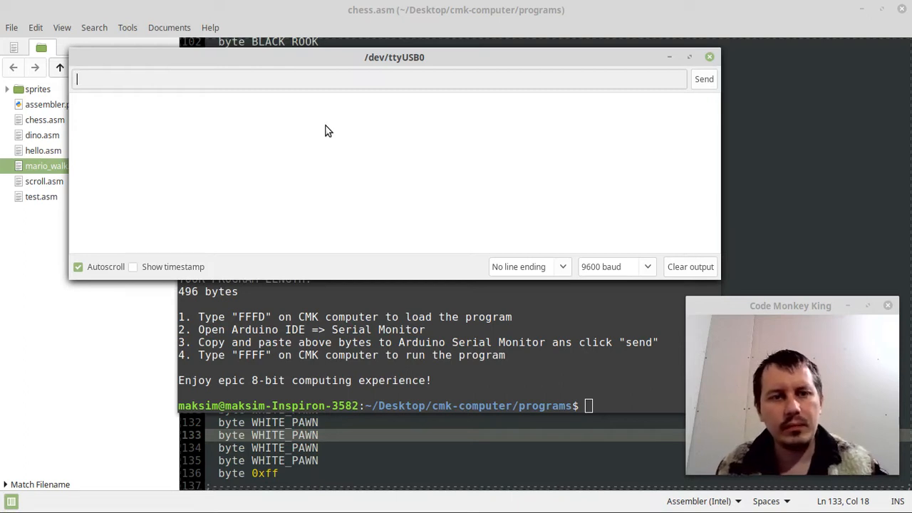
mouse_move(385, 255)
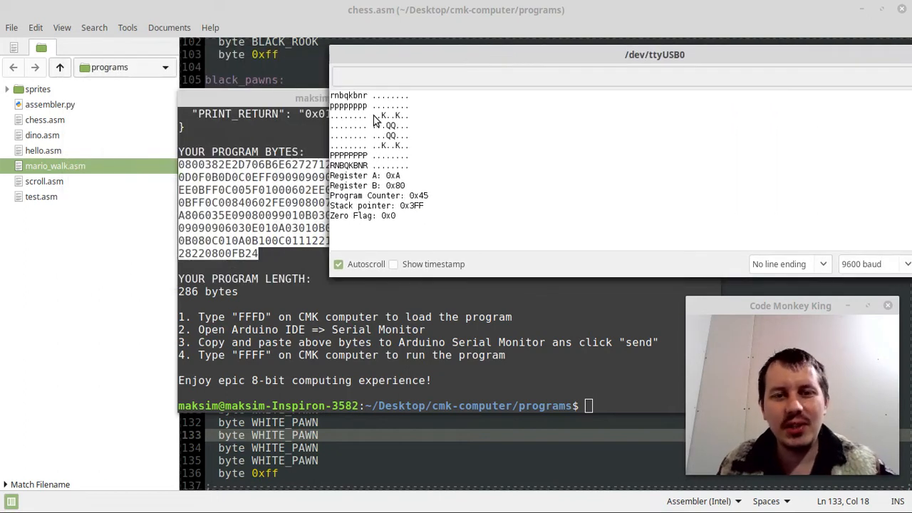
mouse_move(342, 121)
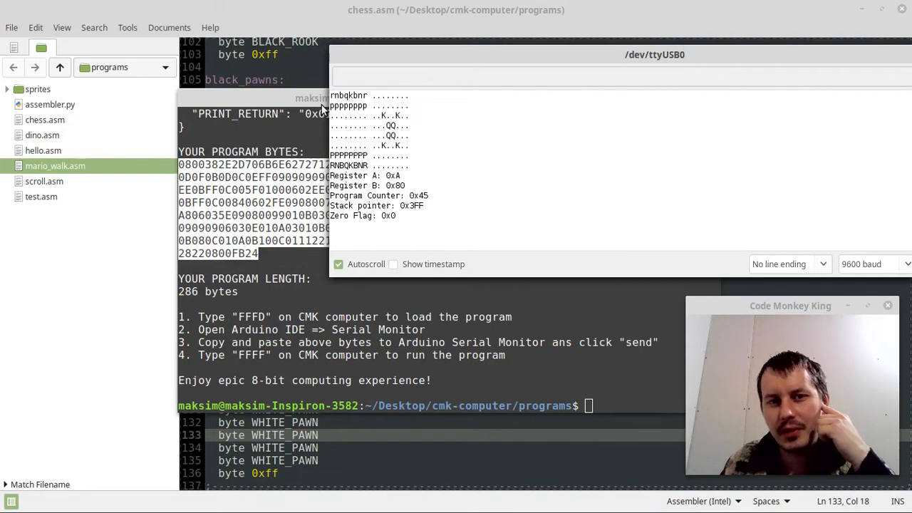
mouse_move(360, 141)
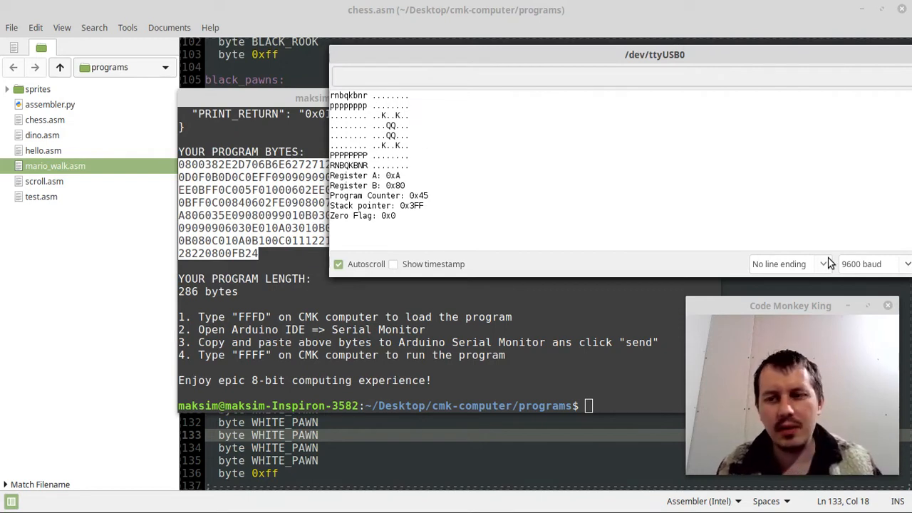
Move the Serial Monitor window left so the whole chess board readout is visible
drag(654, 55, 438, 43)
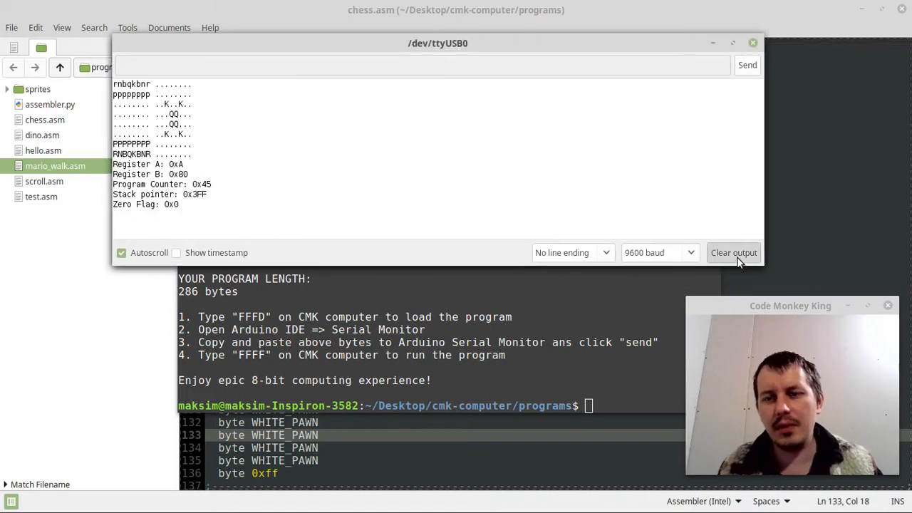
Shift the board output window right and bring chess.asm back to the front
click(735, 252)
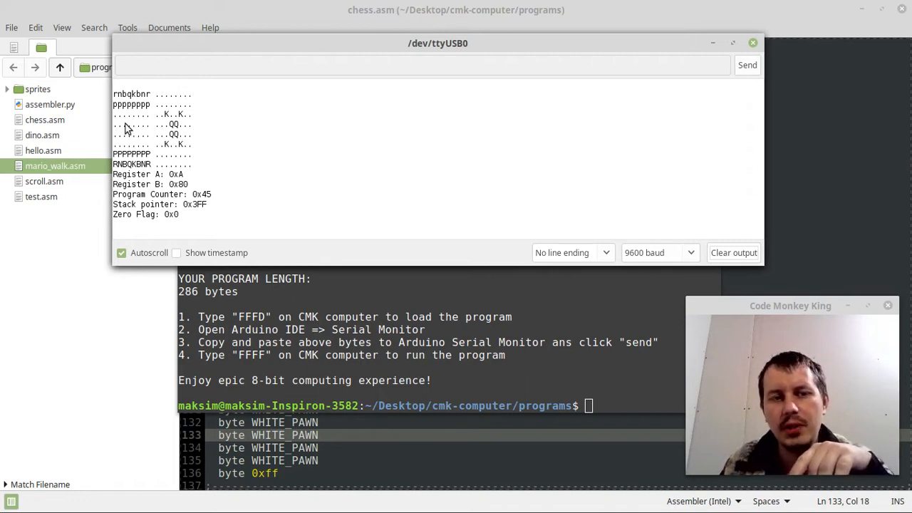
mouse_move(116, 122)
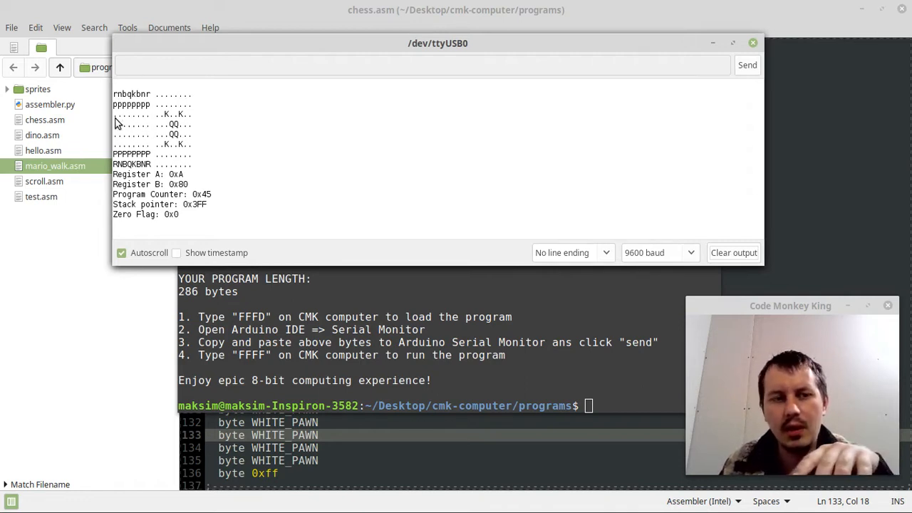
mouse_move(141, 134)
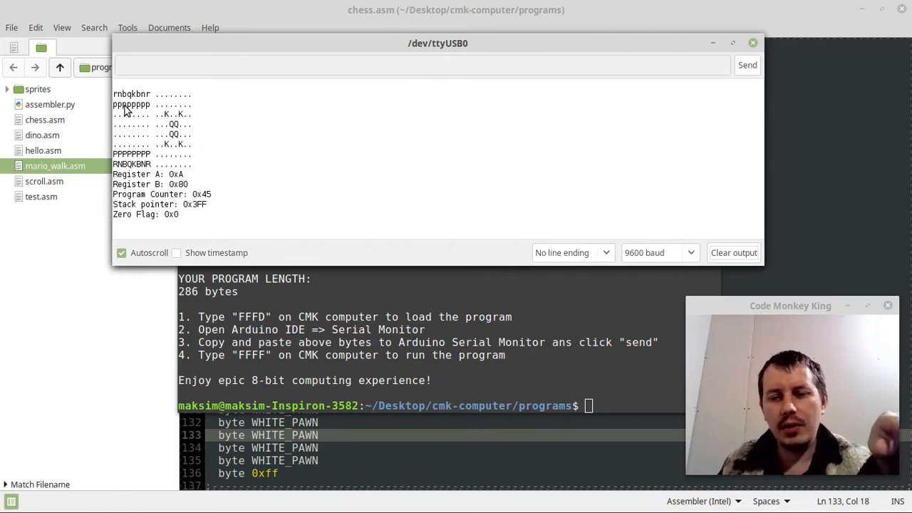
mouse_move(132, 128)
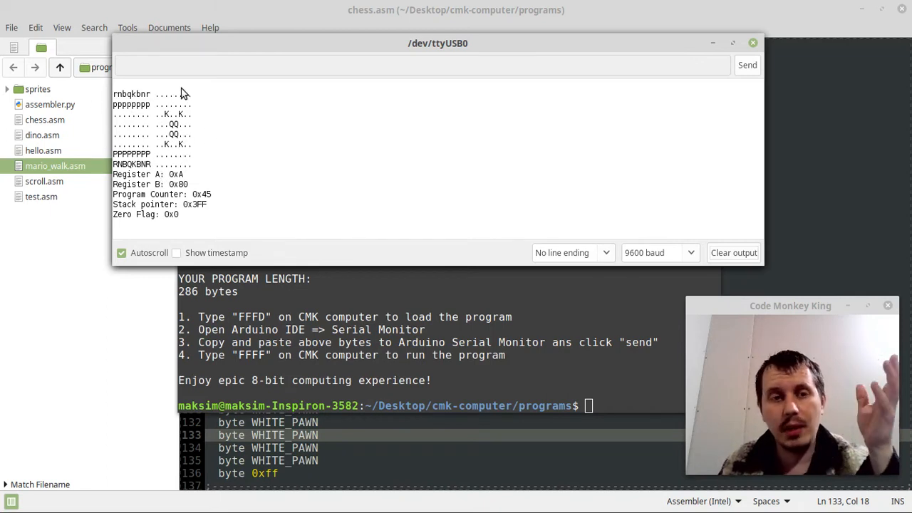
drag(437, 43, 525, 55)
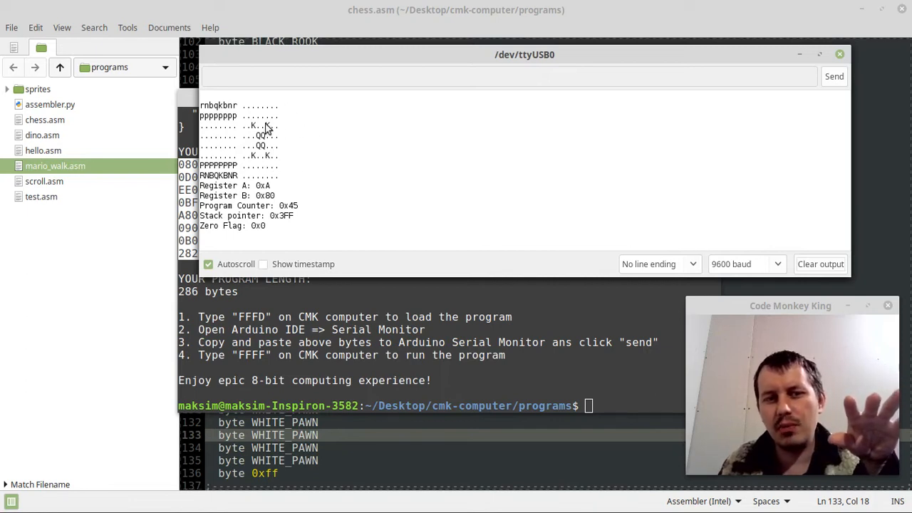
mouse_move(264, 152)
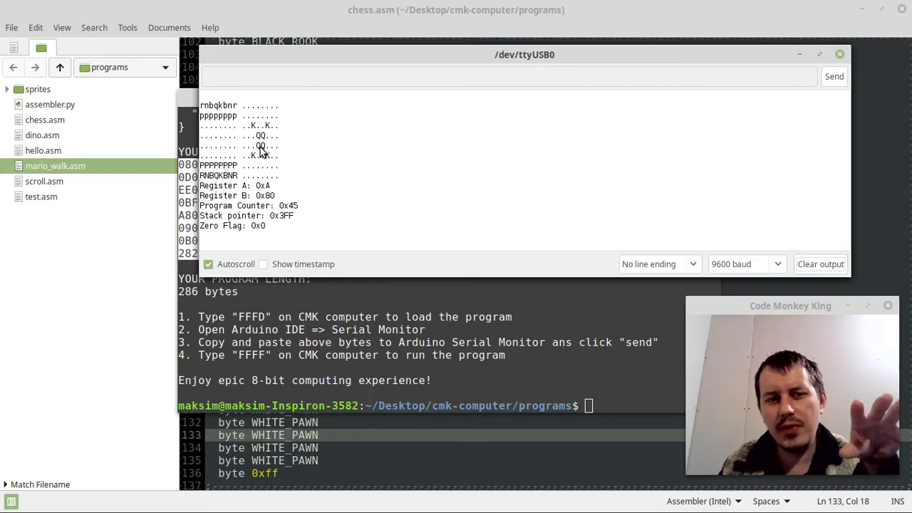
click(839, 55)
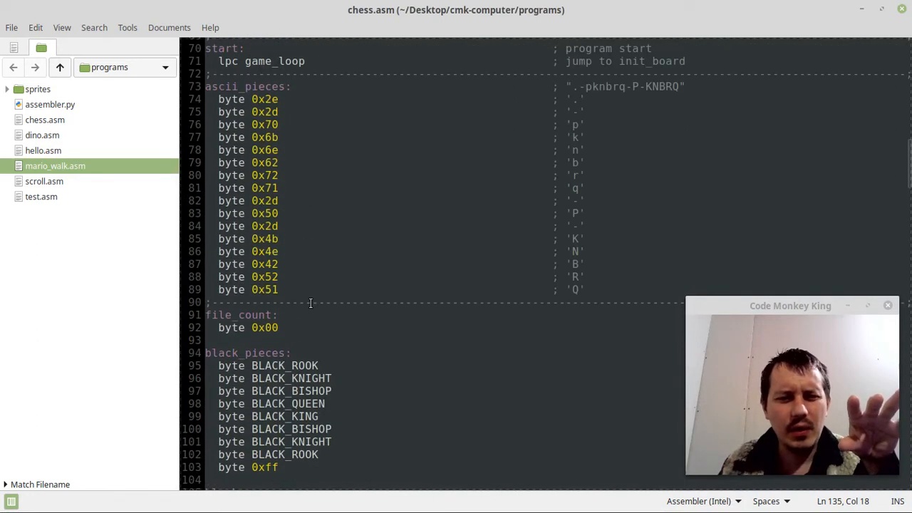
scroll(down, 3)
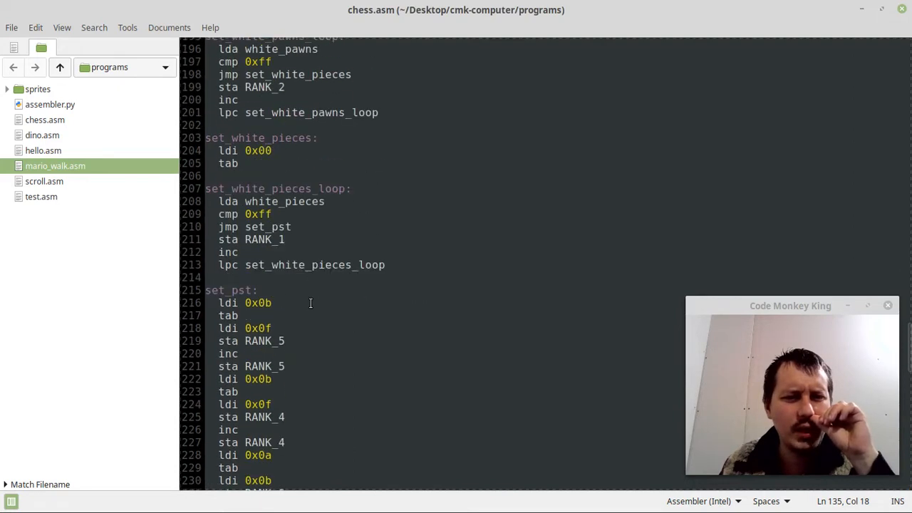
scroll(down, 3)
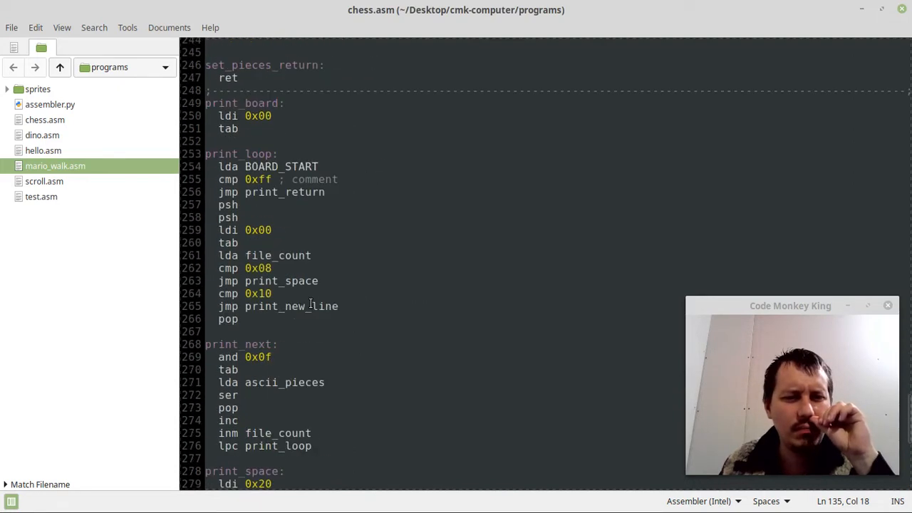
scroll(up, 3)
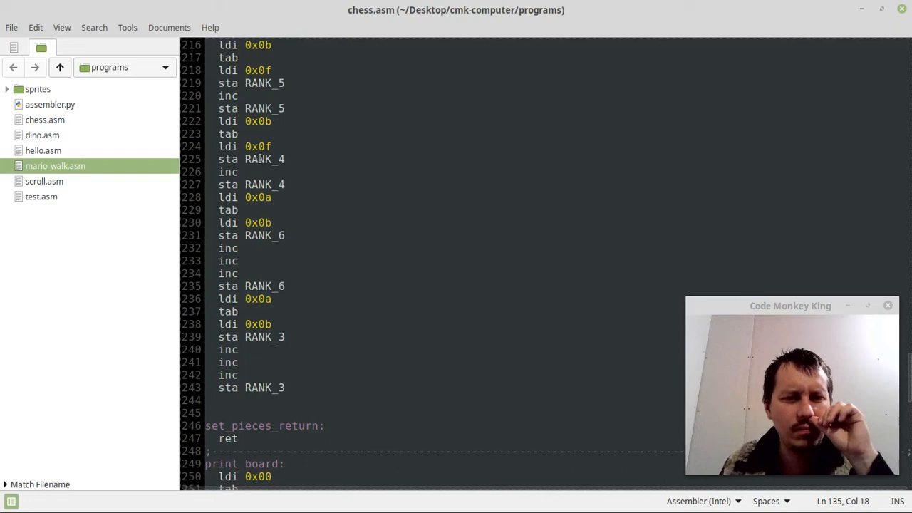
mouse_move(289, 217)
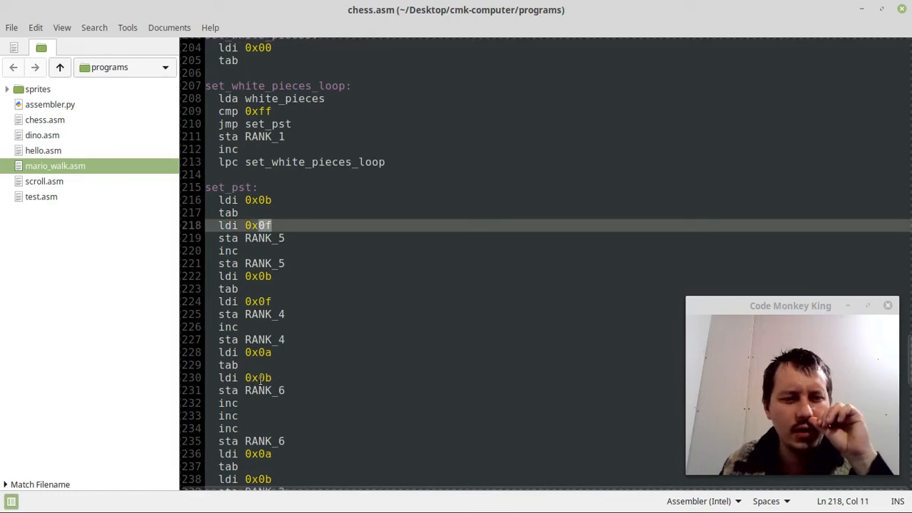
scroll(down, 3)
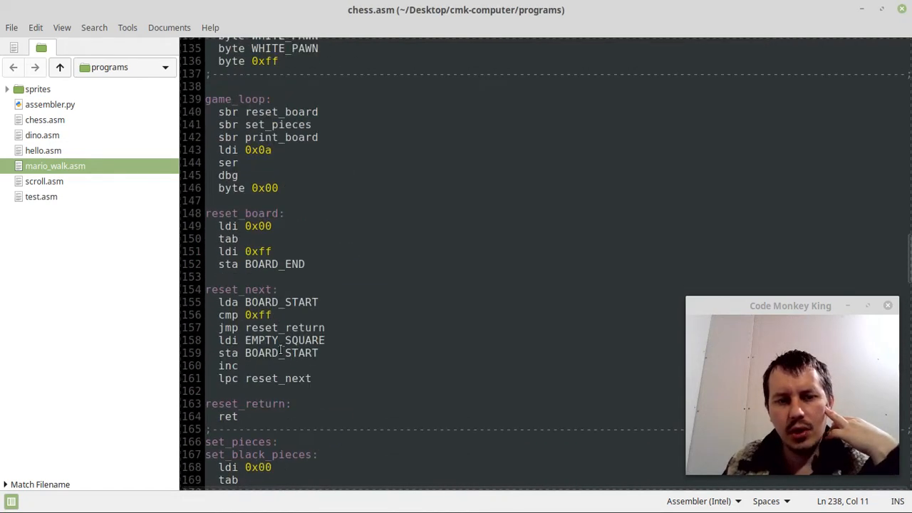
scroll(down, 3)
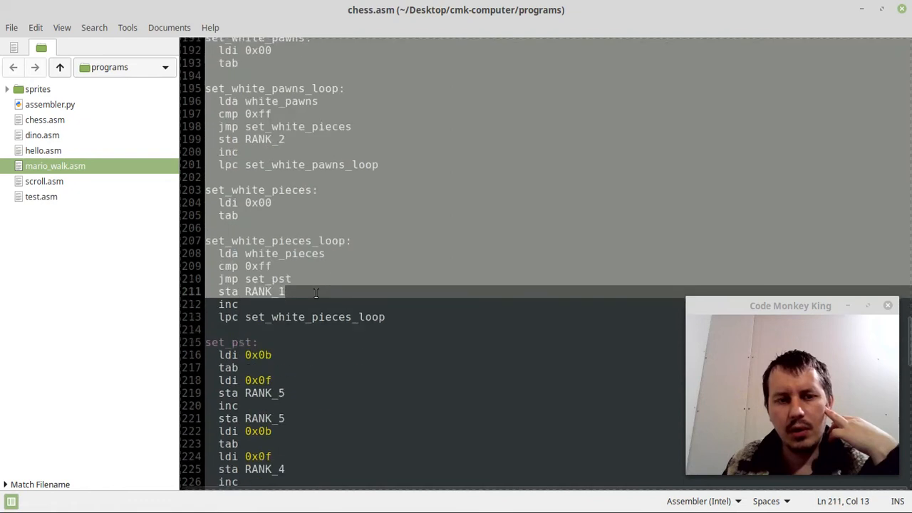
scroll(down, 3)
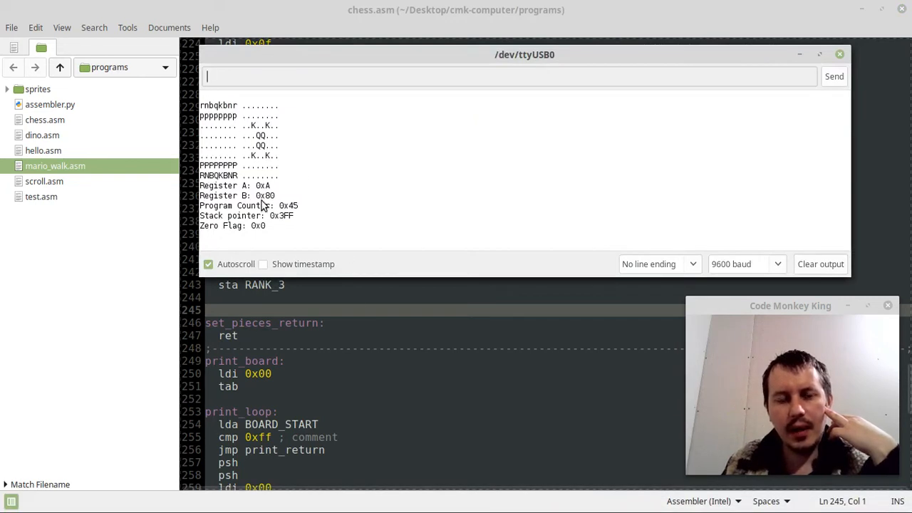
mouse_move(246, 200)
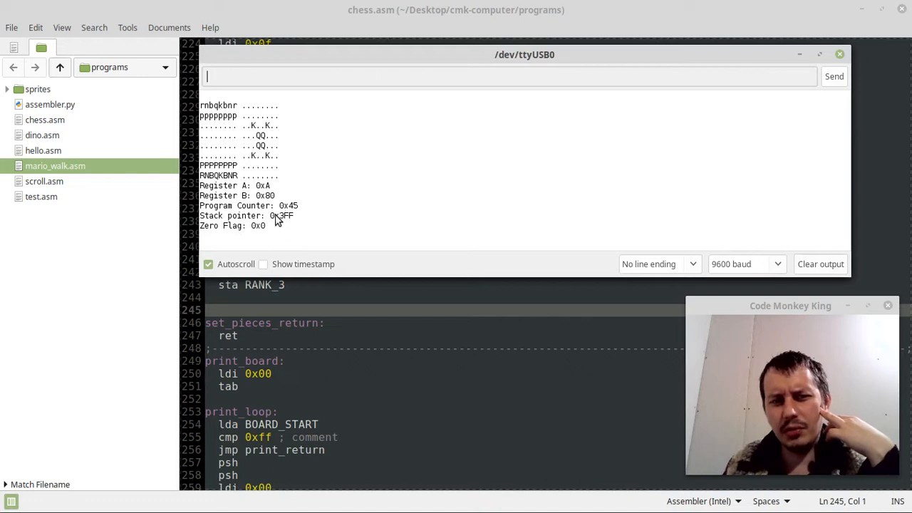
double_click(285, 215)
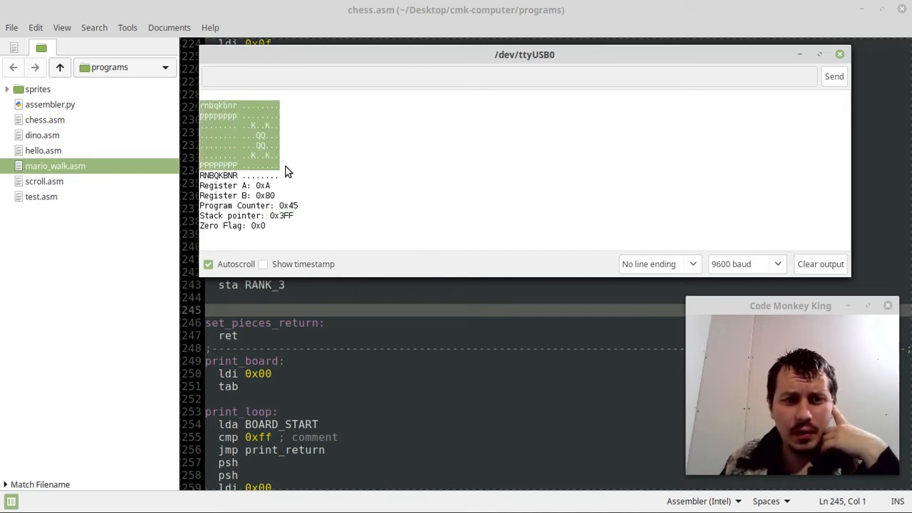
mouse_move(228, 139)
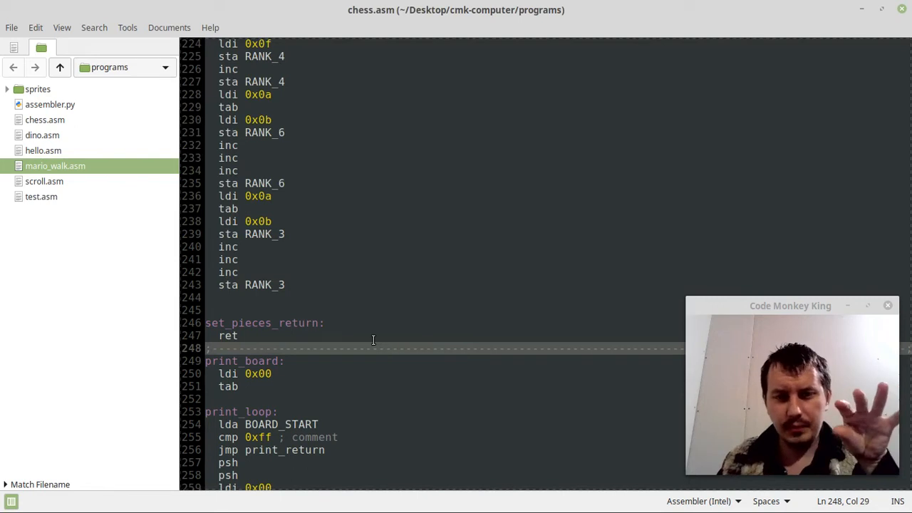
Select the print_board routine in chess.asm from line 249 onward for removal
scroll(down, 3)
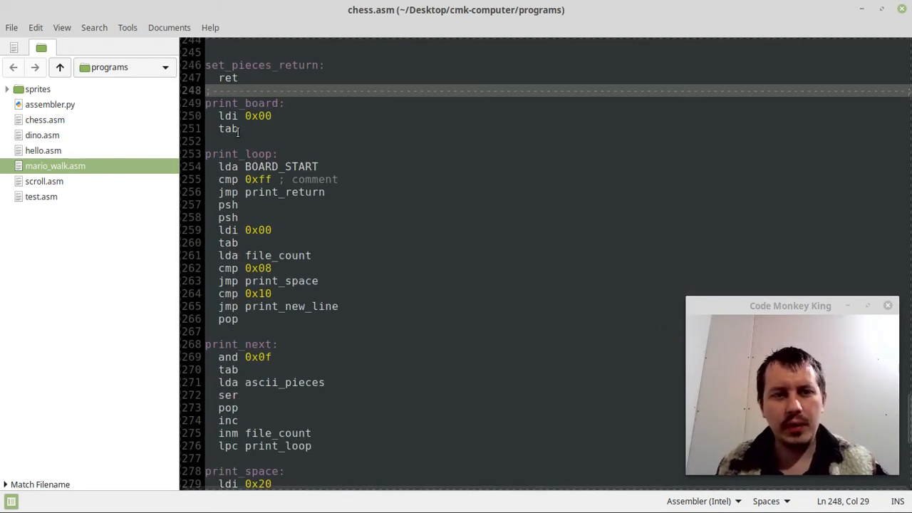
click(207, 141)
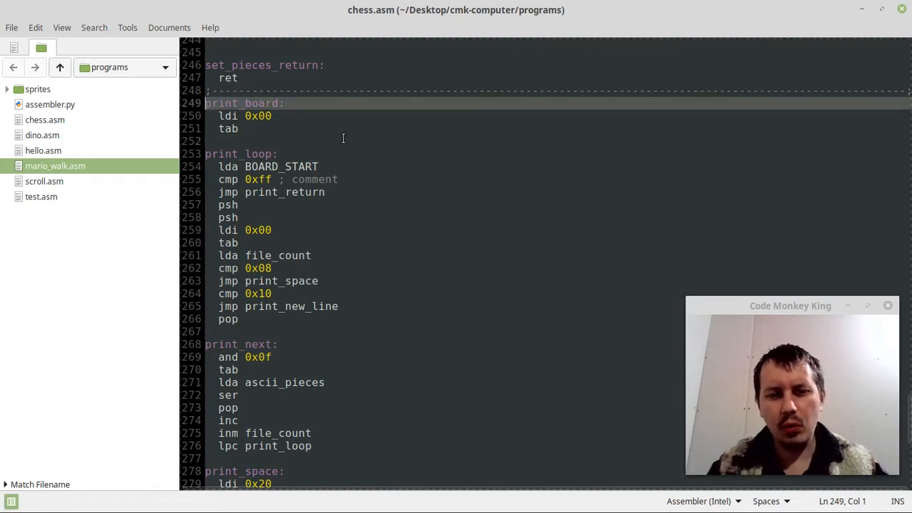
click(273, 104)
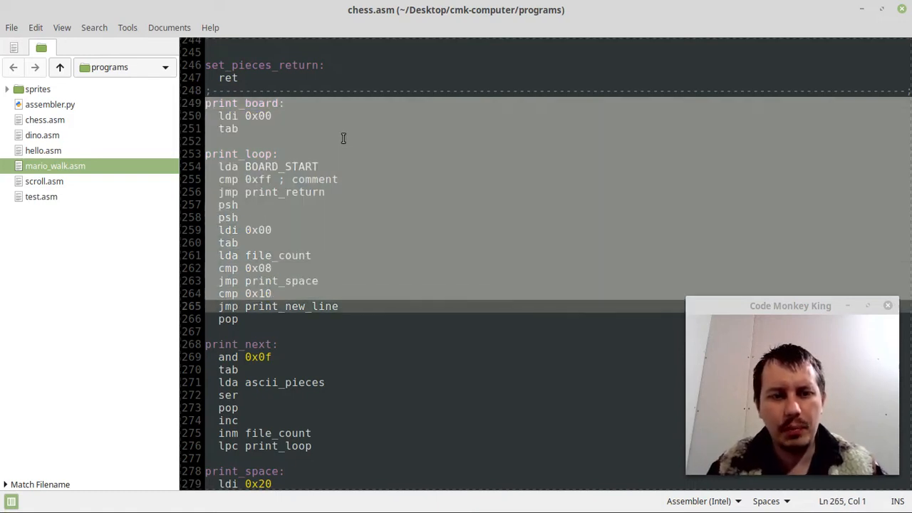
scroll(down, 3)
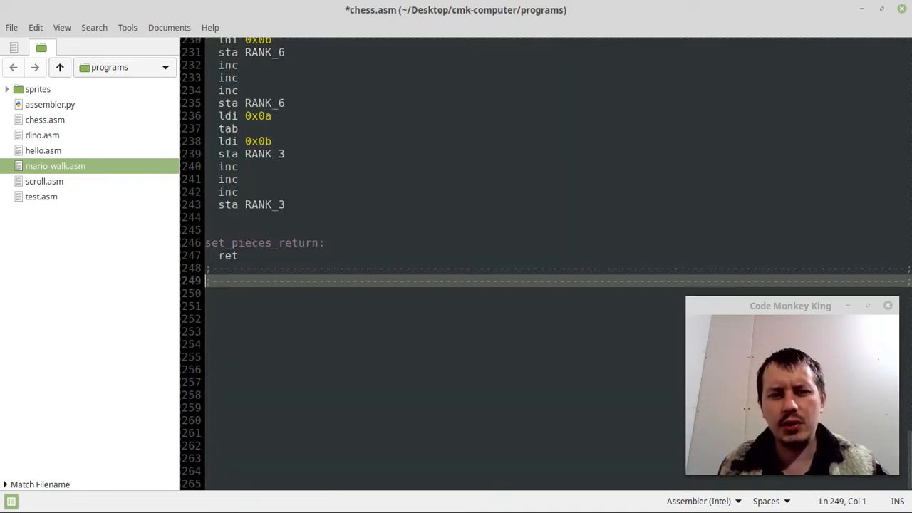
scroll(up, 3)
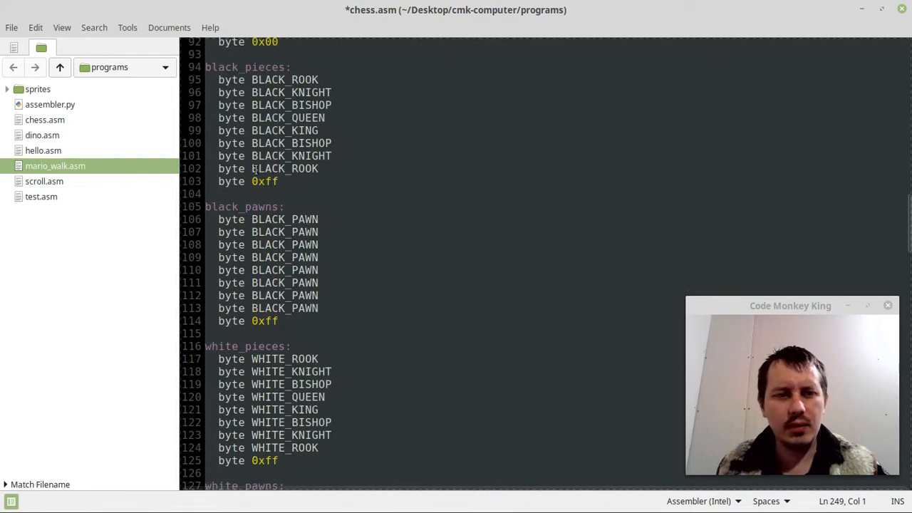
scroll(down, 3)
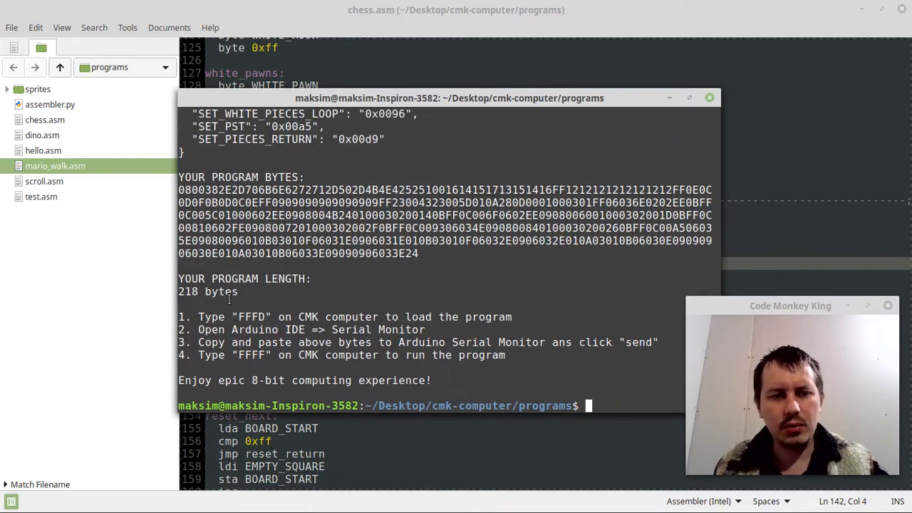
scroll(down, 3)
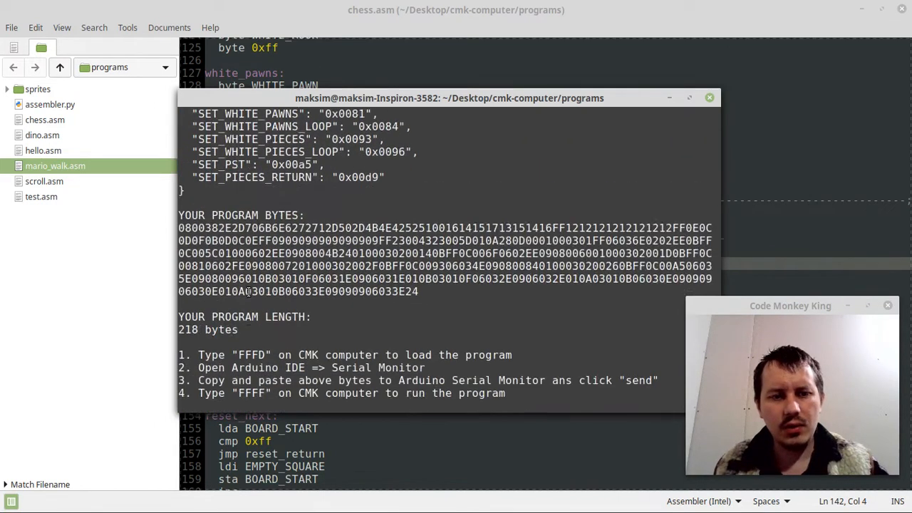
scroll(down, 3)
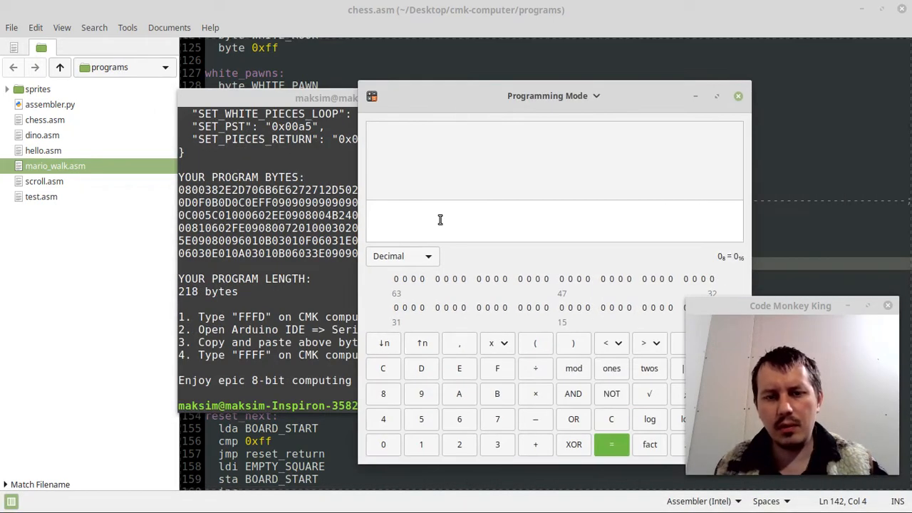
Calculate 286 − 218 = 68 bytes saved in GNOME Calculator
click(402, 256)
text(286 −)
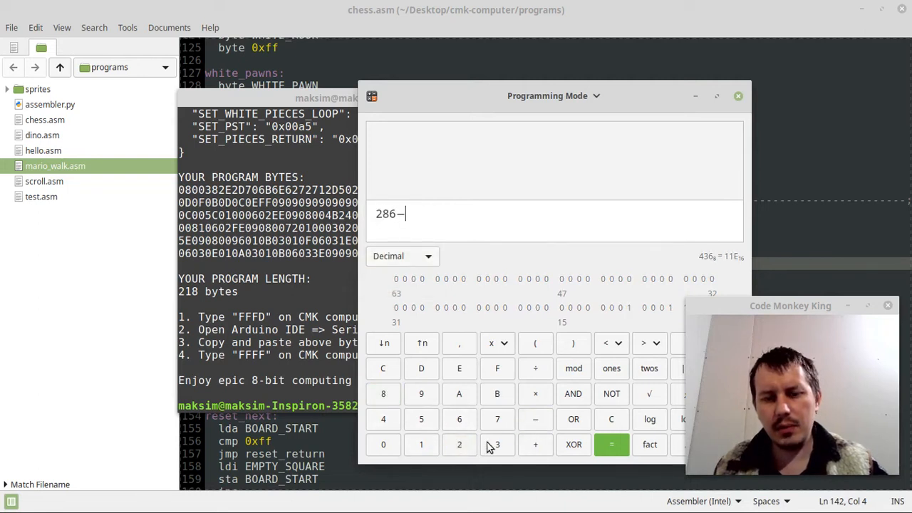
text(218)
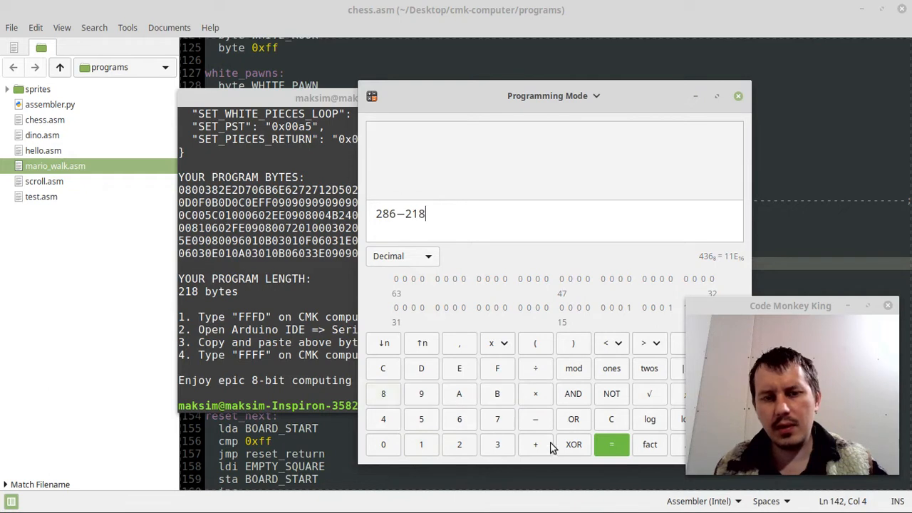
click(611, 444)
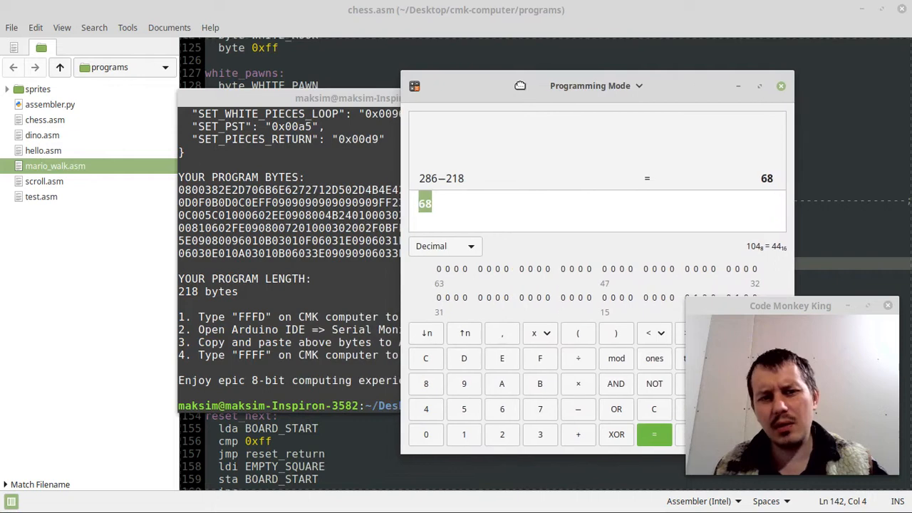
mouse_move(762, 115)
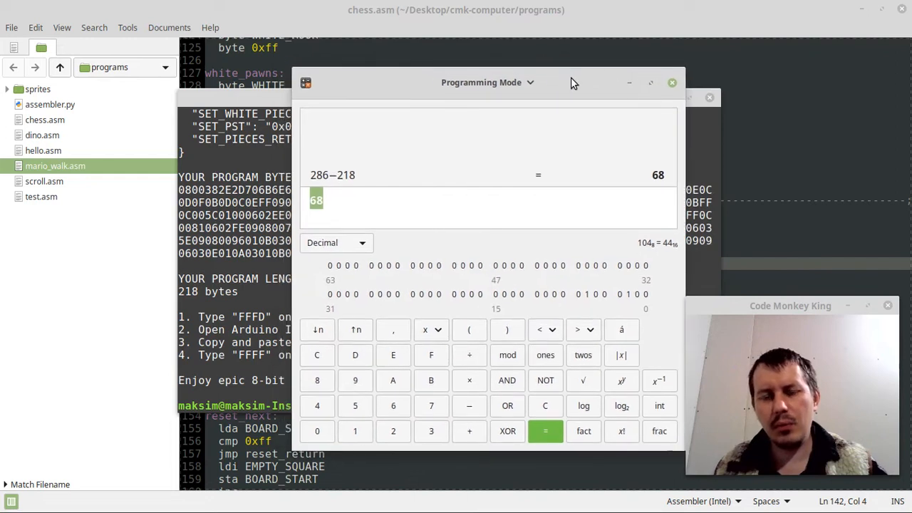
click(671, 82)
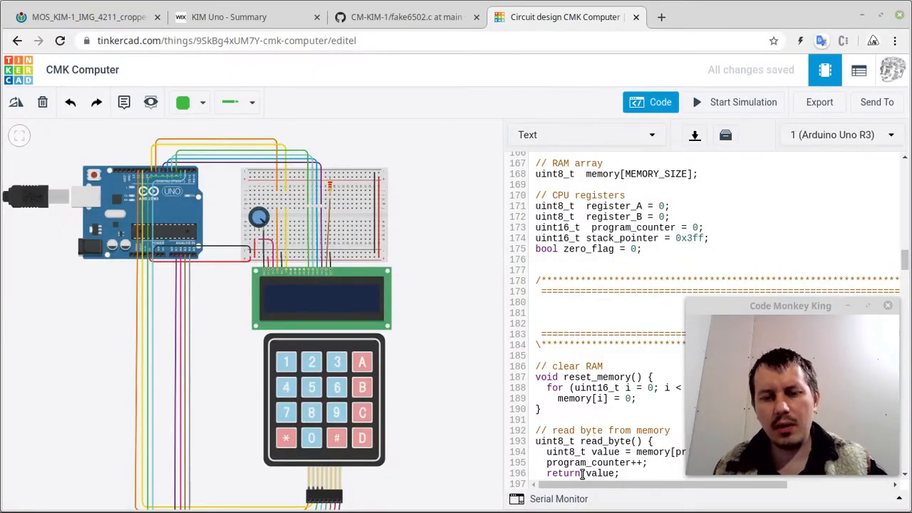
Start the simulation, load the program bytes at FFFD, and run it with FFFF
click(744, 102)
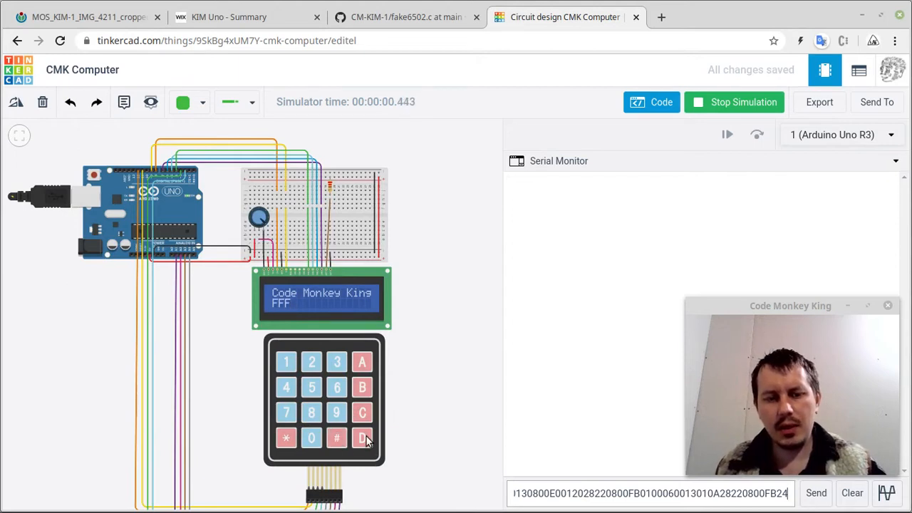
click(816, 493)
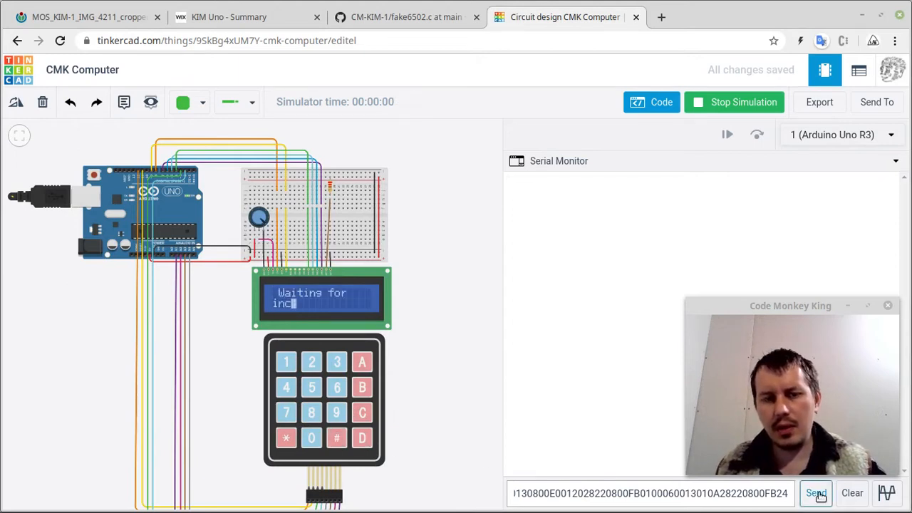
click(816, 494)
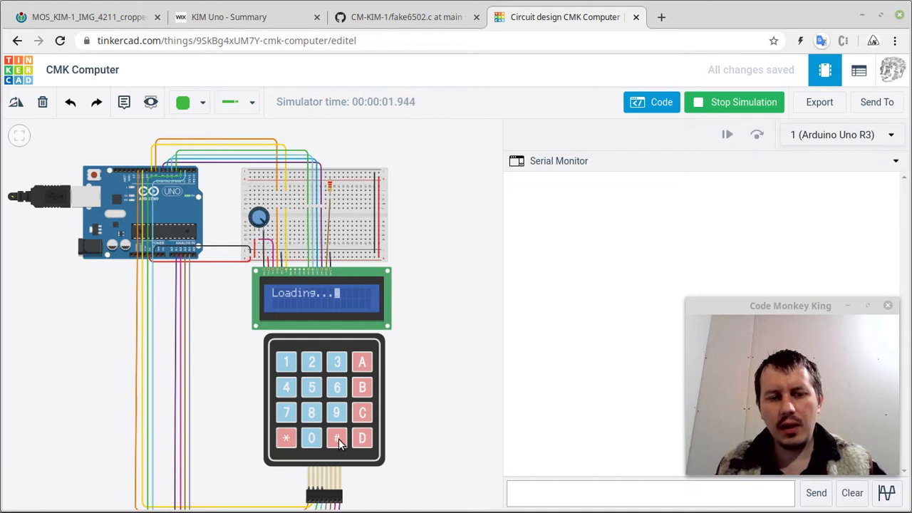
mouse_move(648, 139)
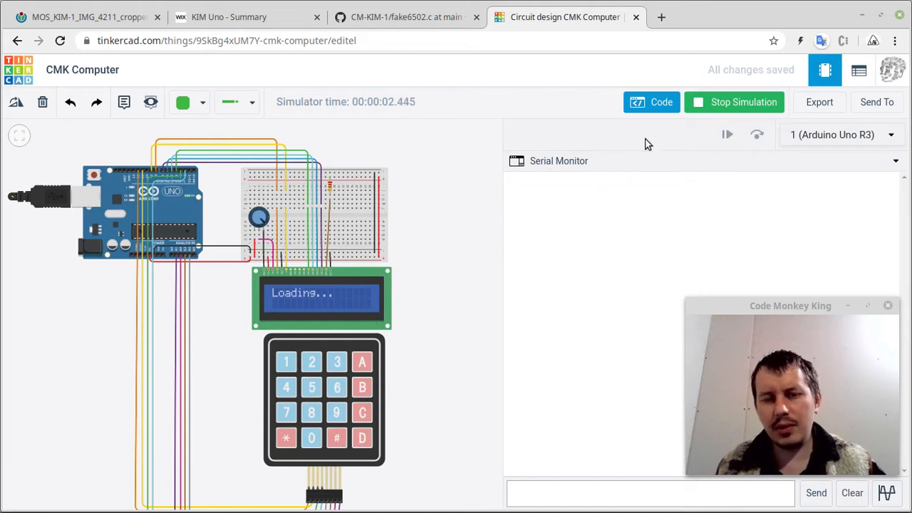
click(337, 438)
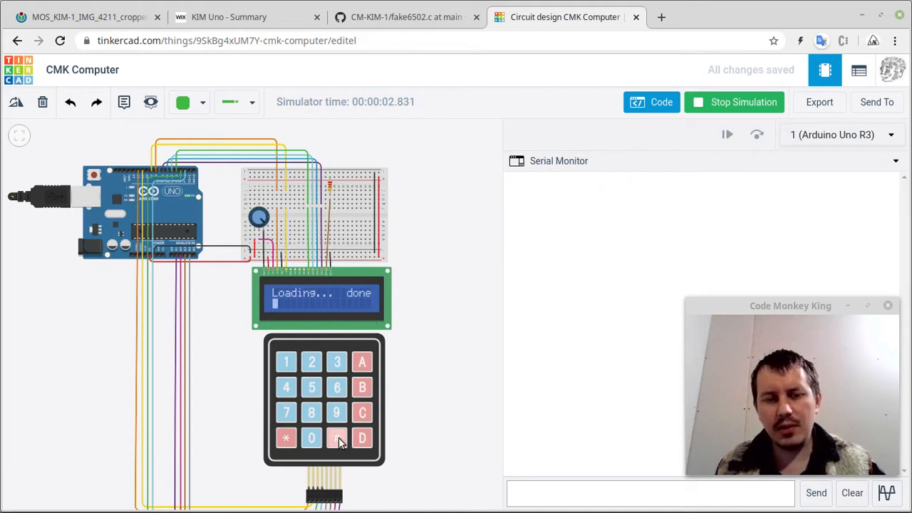
click(336, 437)
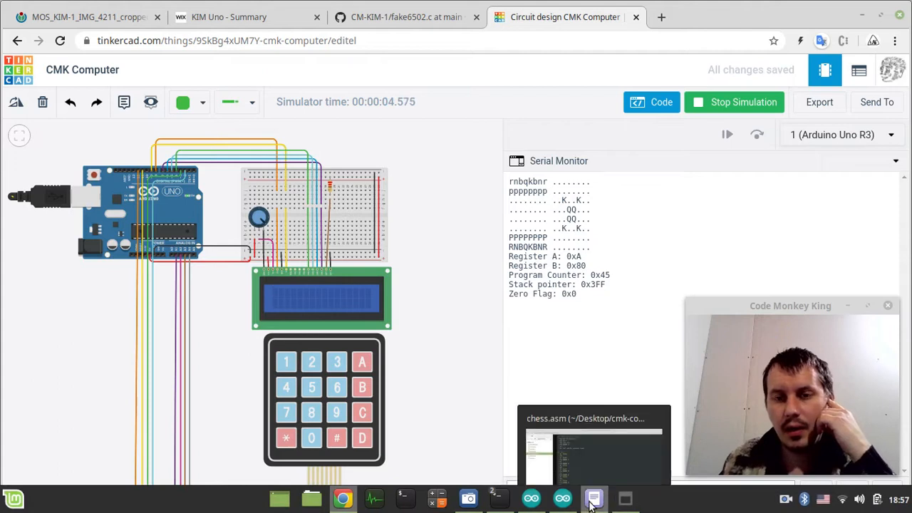
Return to chess.asm in Xed and scroll through its piece tables
click(594, 498)
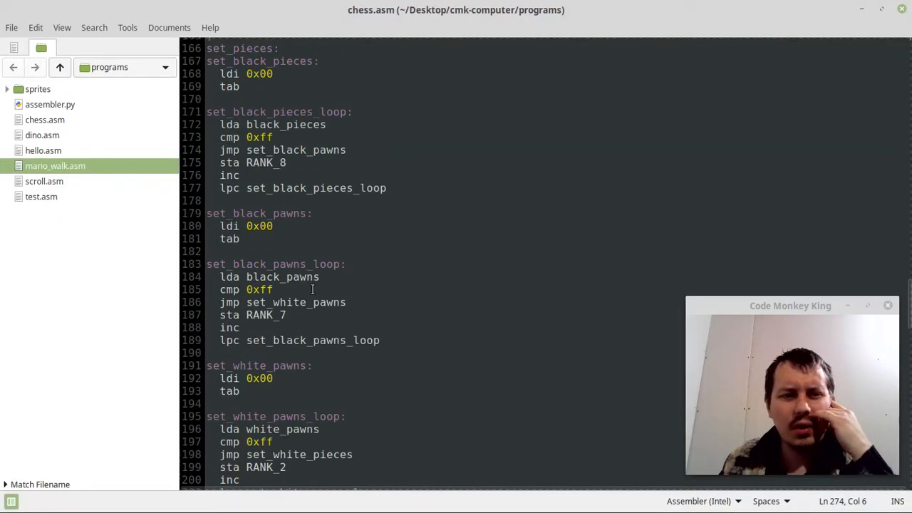
scroll(up, 3)
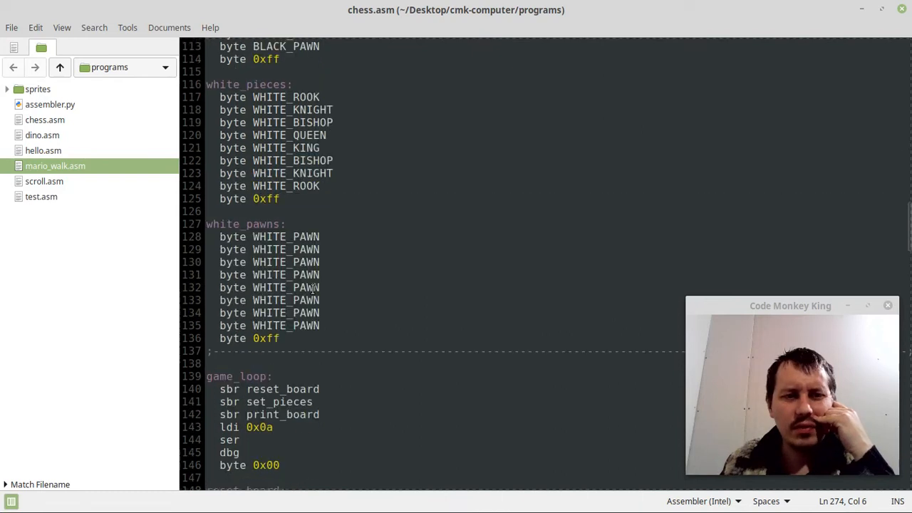
scroll(down, 3)
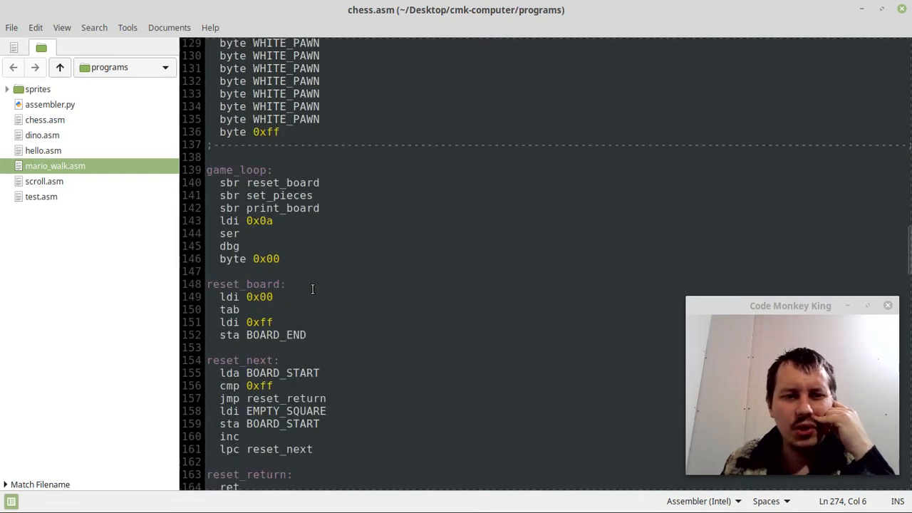
scroll(down, 3)
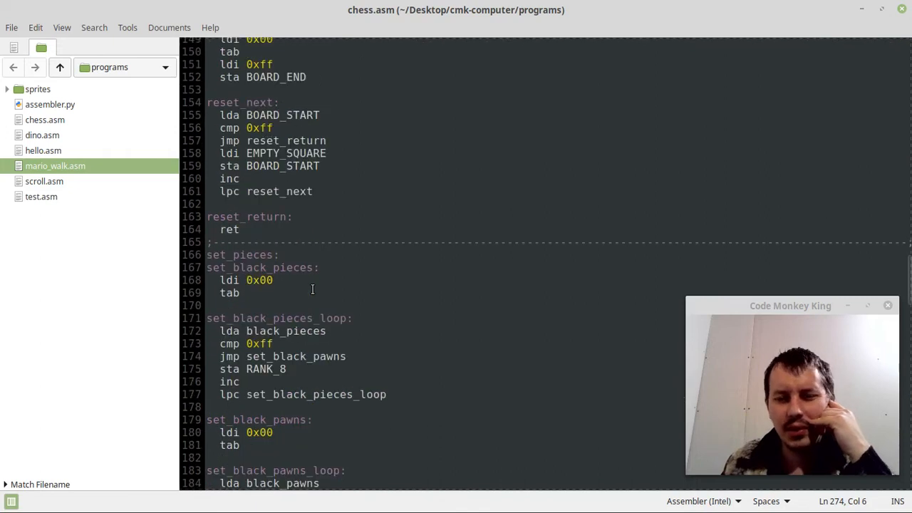
scroll(down, 3)
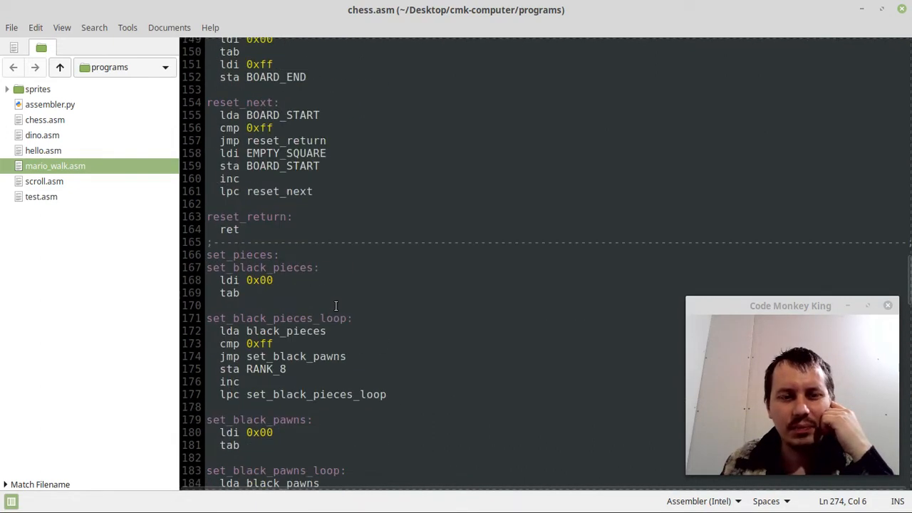
scroll(down, 3)
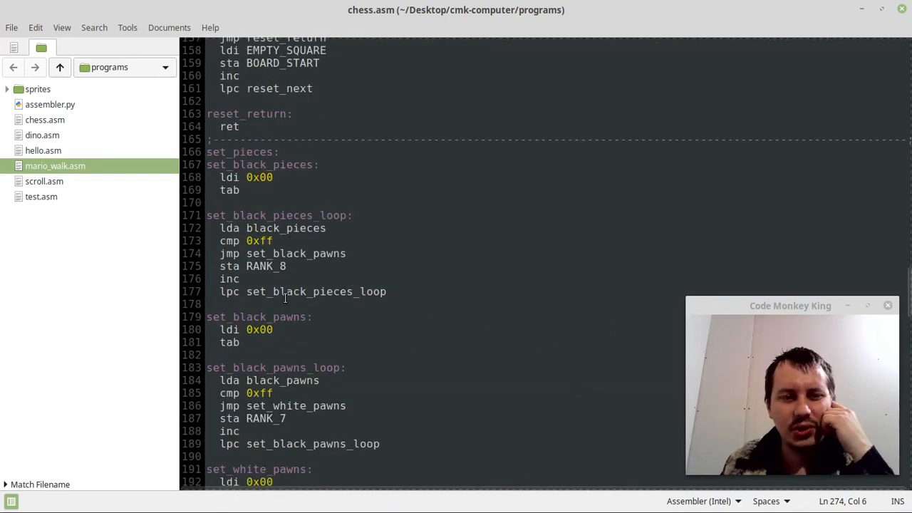
scroll(down, 3)
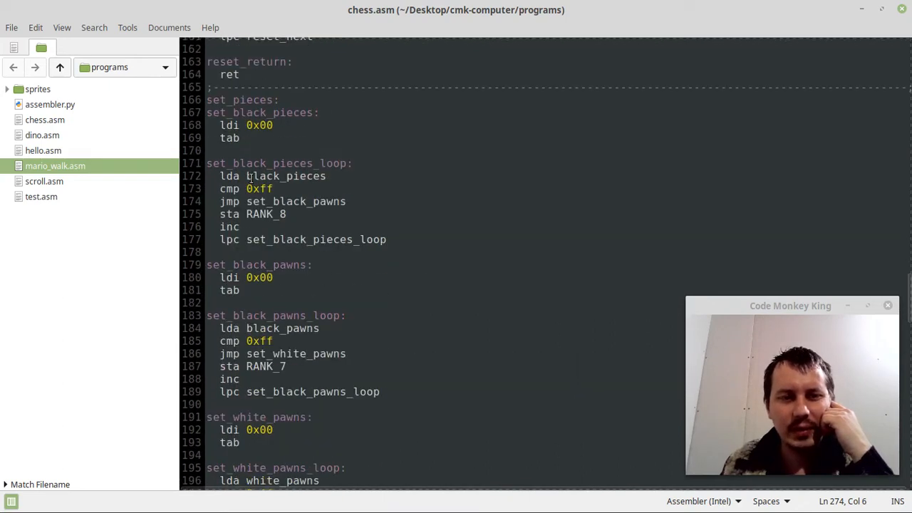
Scroll on to game_loop and reset_board, with the set_pieces loops below
scroll(up, 3)
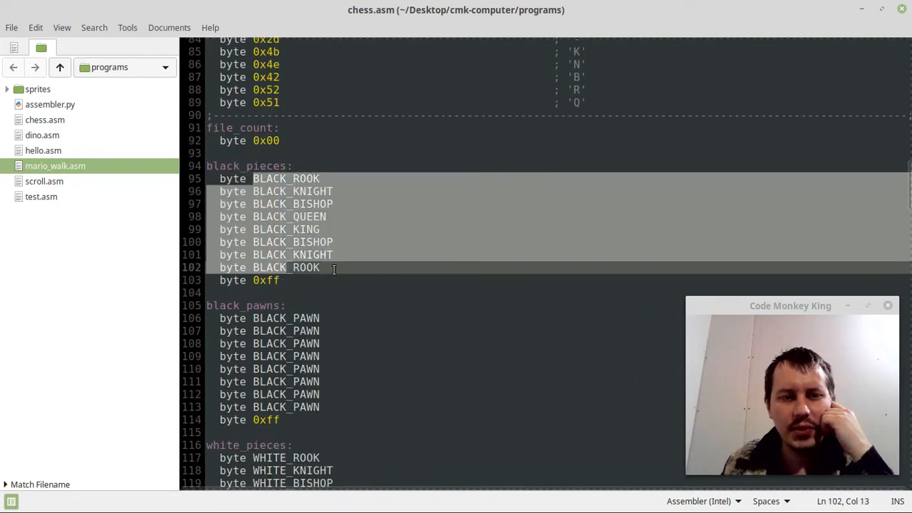
scroll(down, 3)
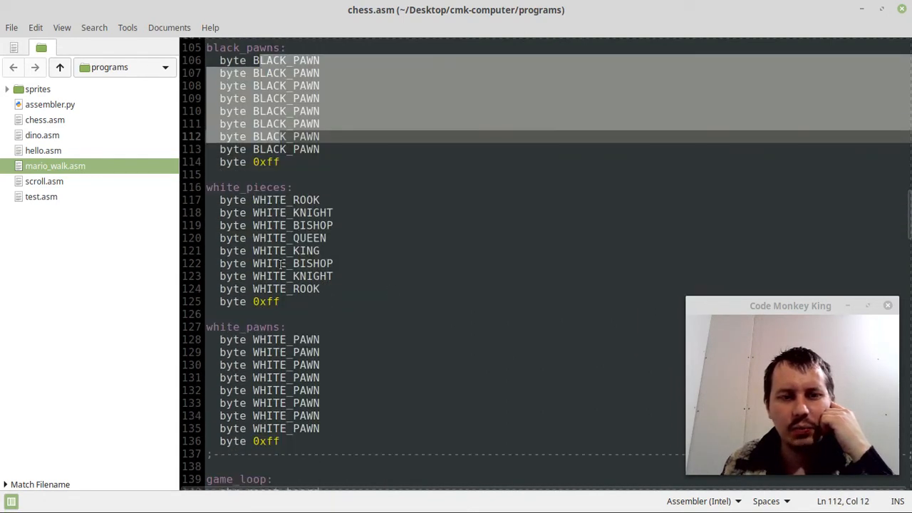
scroll(down, 3)
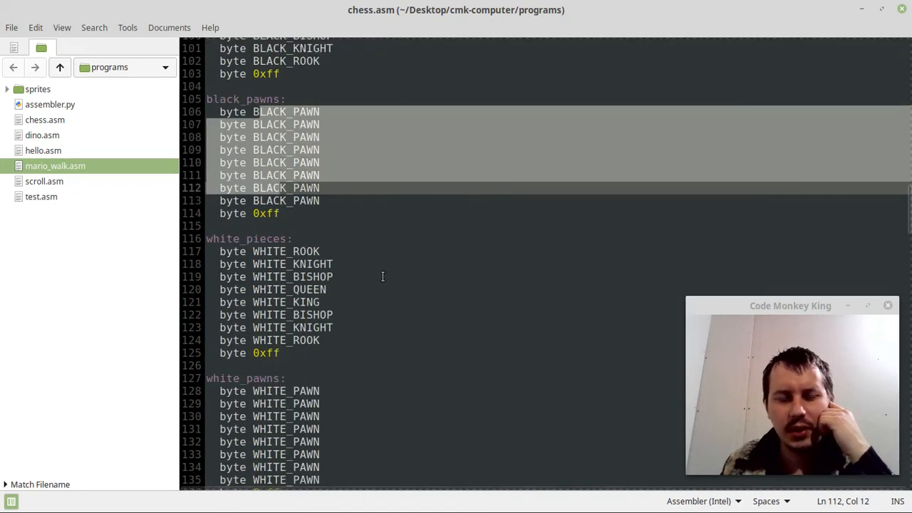
scroll(down, 3)
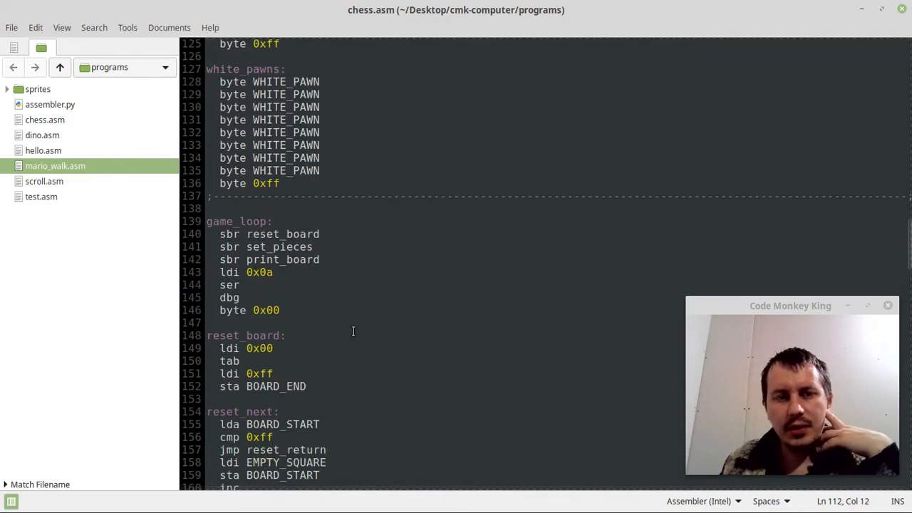
mouse_move(349, 308)
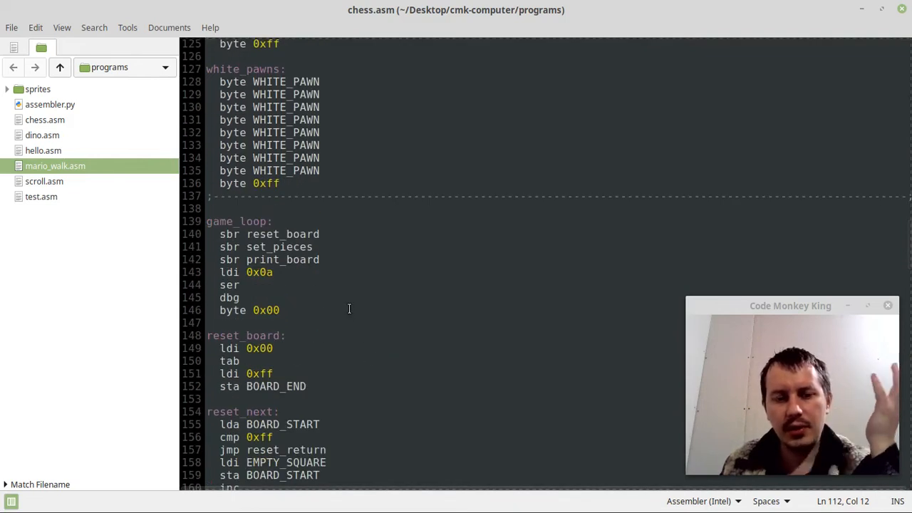
scroll(down, 3)
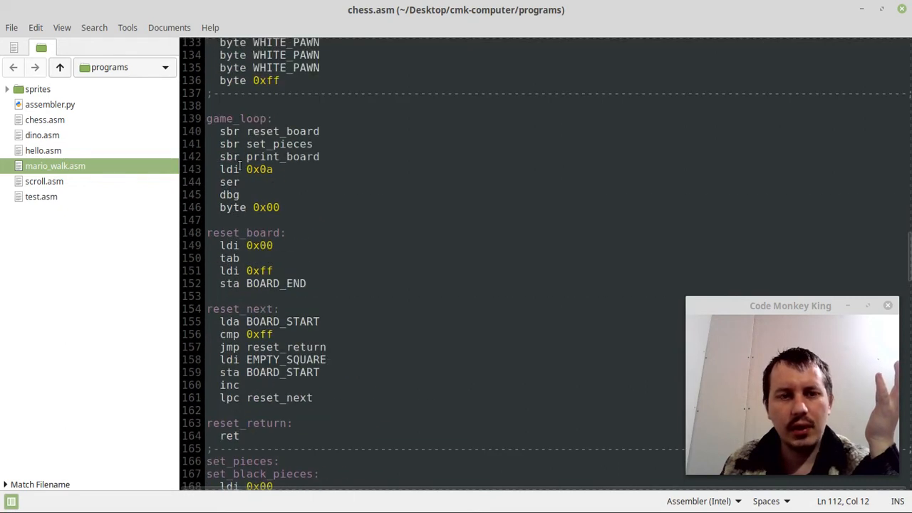
scroll(down, 3)
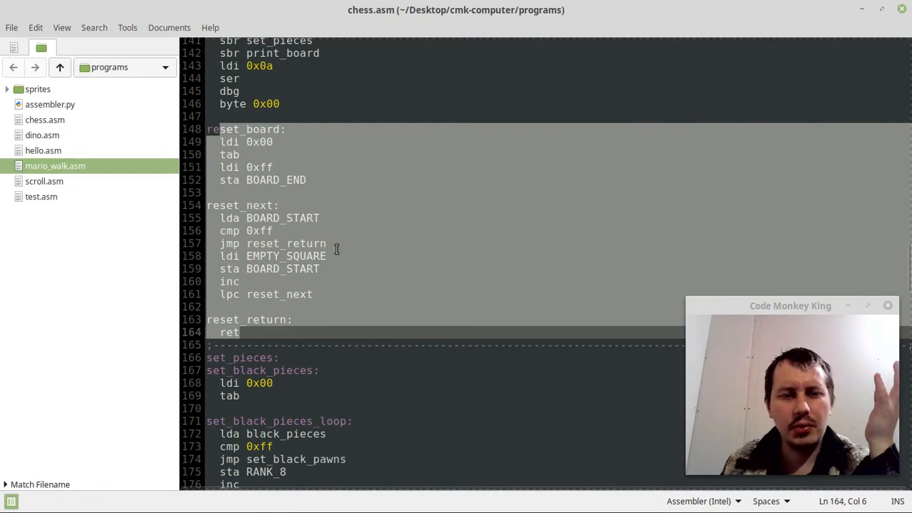
scroll(up, 3)
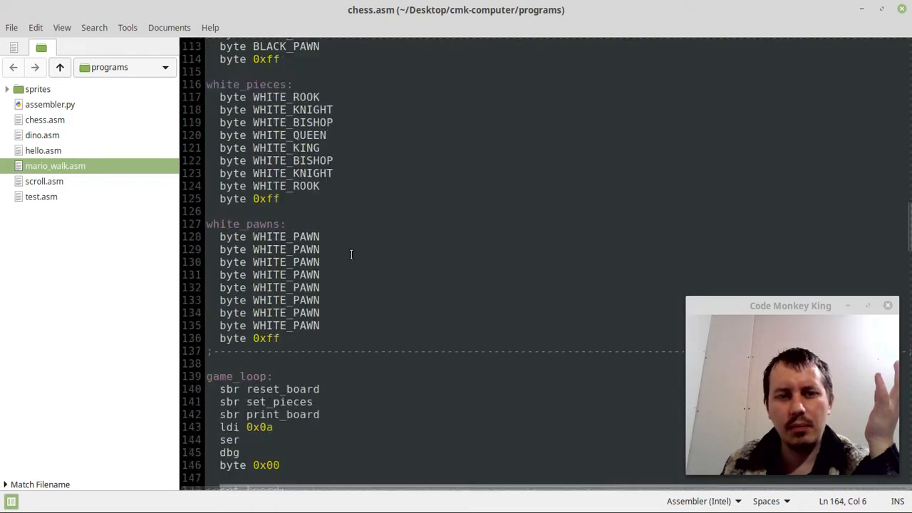
scroll(down, 3)
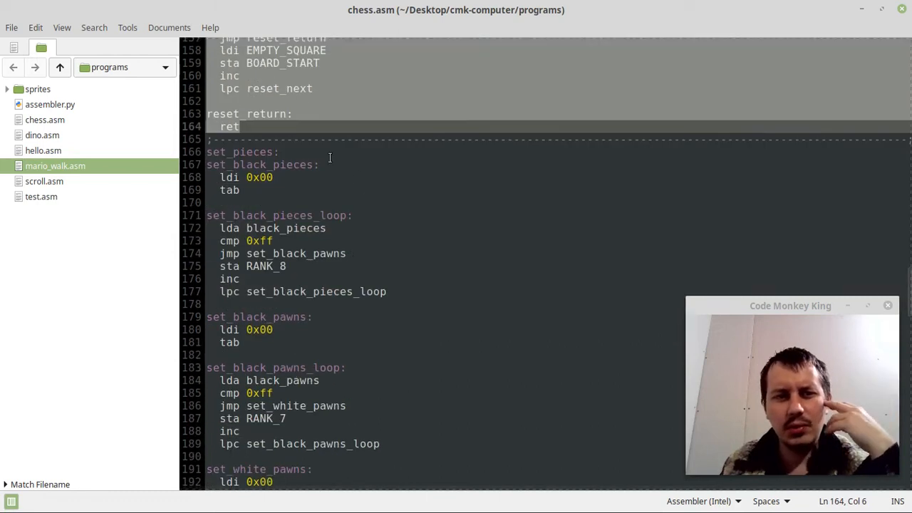
click(273, 241)
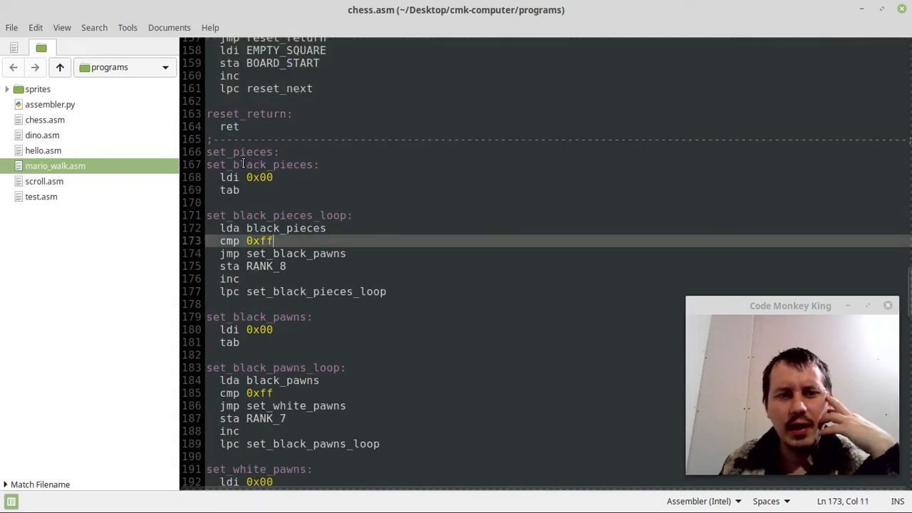
scroll(down, 3)
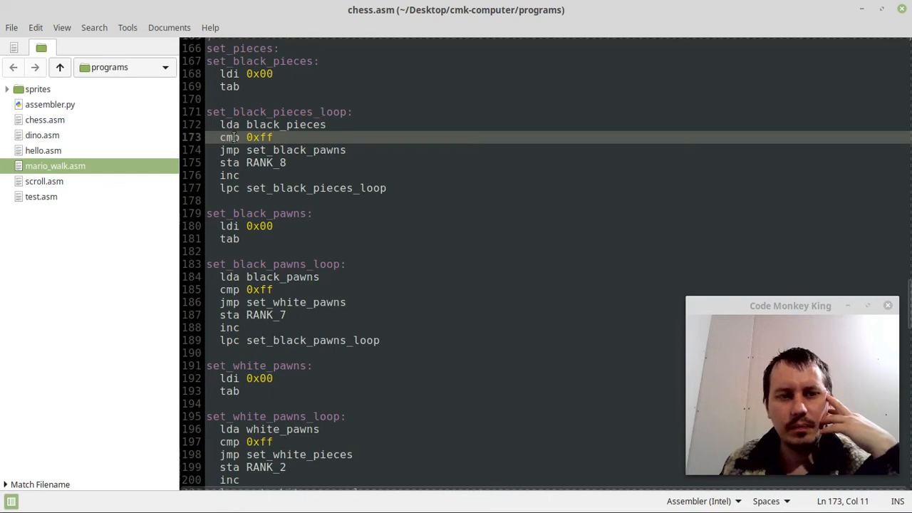
click(301, 124)
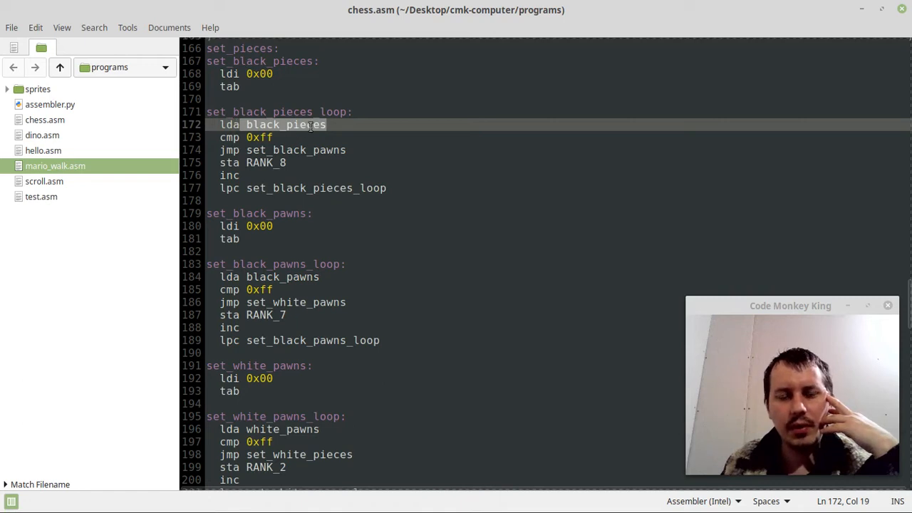
mouse_move(320, 301)
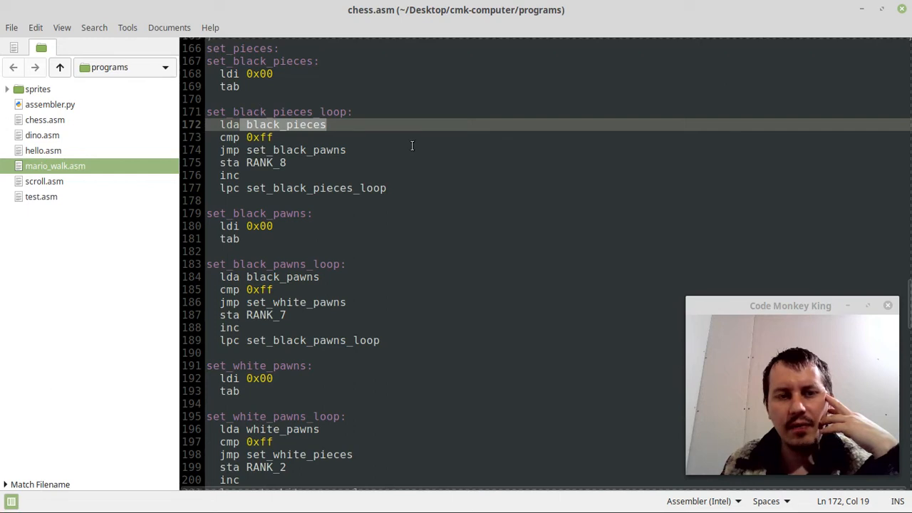
scroll(down, 3)
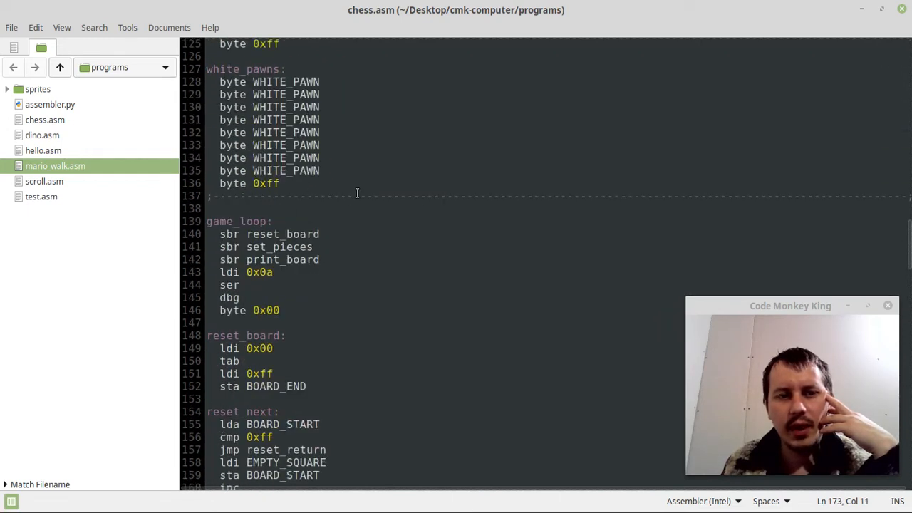
scroll(down, 3)
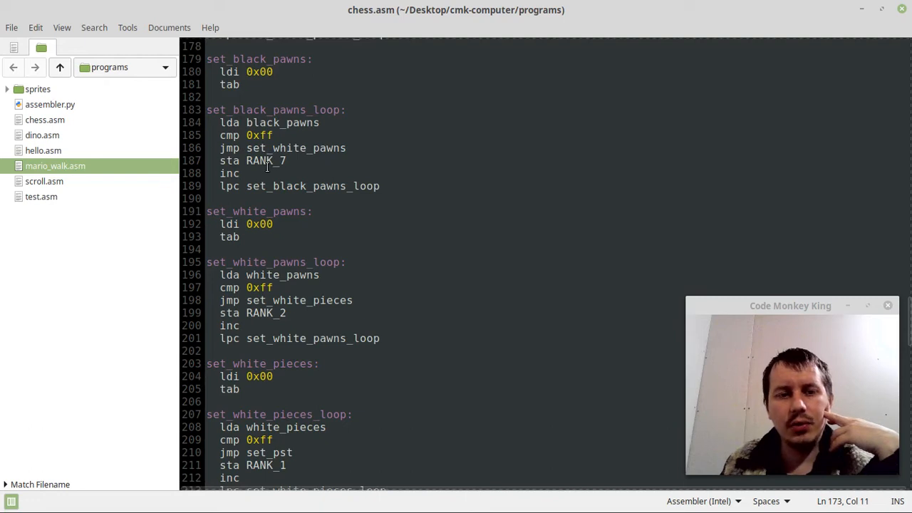
scroll(down, 3)
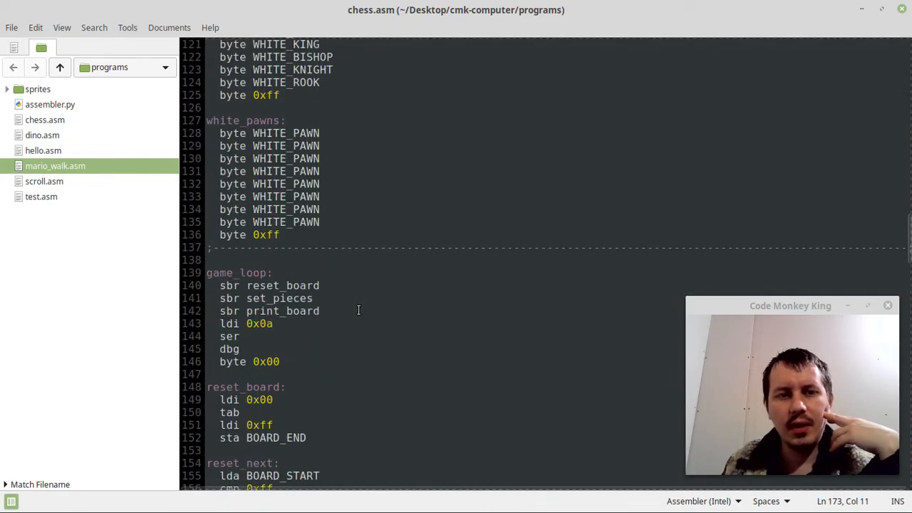
scroll(down, 3)
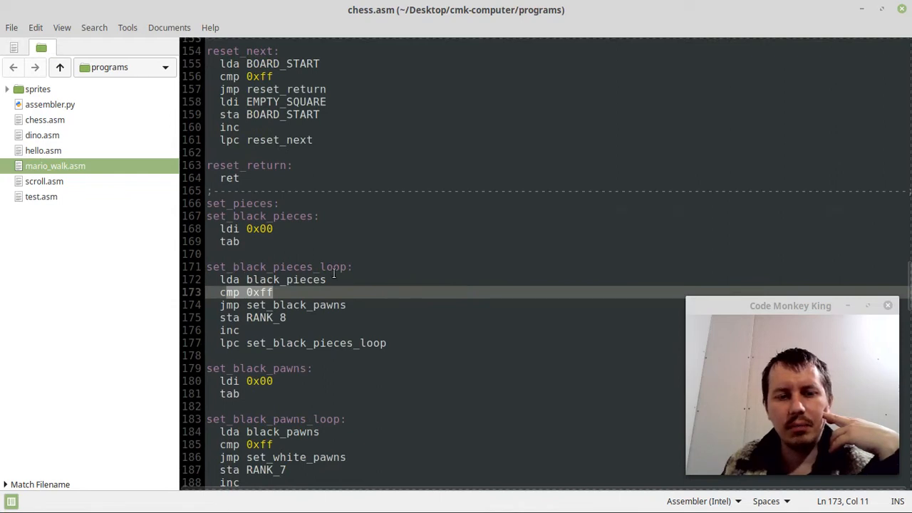
scroll(down, 3)
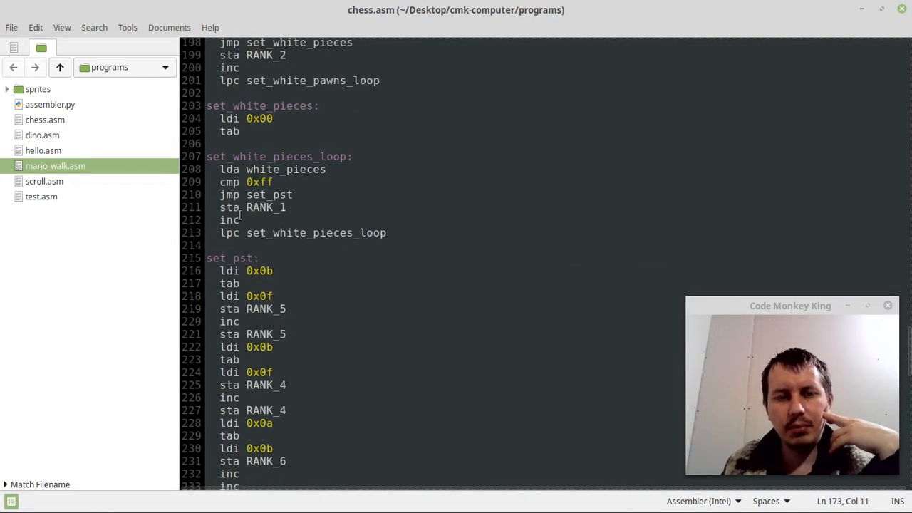
scroll(down, 3)
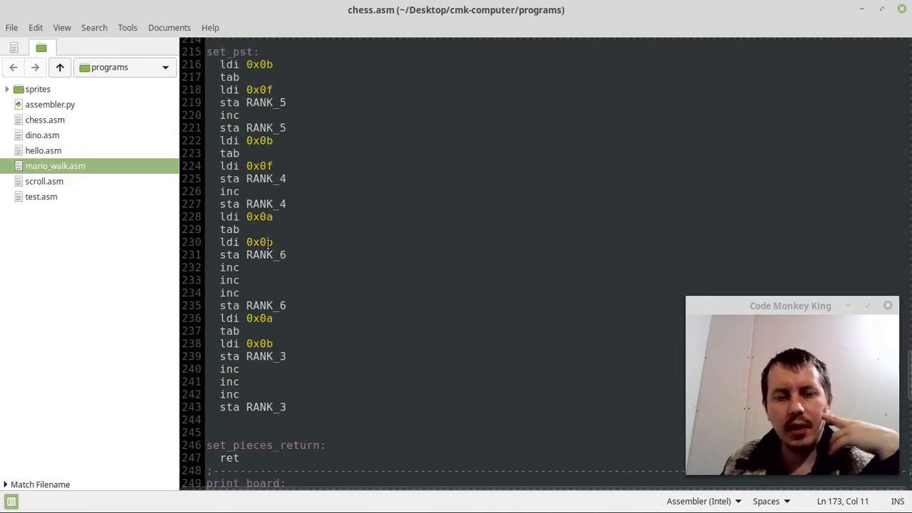
drag(240, 229, 286, 407)
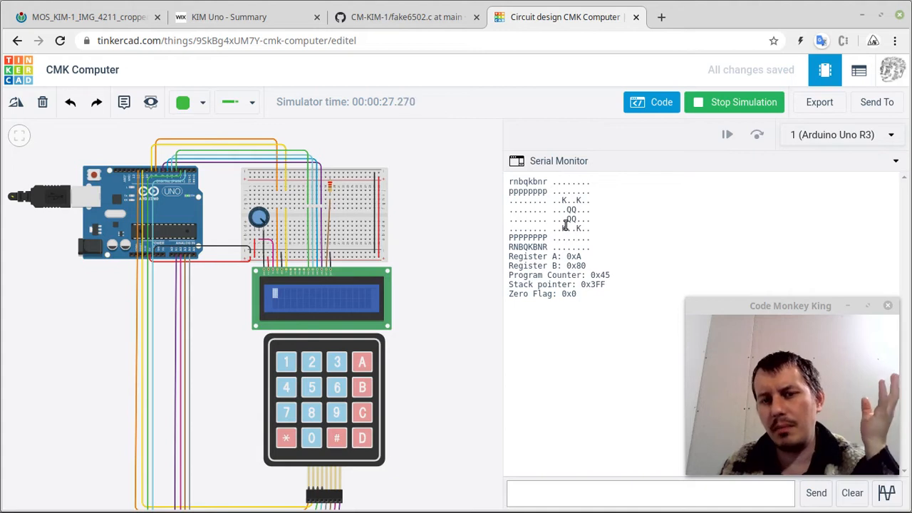
mouse_move(683, 230)
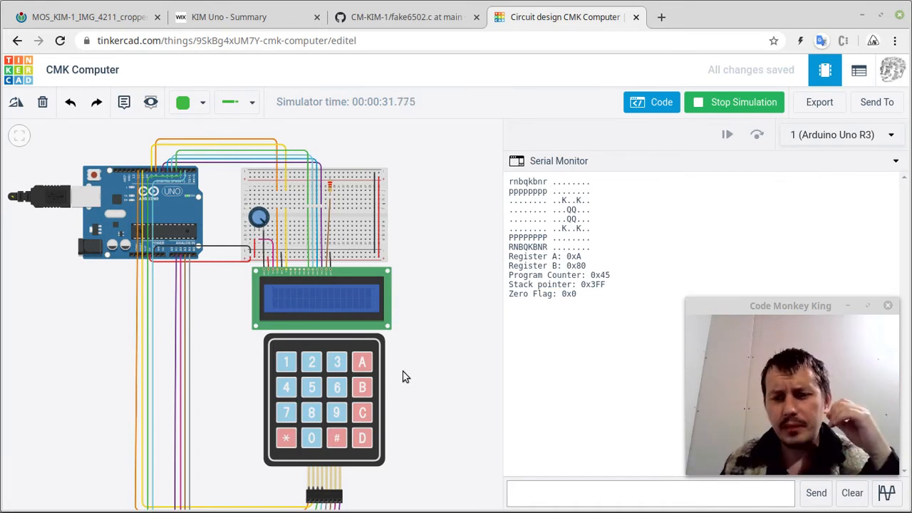
mouse_move(218, 269)
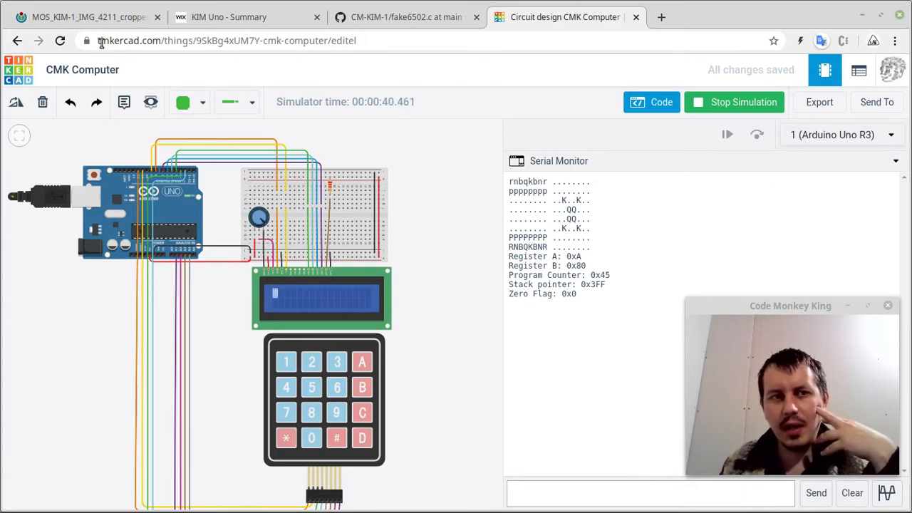
Show the MOS KIM-1 single-board computer photo on Wikimedia Commons
click(86, 17)
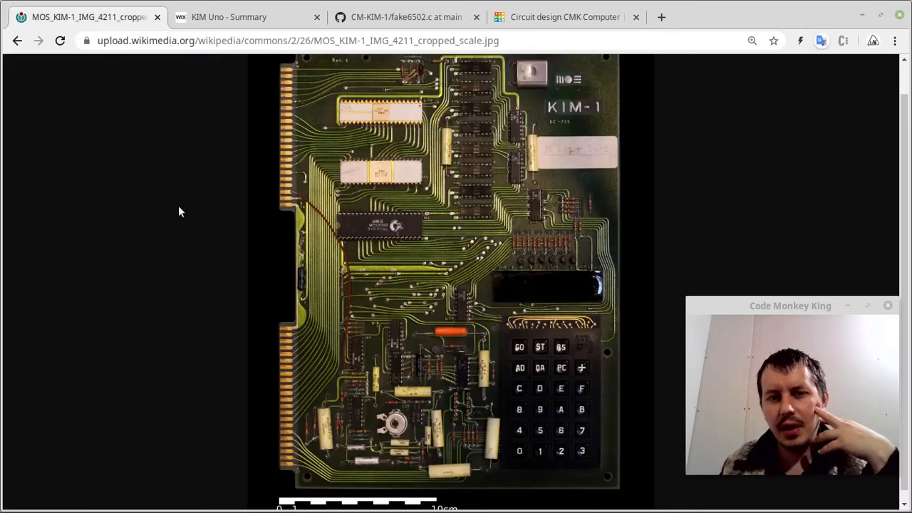
mouse_move(558, 329)
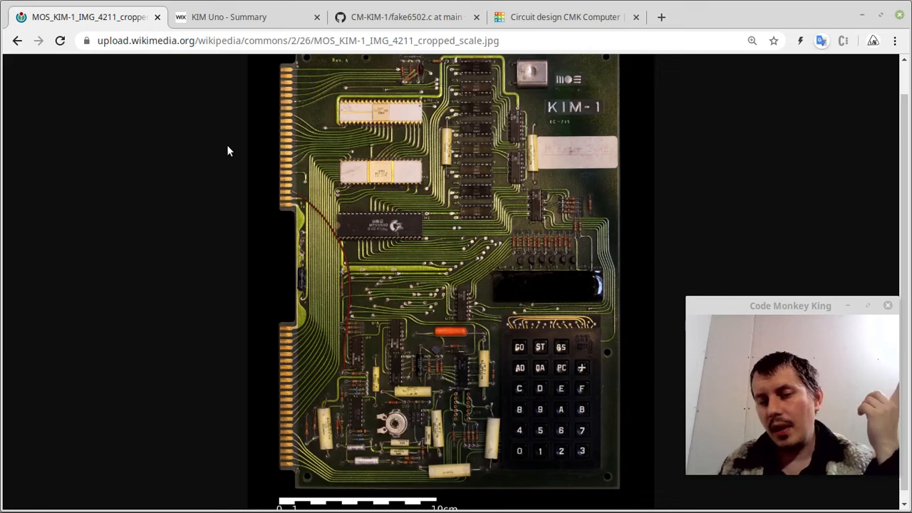
mouse_move(559, 405)
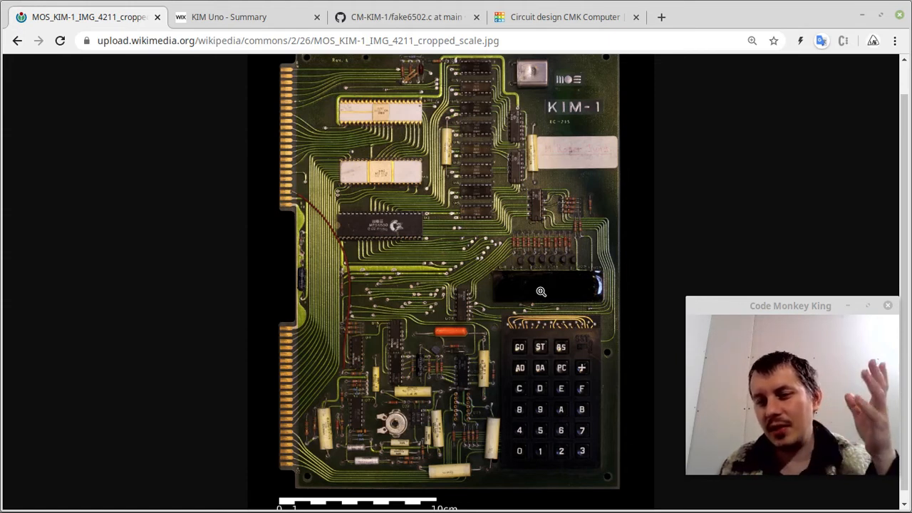
mouse_move(504, 291)
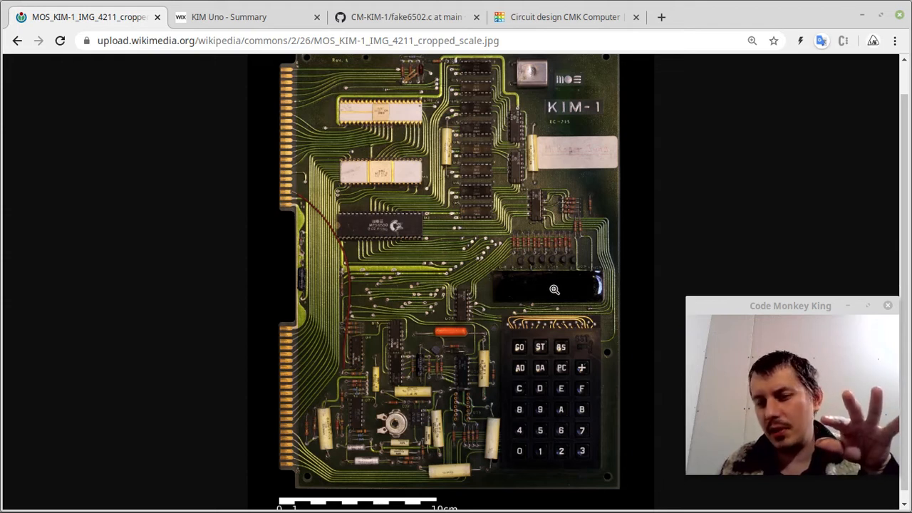
mouse_move(590, 292)
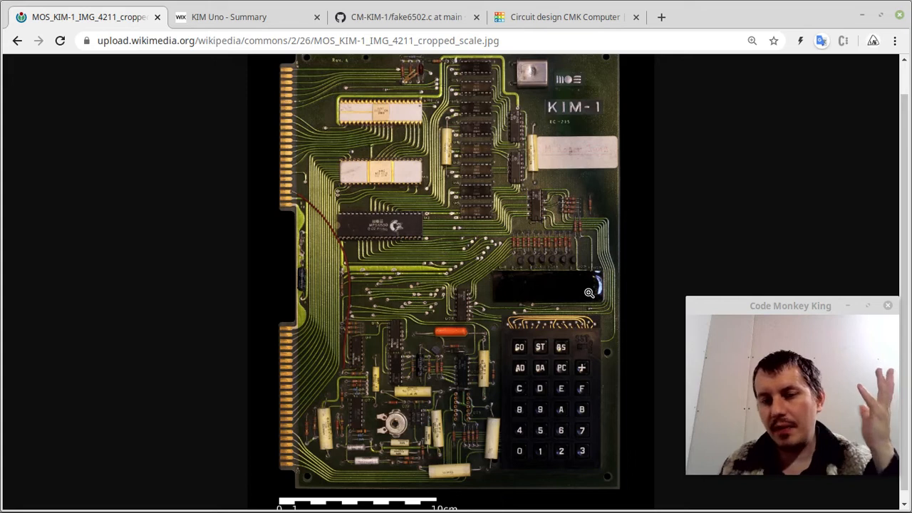
mouse_move(566, 401)
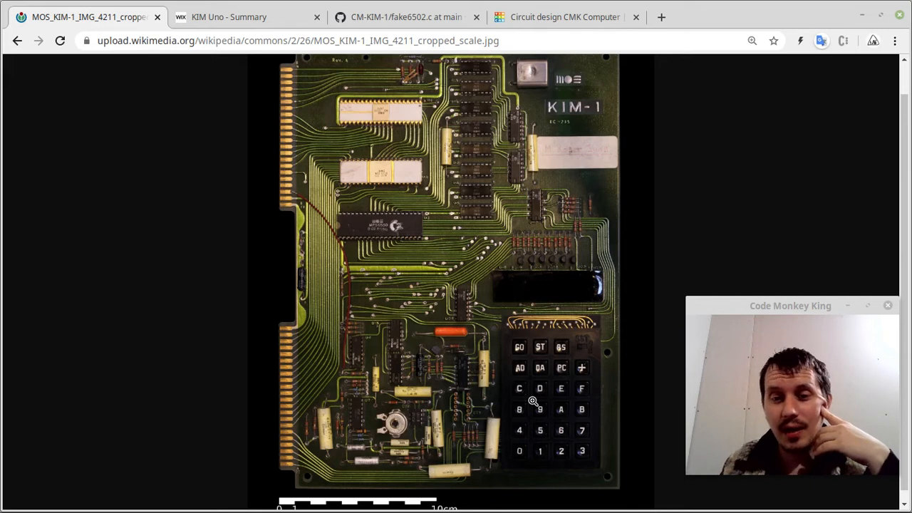
mouse_move(540, 355)
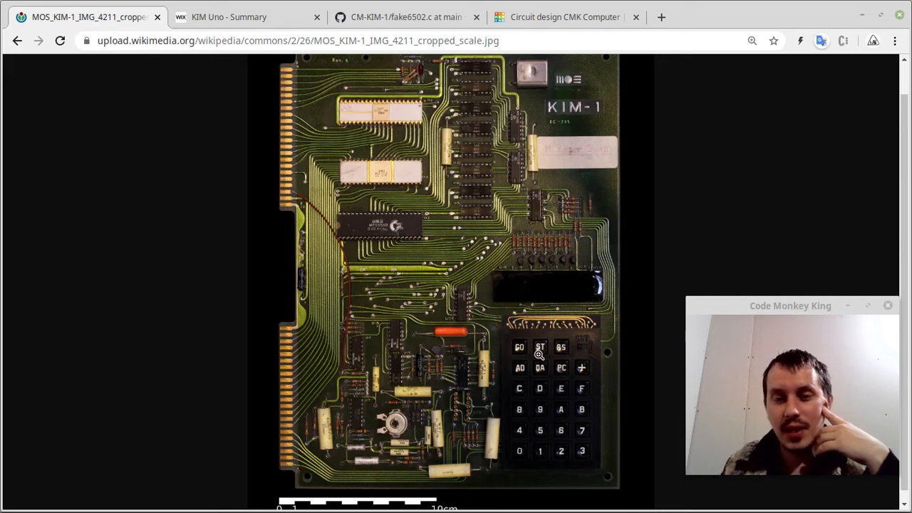
mouse_move(575, 373)
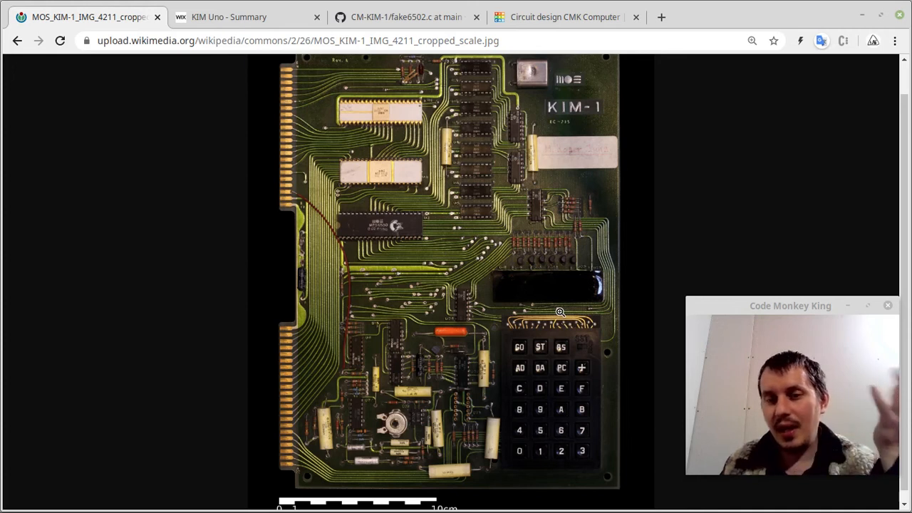
mouse_move(676, 265)
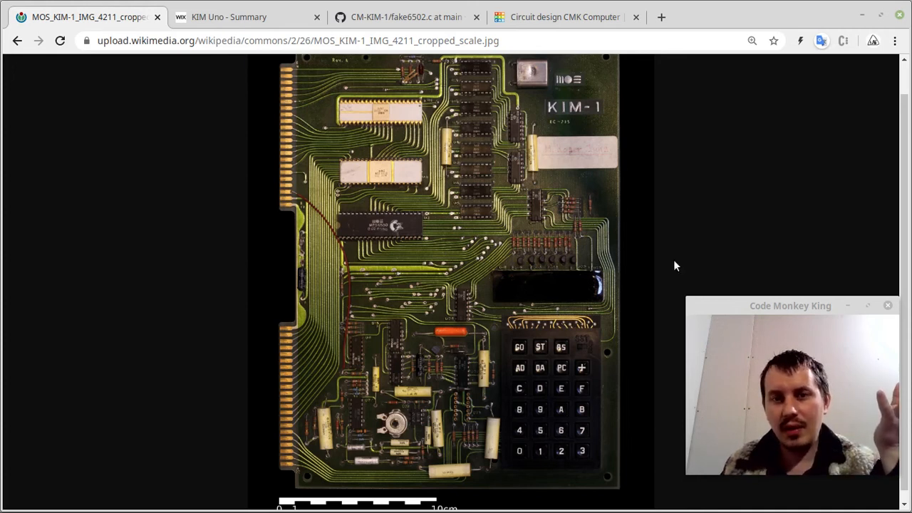
mouse_move(459, 182)
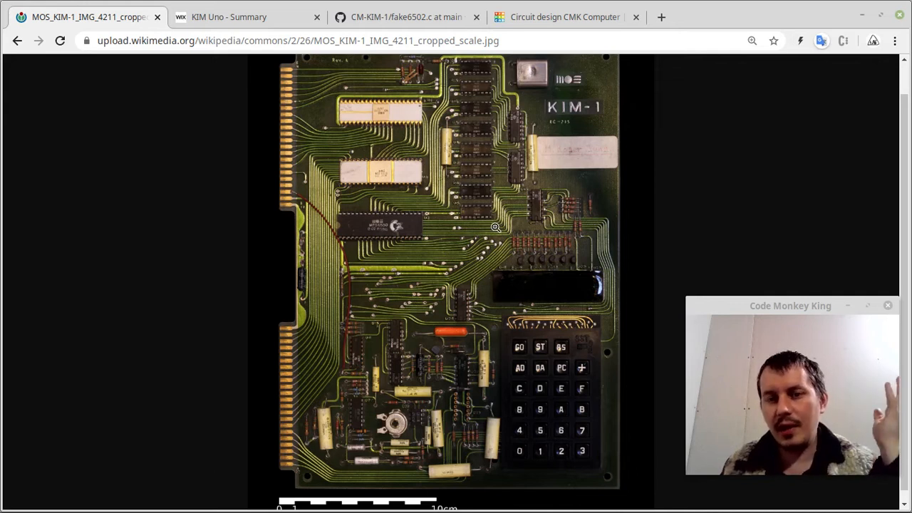
mouse_move(539, 301)
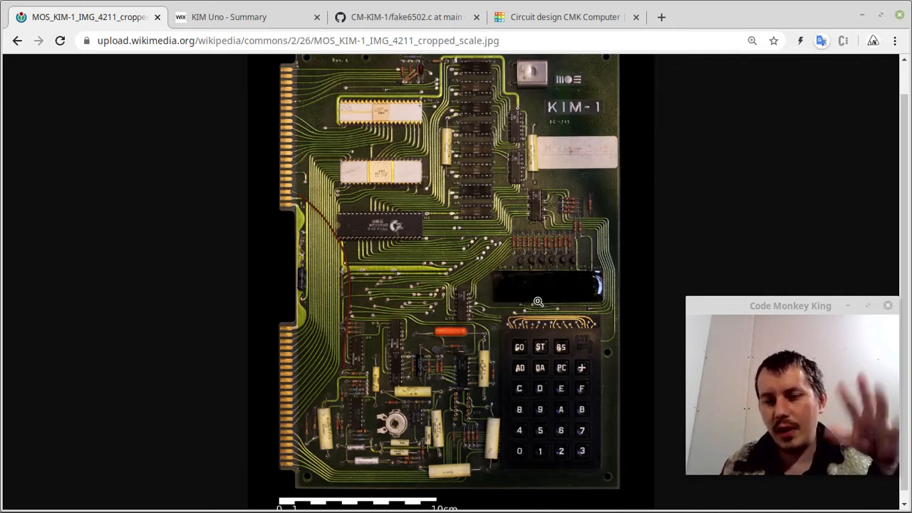
mouse_move(417, 137)
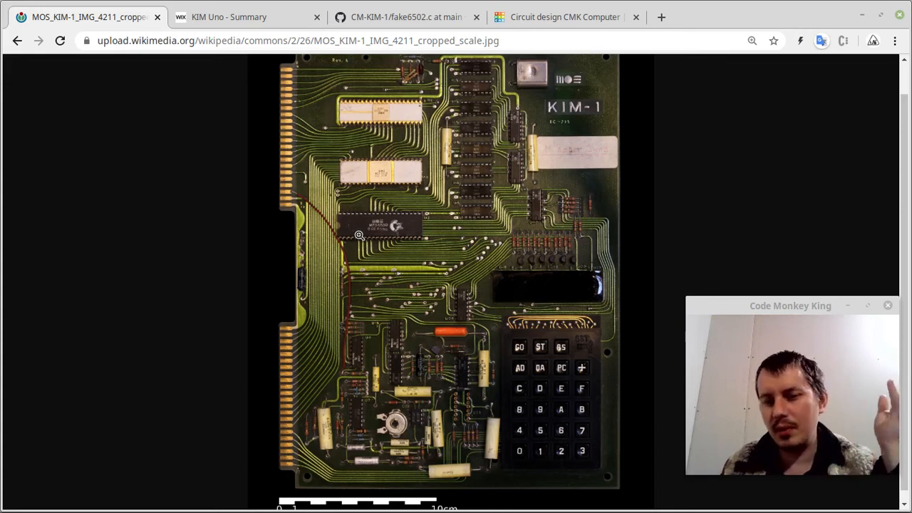
mouse_move(561, 93)
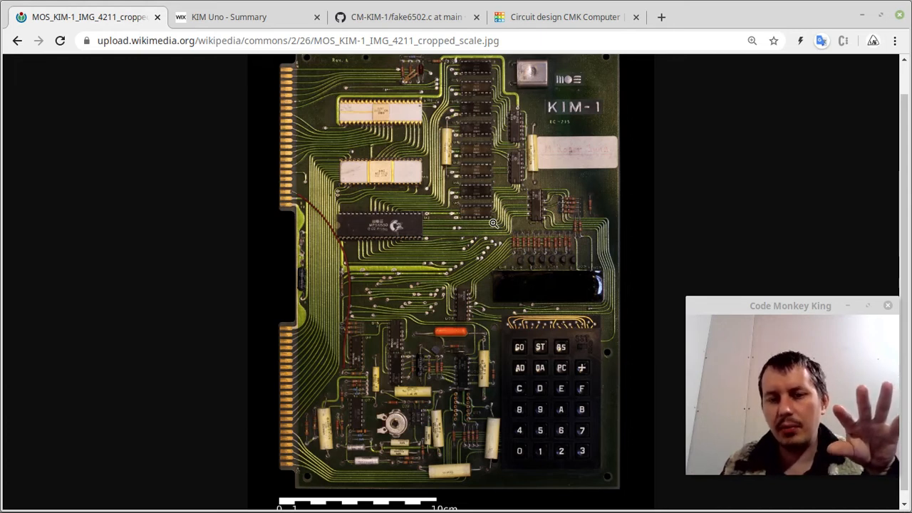
mouse_move(486, 247)
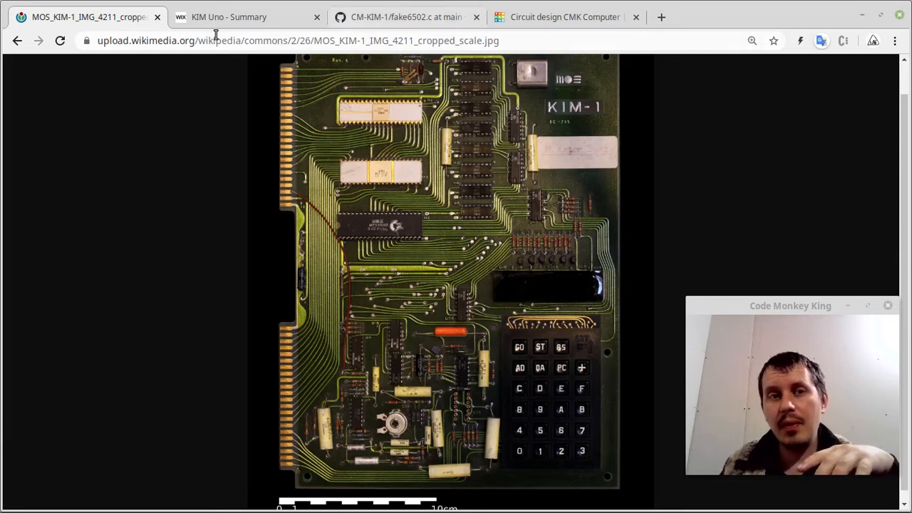
click(246, 16)
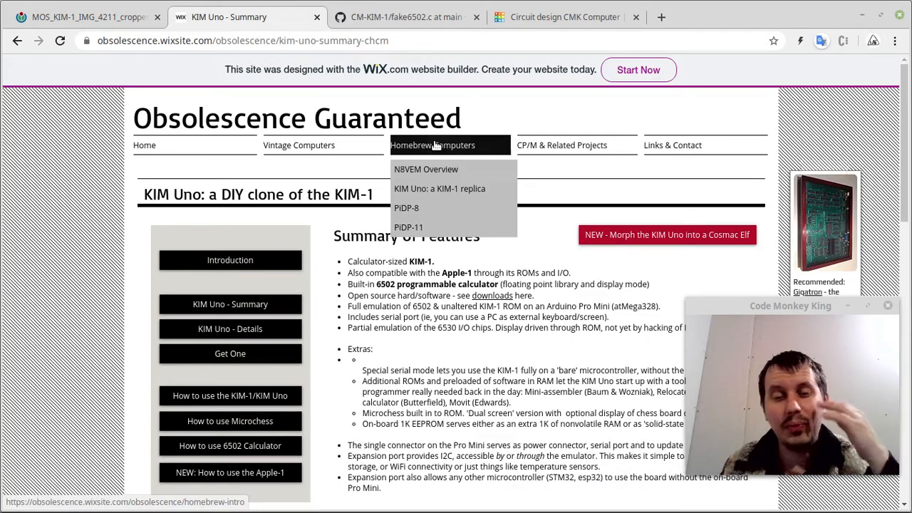
mouse_move(100, 276)
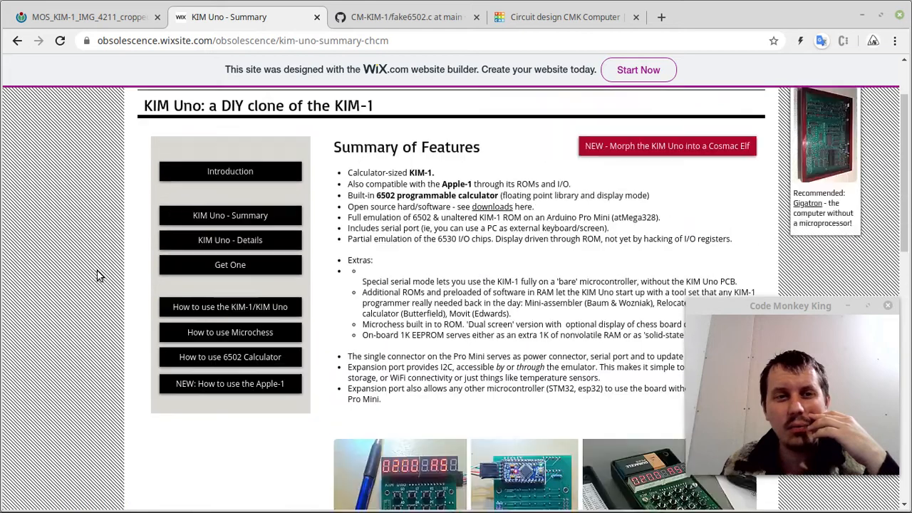
scroll(down, 3)
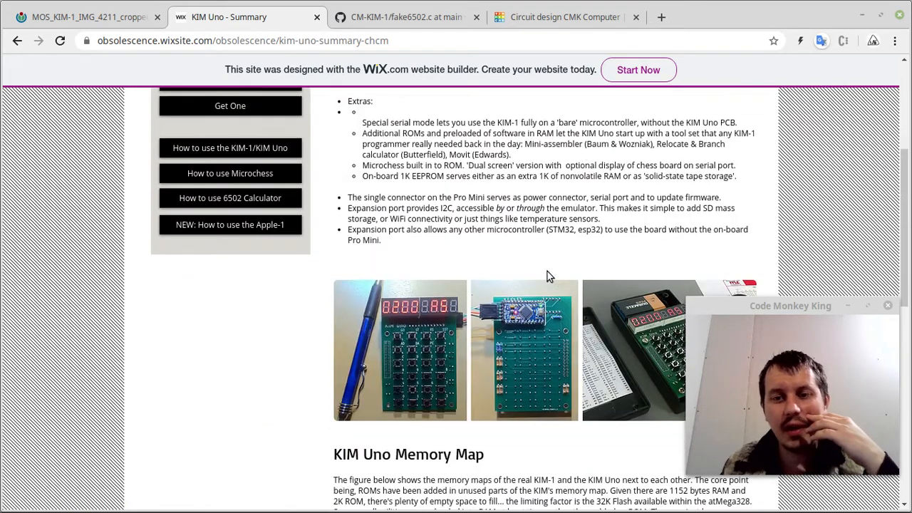
scroll(down, 3)
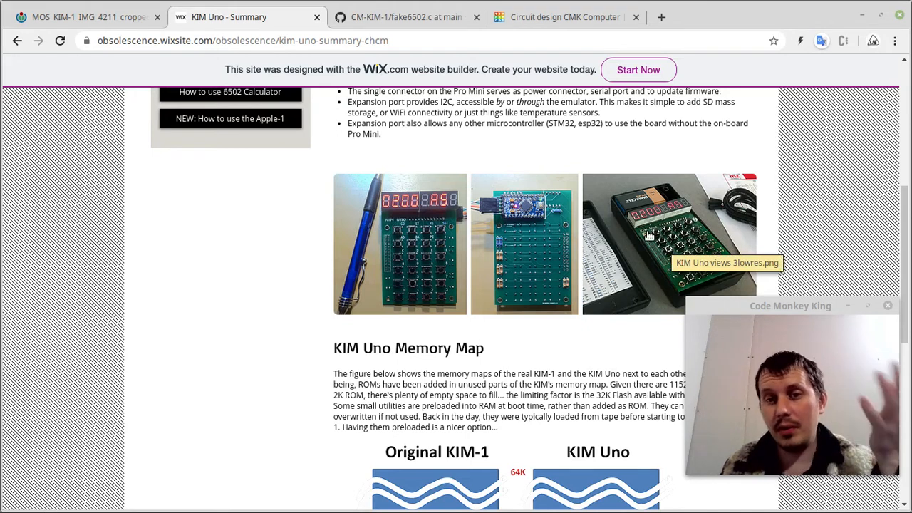
mouse_move(541, 216)
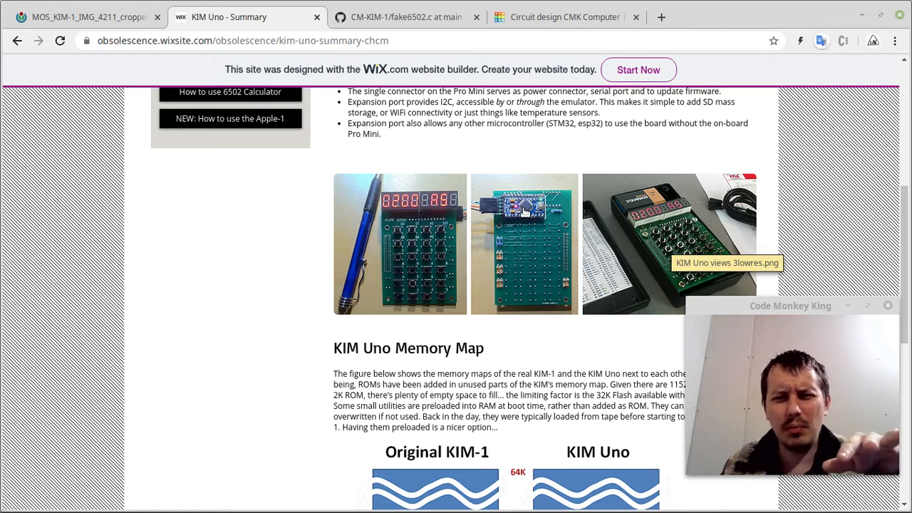
scroll(up, 3)
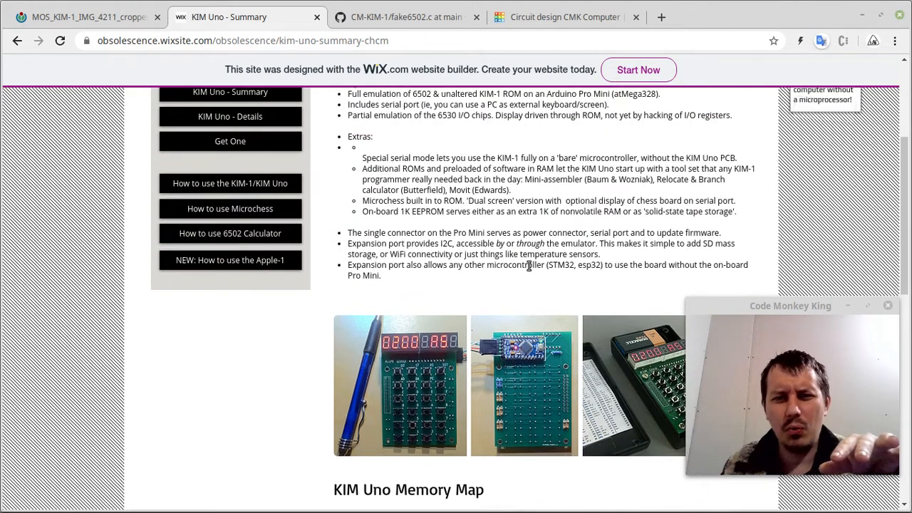
scroll(down, 3)
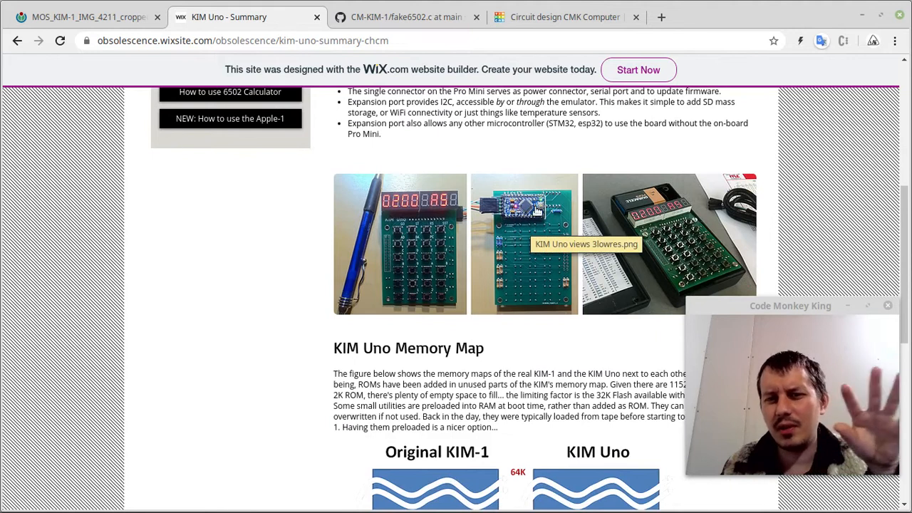
mouse_move(666, 228)
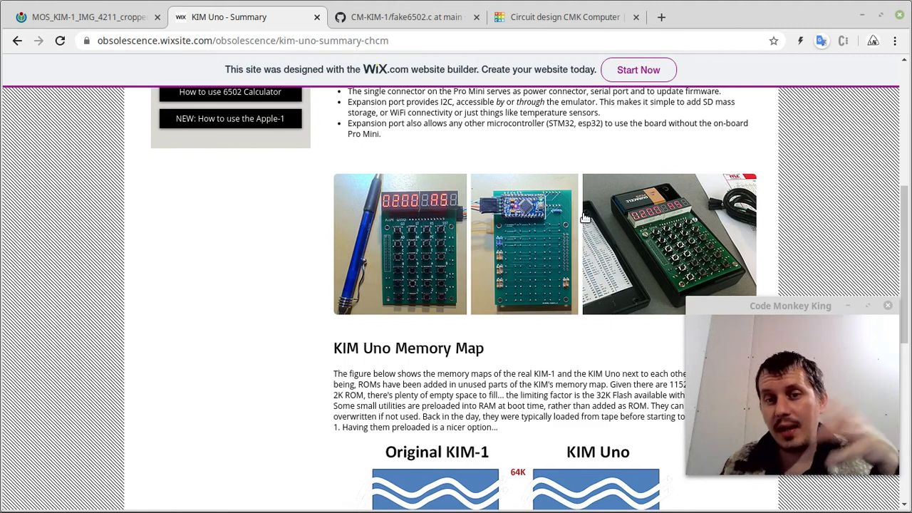
mouse_move(656, 217)
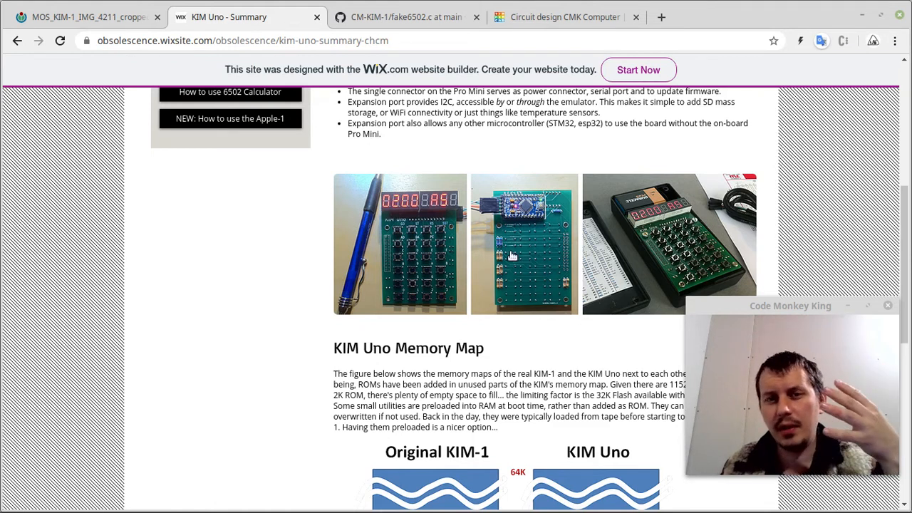
scroll(up, 3)
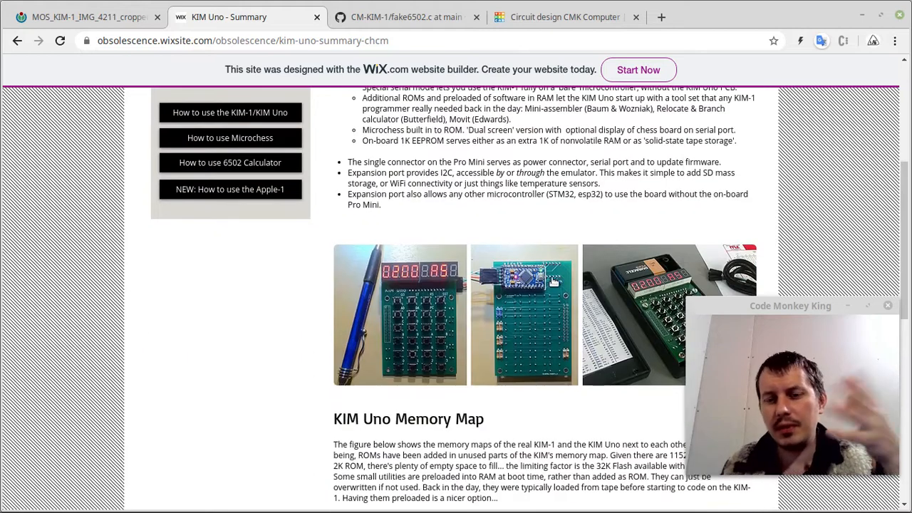
scroll(down, 3)
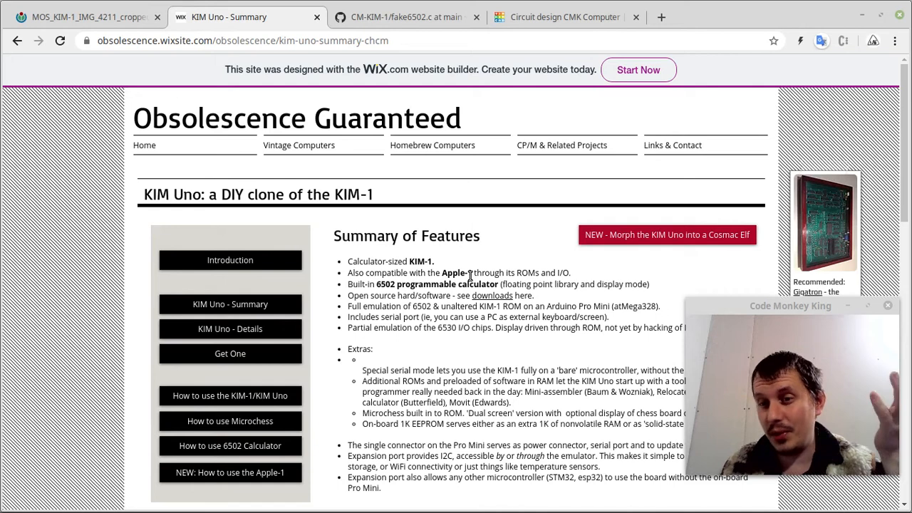
Scroll down through the KIM Uno summary page
scroll(down, 3)
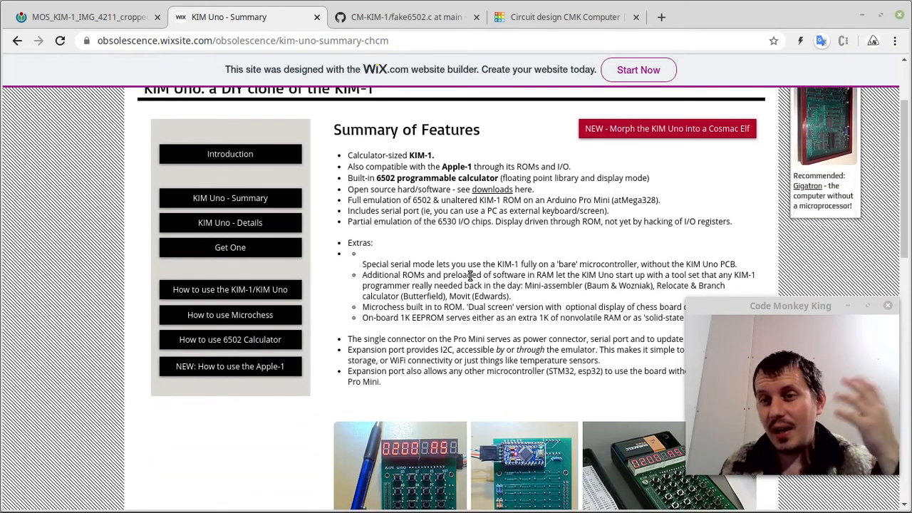
scroll(down, 3)
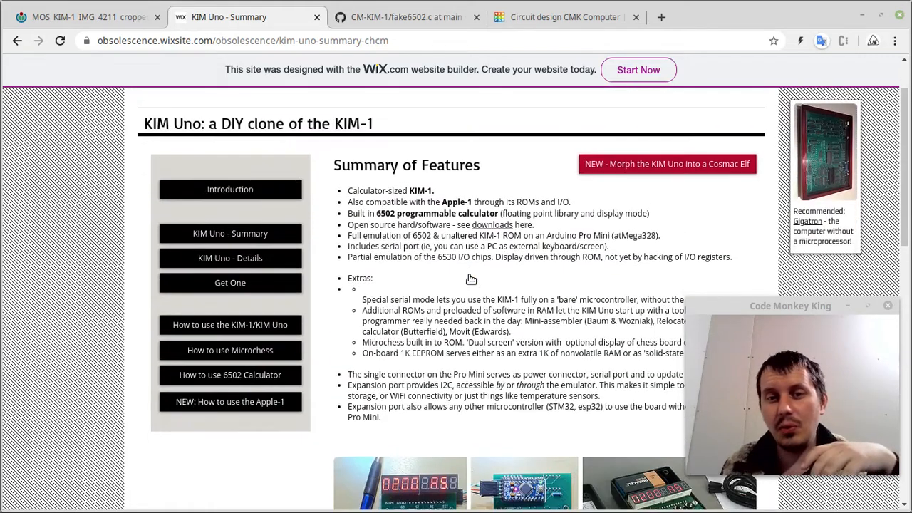
scroll(down, 3)
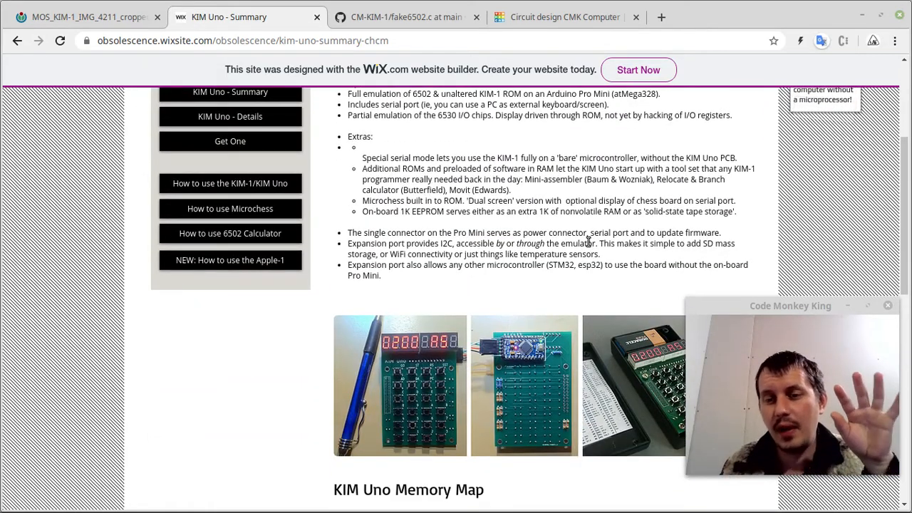
scroll(down, 3)
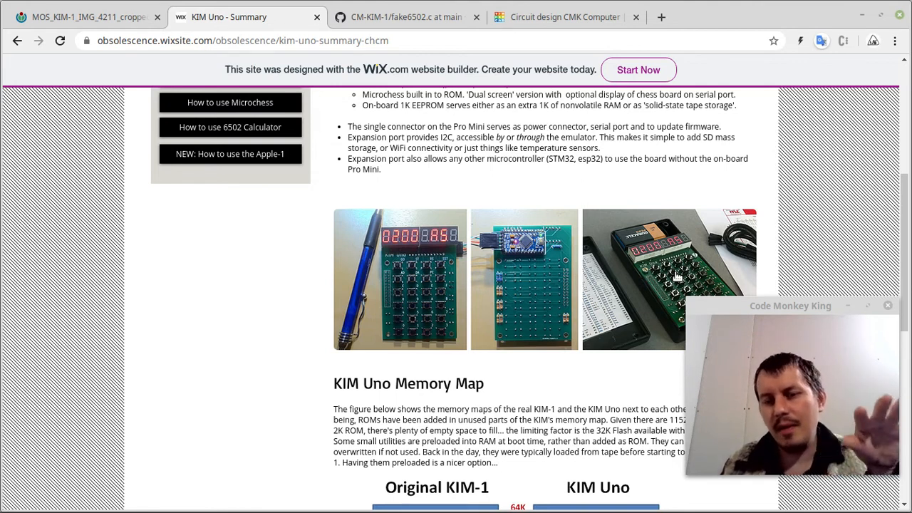
mouse_move(492, 252)
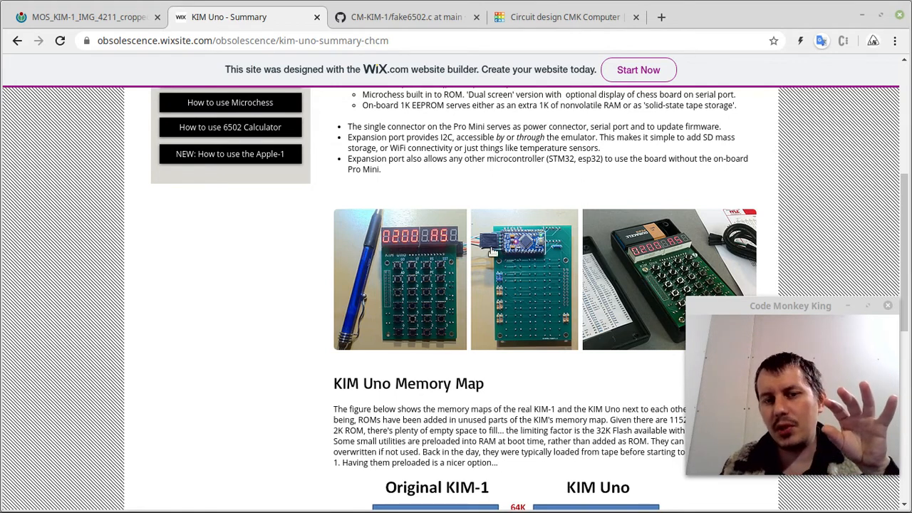
mouse_move(534, 260)
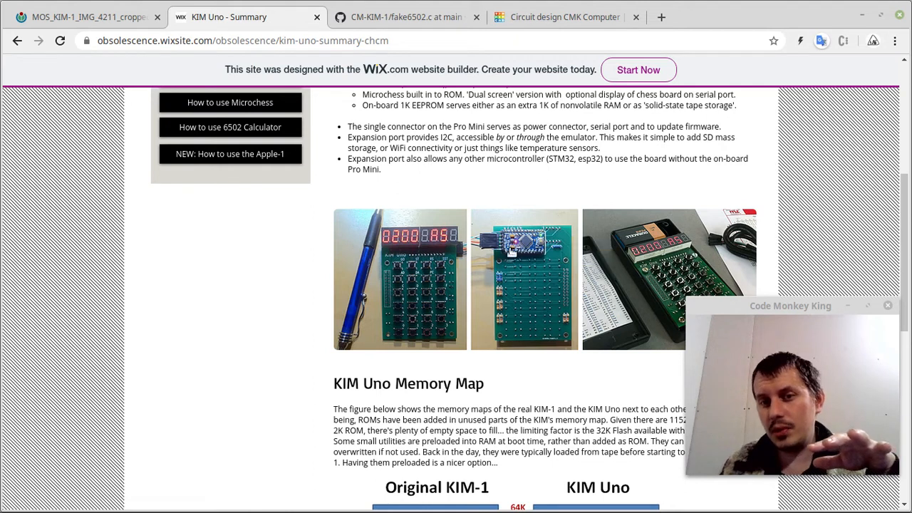
mouse_move(476, 264)
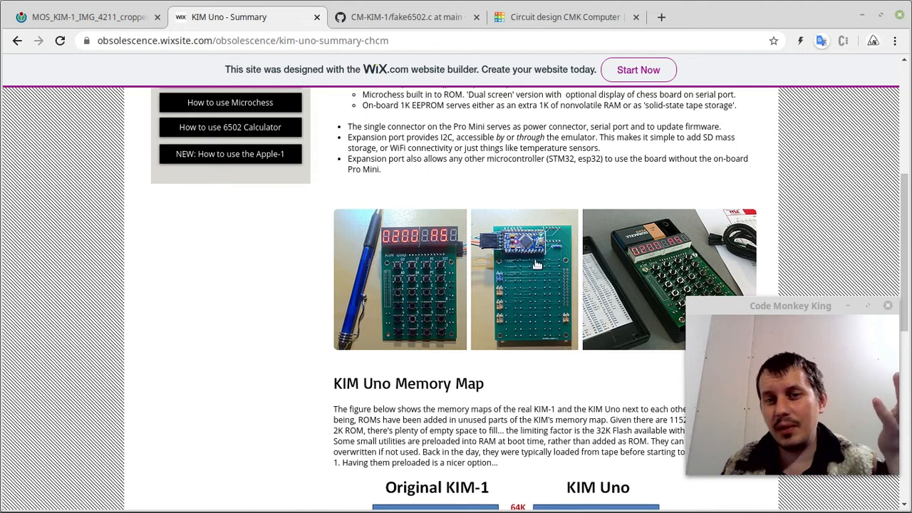
mouse_move(531, 269)
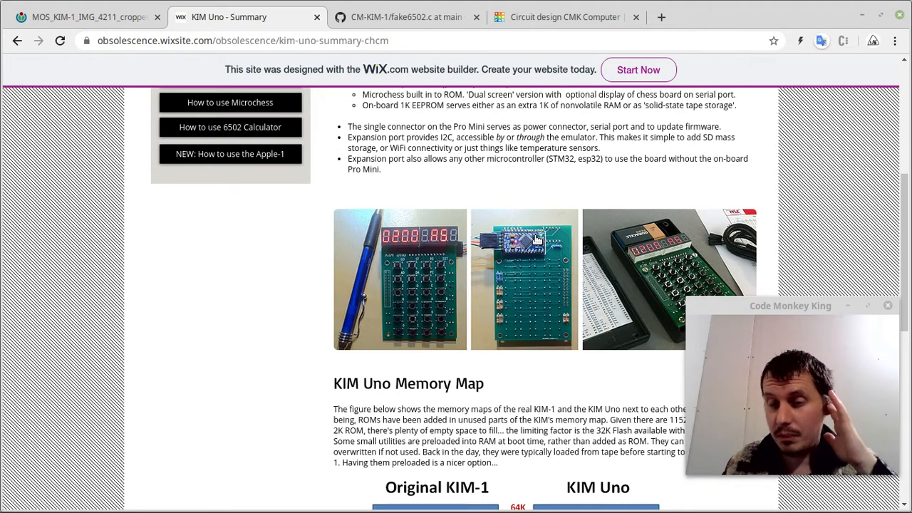
mouse_move(531, 235)
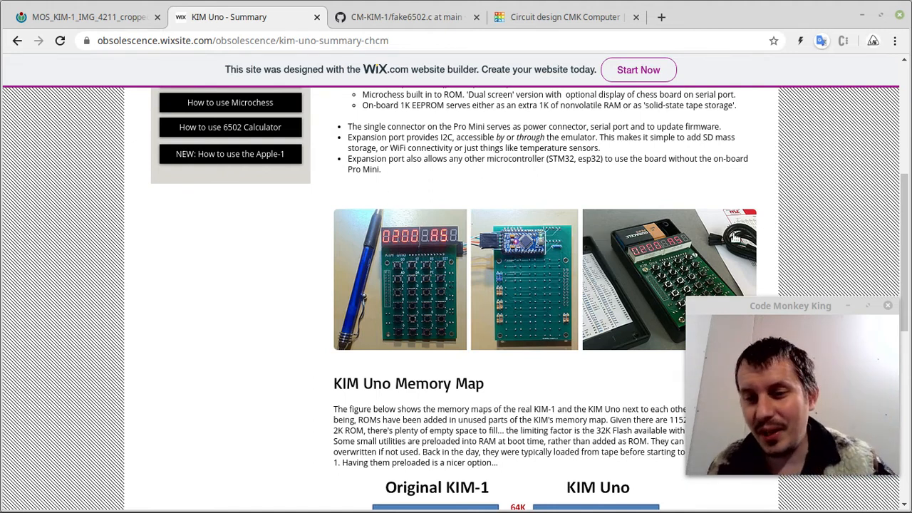
mouse_move(538, 246)
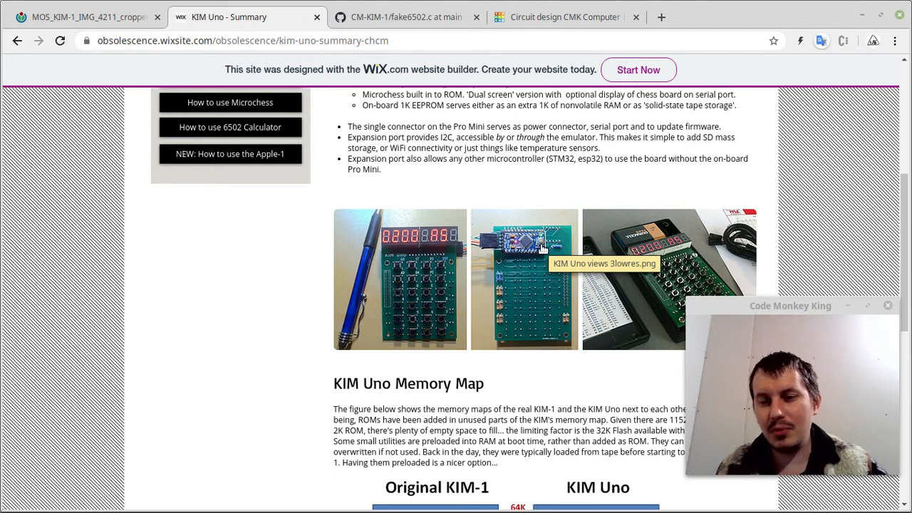
mouse_move(583, 192)
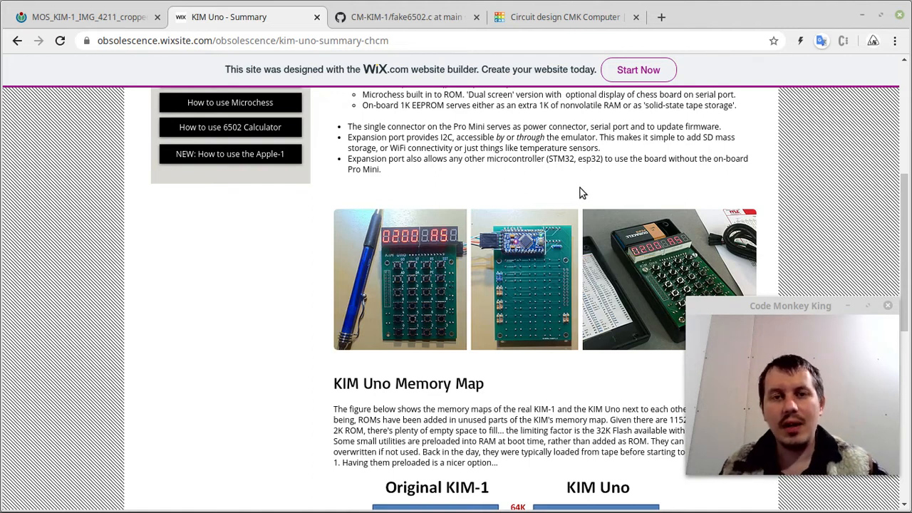
Scroll back to the extras list with built-in Microchess, then down past board photos
scroll(up, 3)
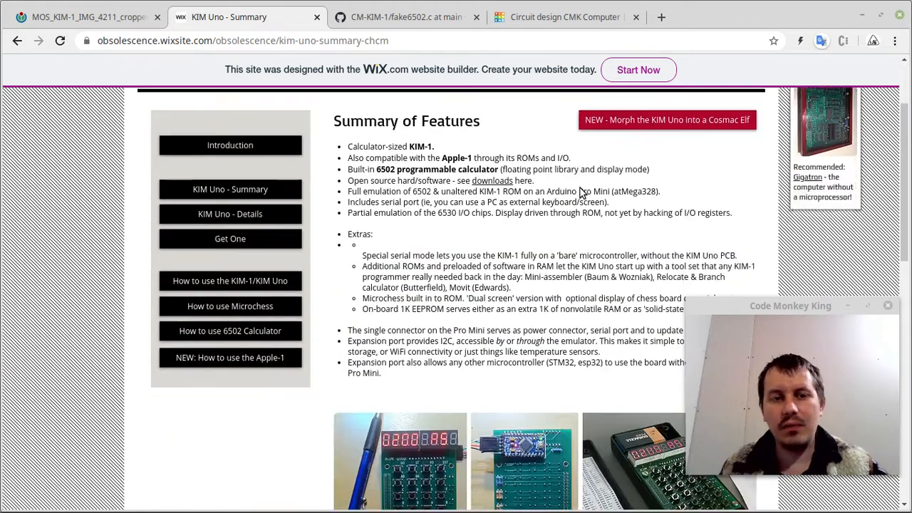
scroll(up, 3)
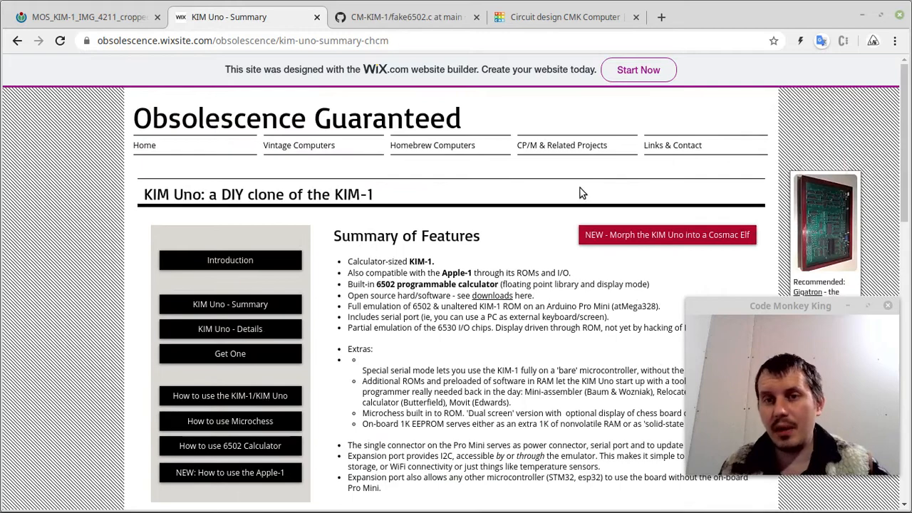
scroll(down, 3)
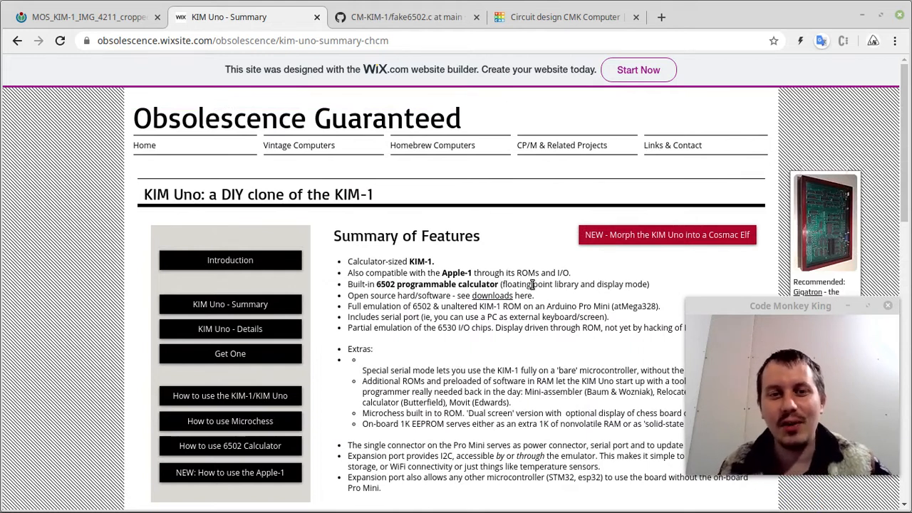
scroll(down, 3)
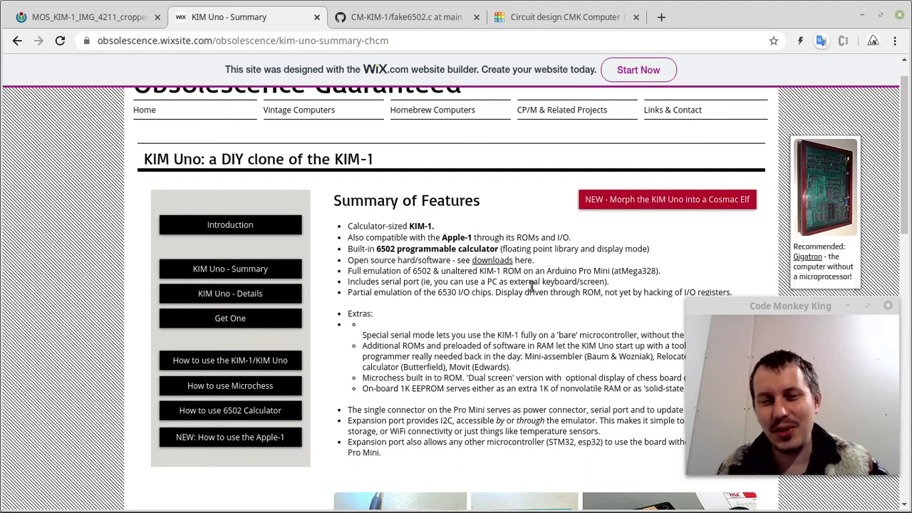
scroll(down, 3)
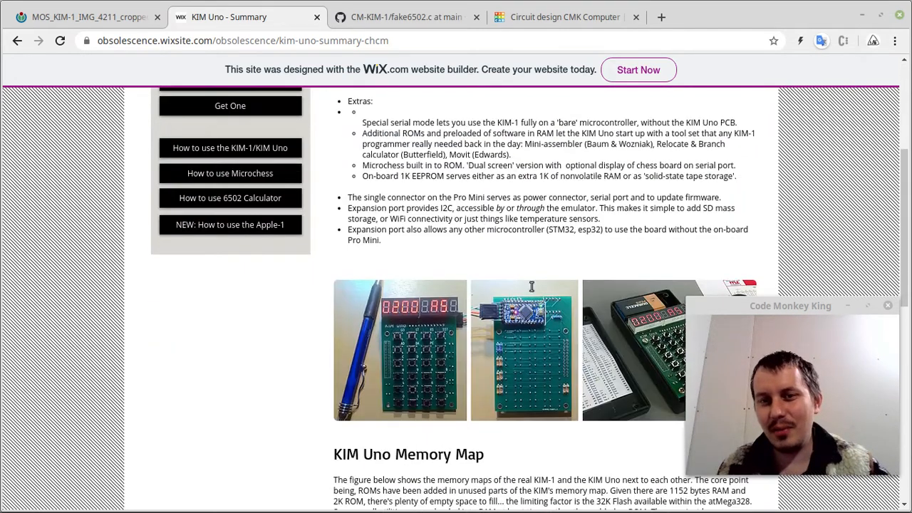
scroll(down, 3)
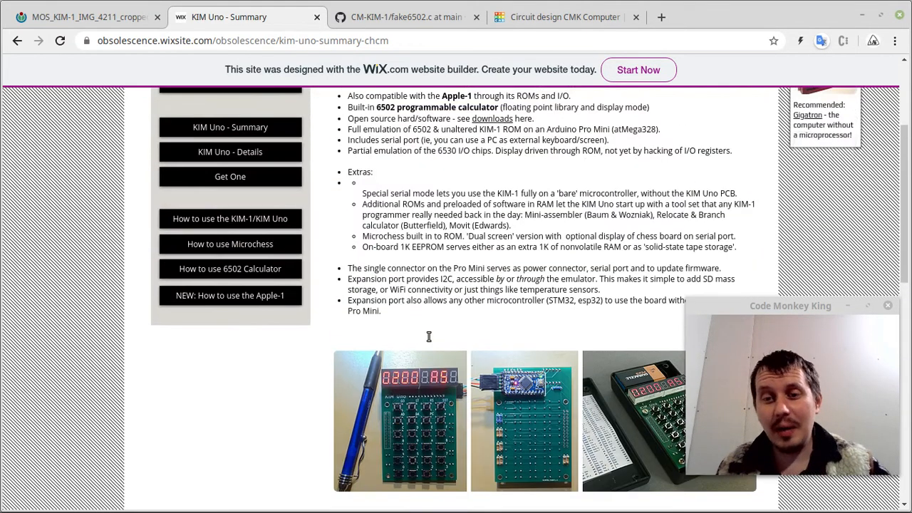
scroll(down, 3)
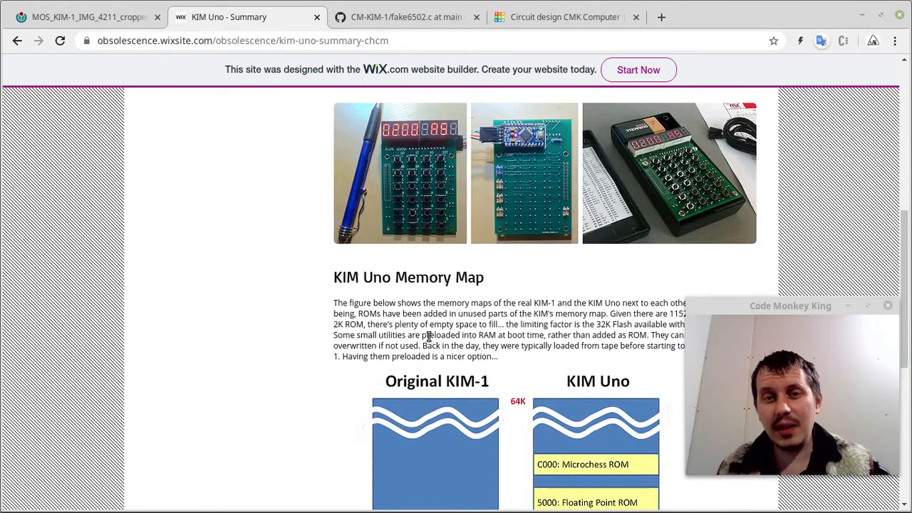
mouse_move(563, 299)
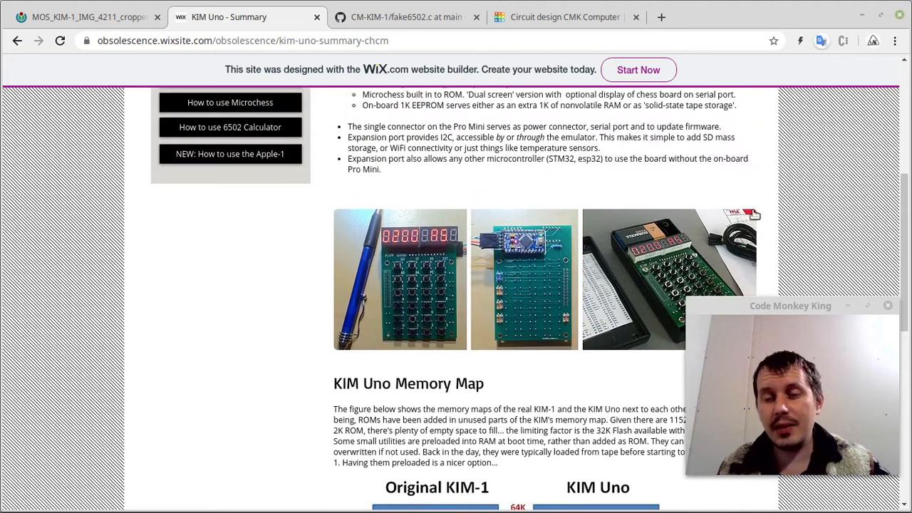
scroll(down, 3)
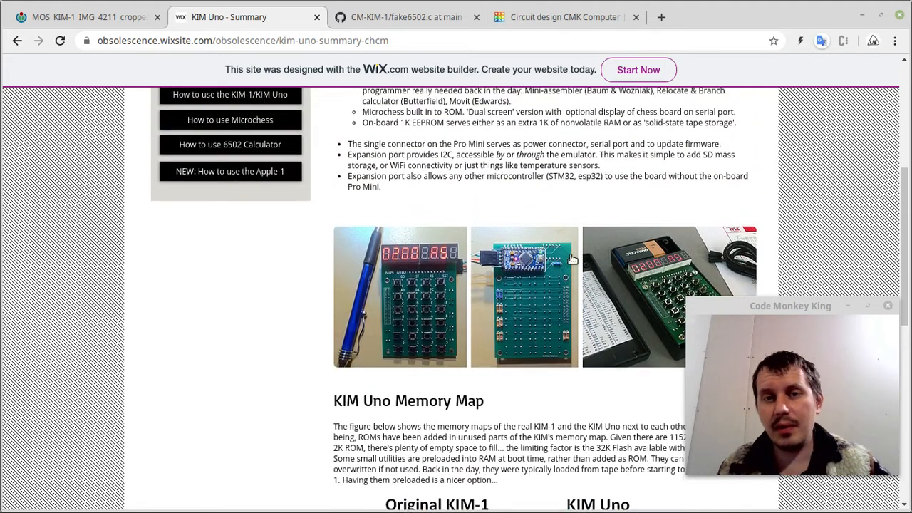
scroll(down, 3)
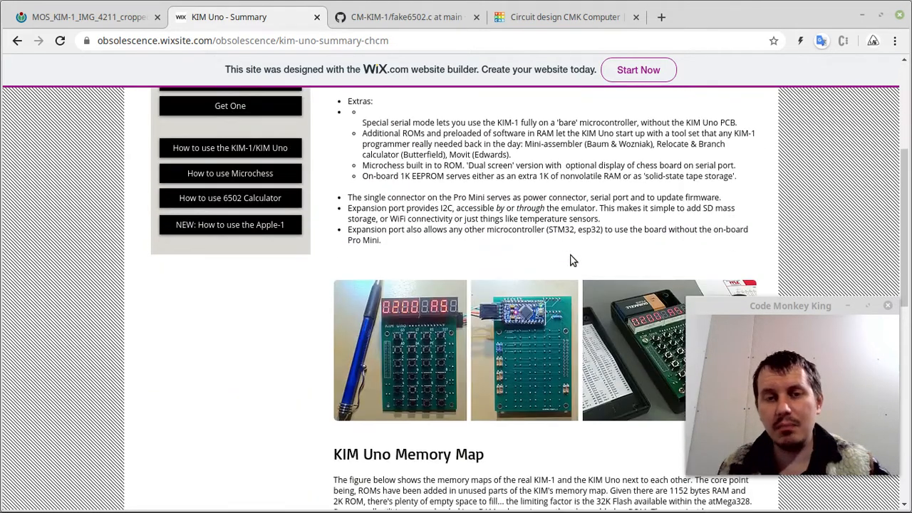
scroll(down, 3)
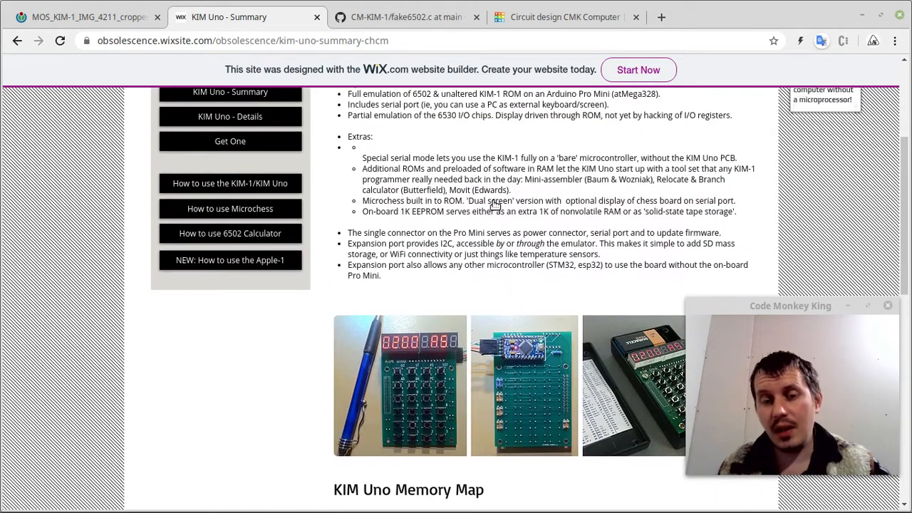
click(86, 16)
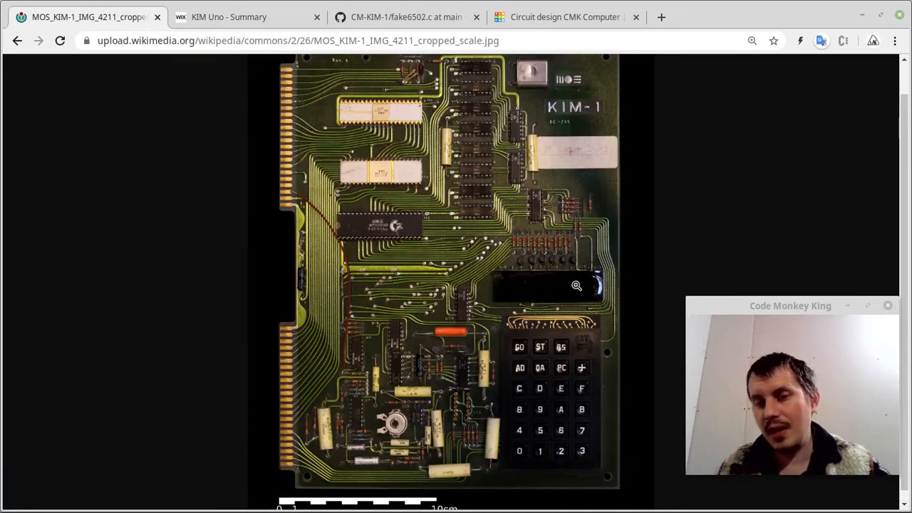
mouse_move(593, 289)
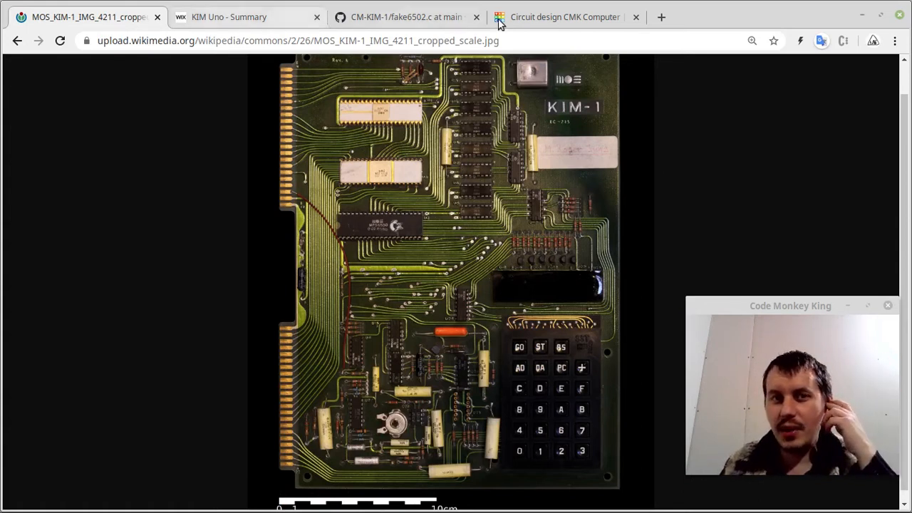
click(565, 16)
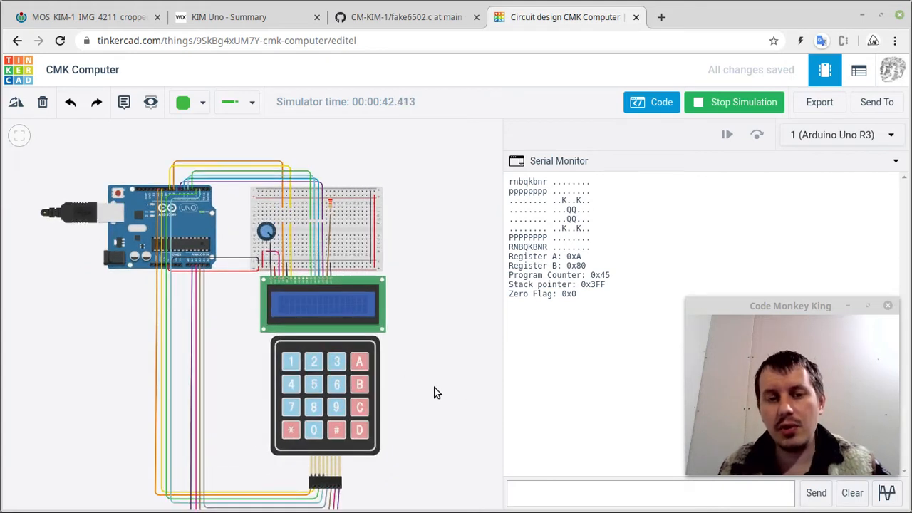
click(407, 16)
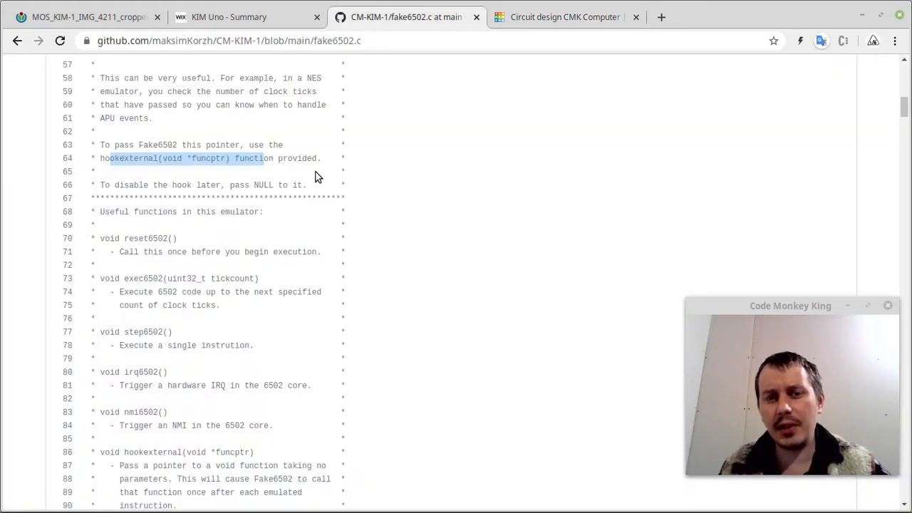
click(246, 16)
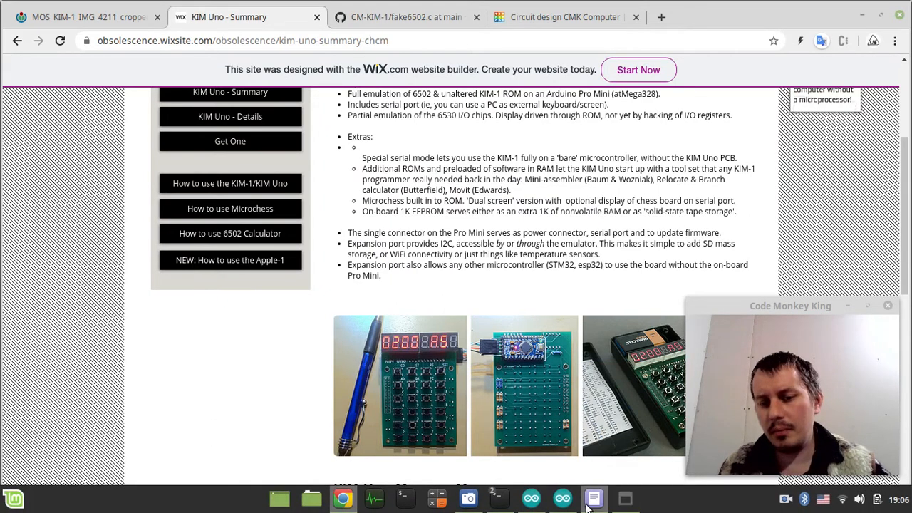
Show chess.asm at the 0x88 board representation diagram and %define piece codes
click(594, 498)
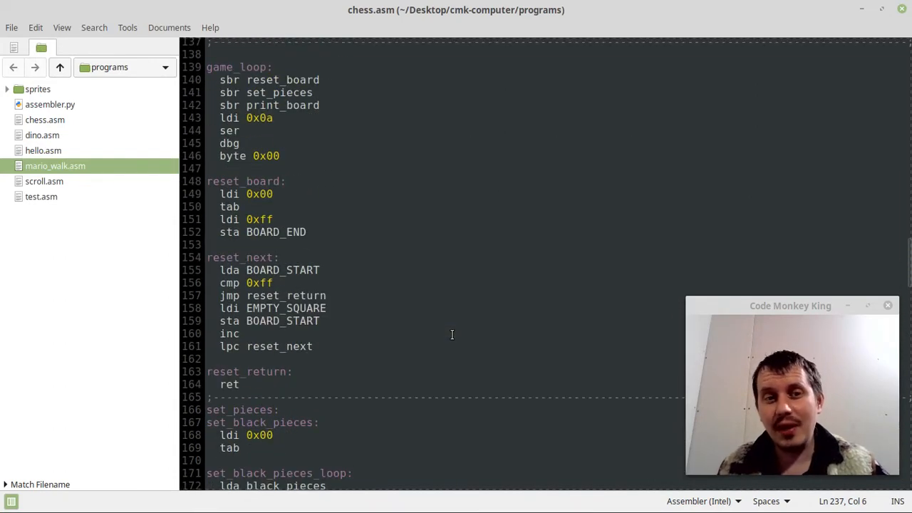
scroll(down, 3)
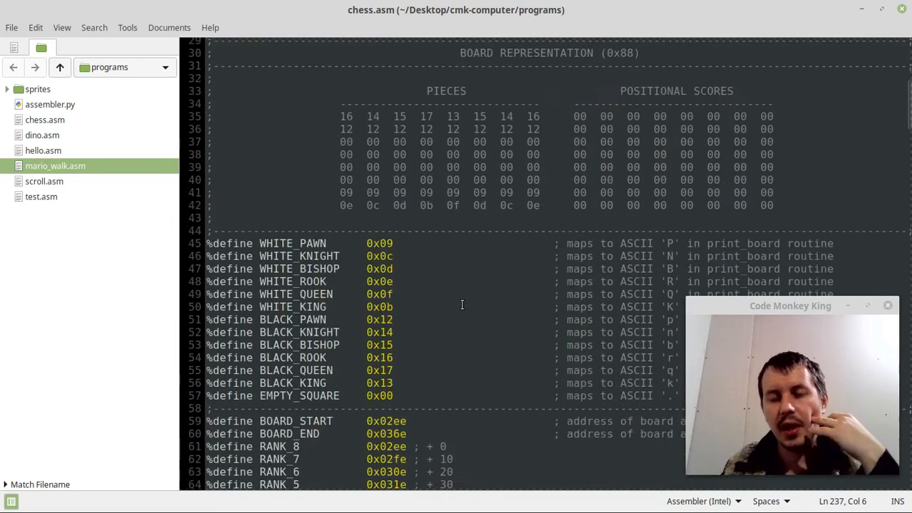
Scroll chess.asm through black_pieces, white_pawns, reset_board, set_pieces and print_board
scroll(down, 3)
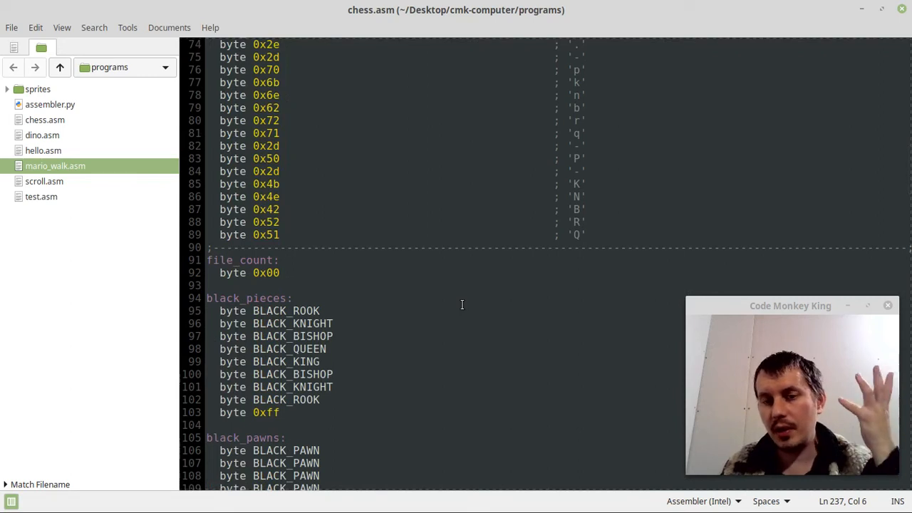
scroll(down, 3)
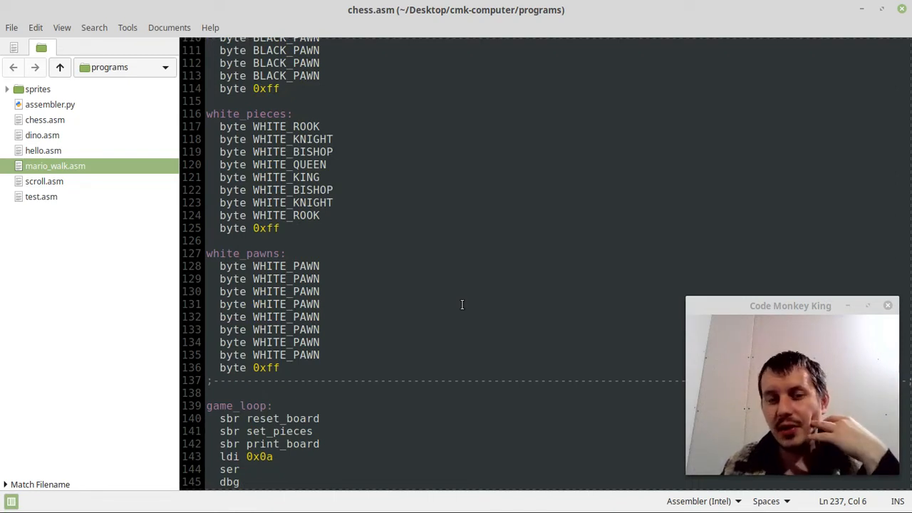
scroll(down, 3)
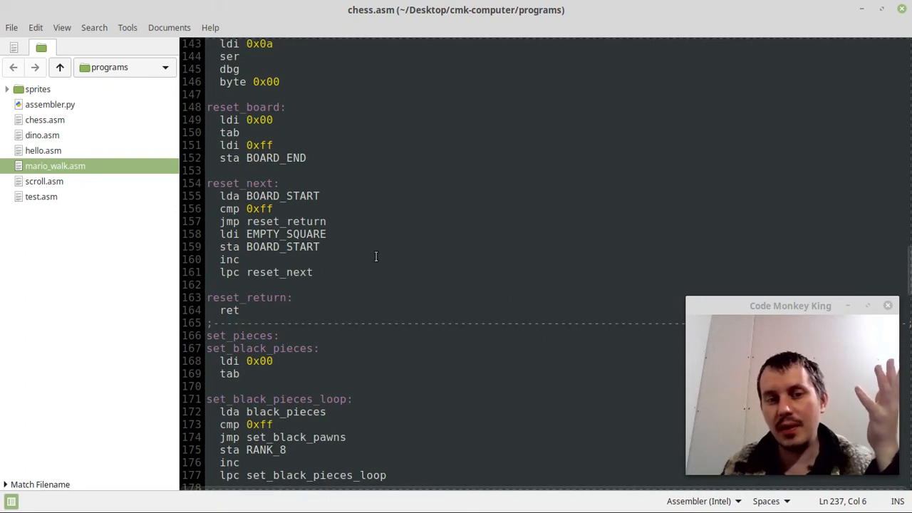
scroll(up, 3)
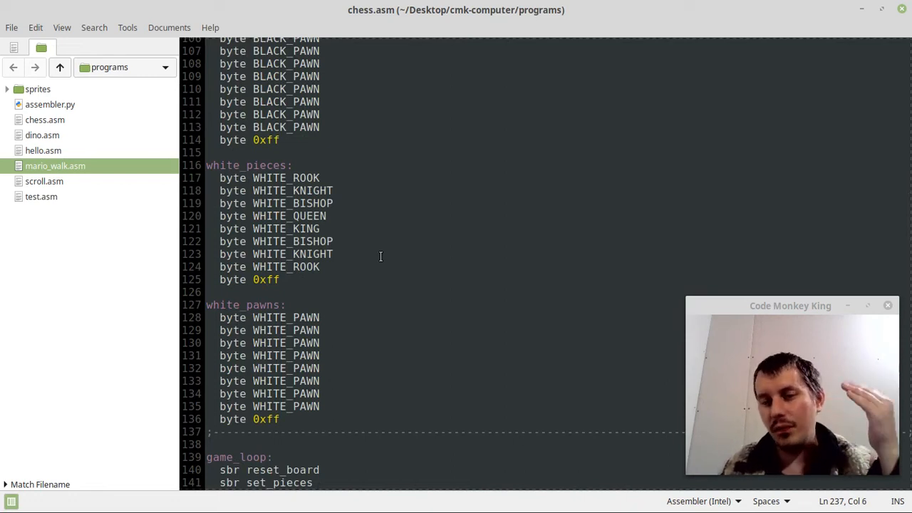
scroll(down, 3)
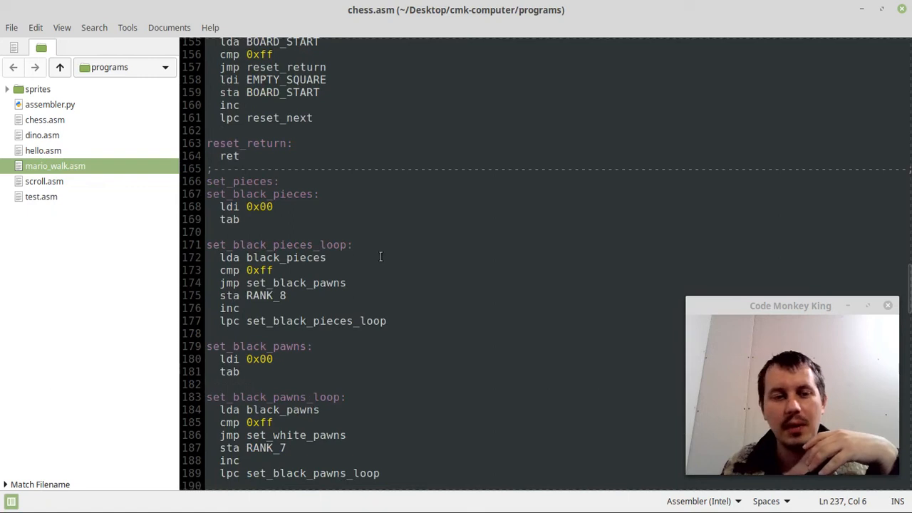
scroll(down, 3)
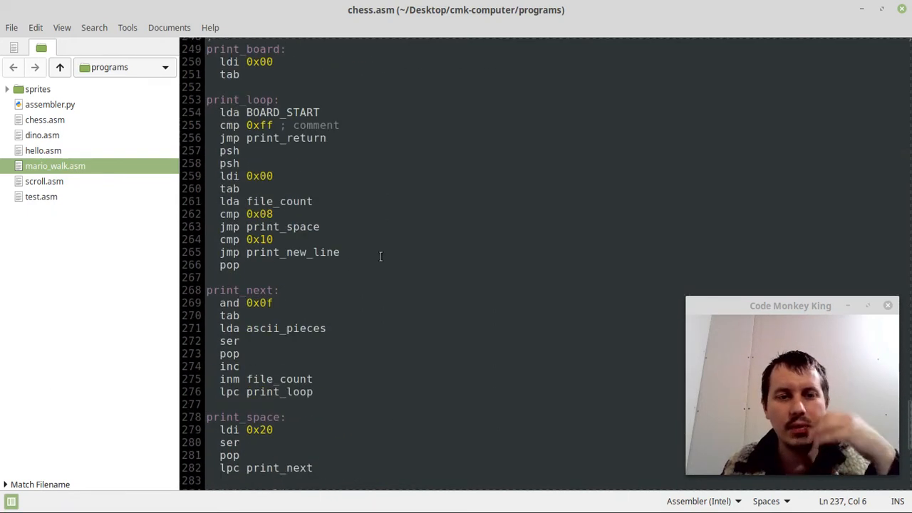
scroll(down, 3)
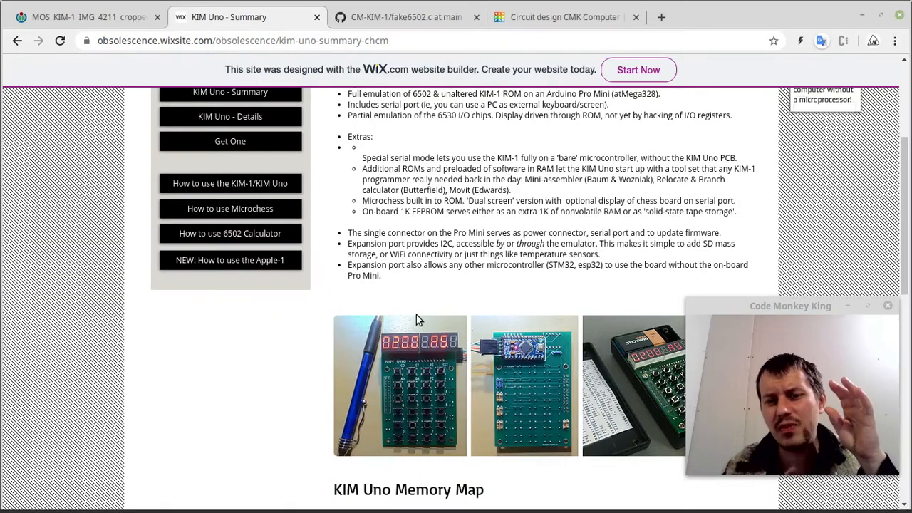
Show the CMK Computer simulation, glance at the KIM Uno tab, then return
click(565, 17)
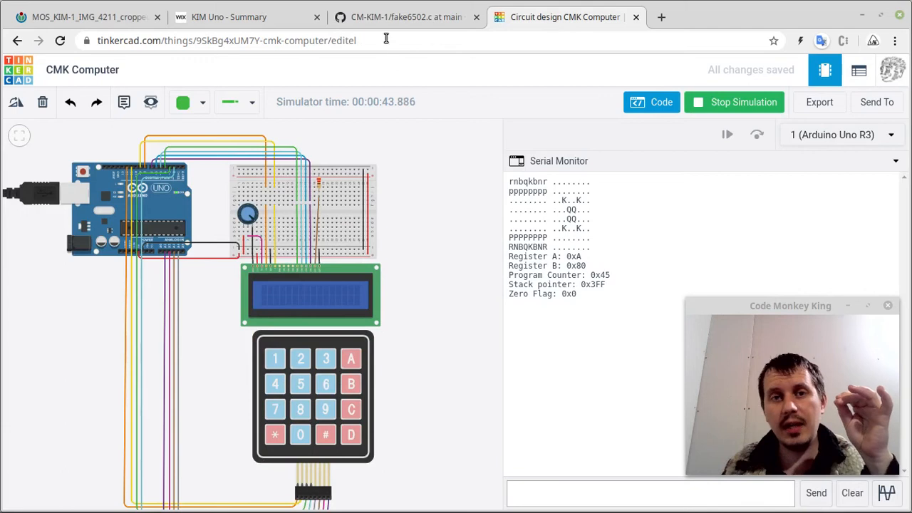
click(245, 17)
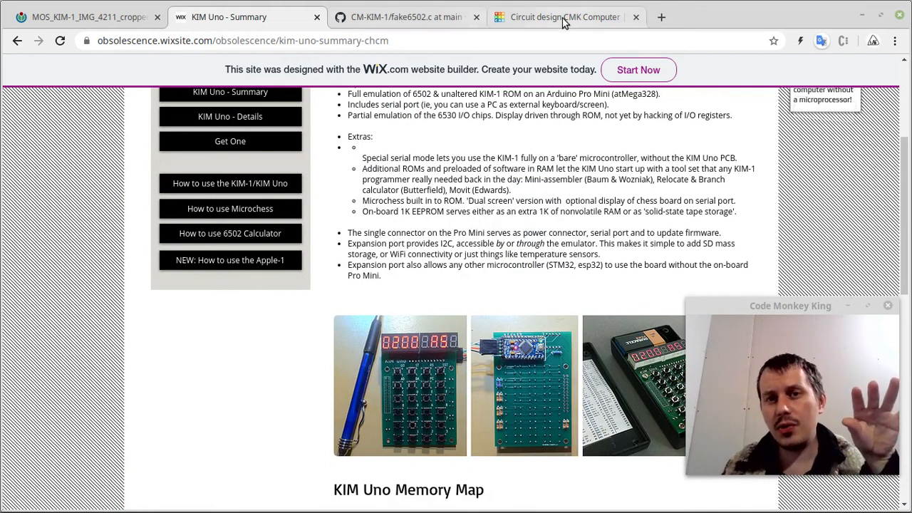
click(565, 17)
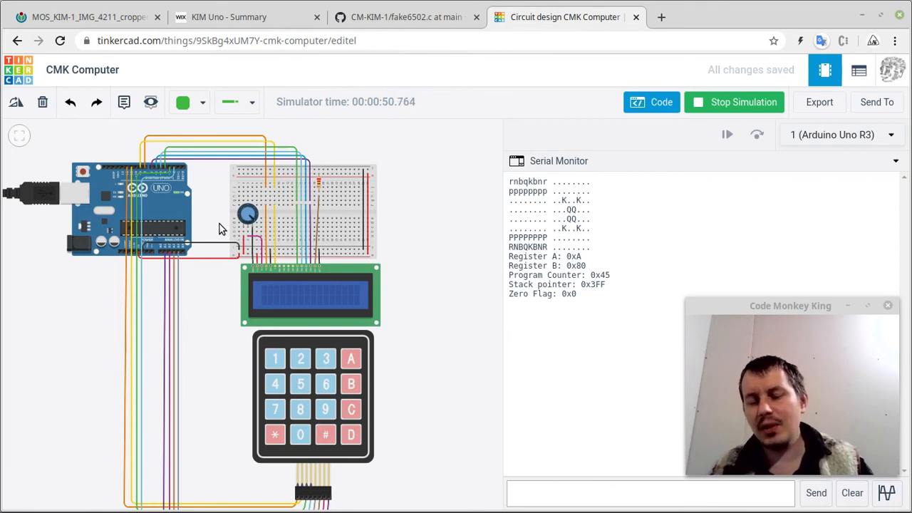
mouse_move(260, 200)
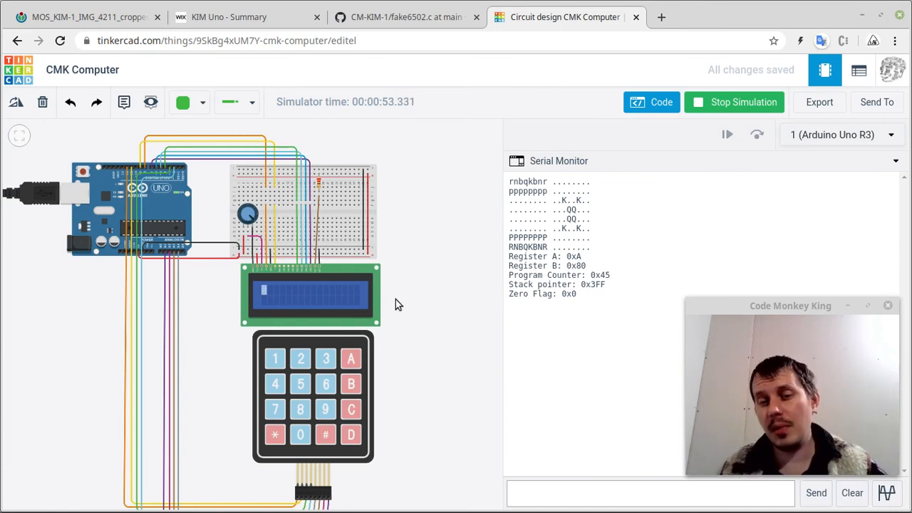
mouse_move(415, 245)
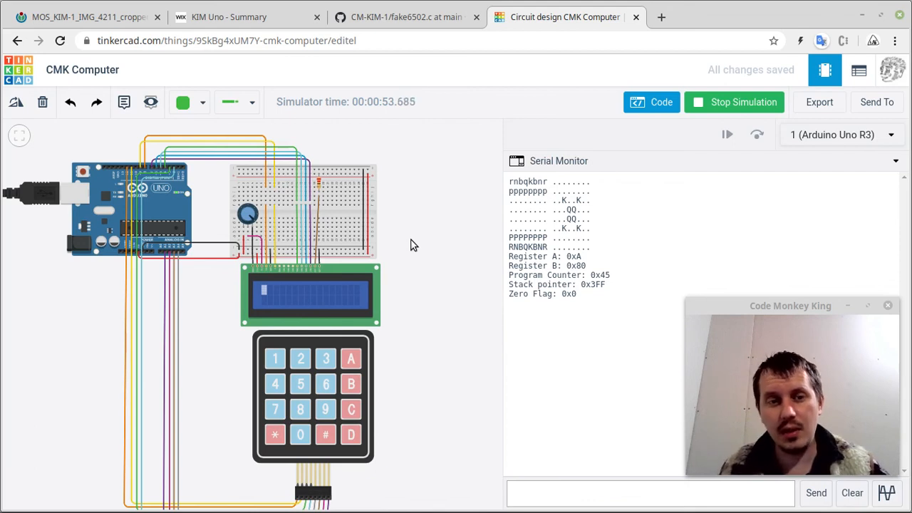